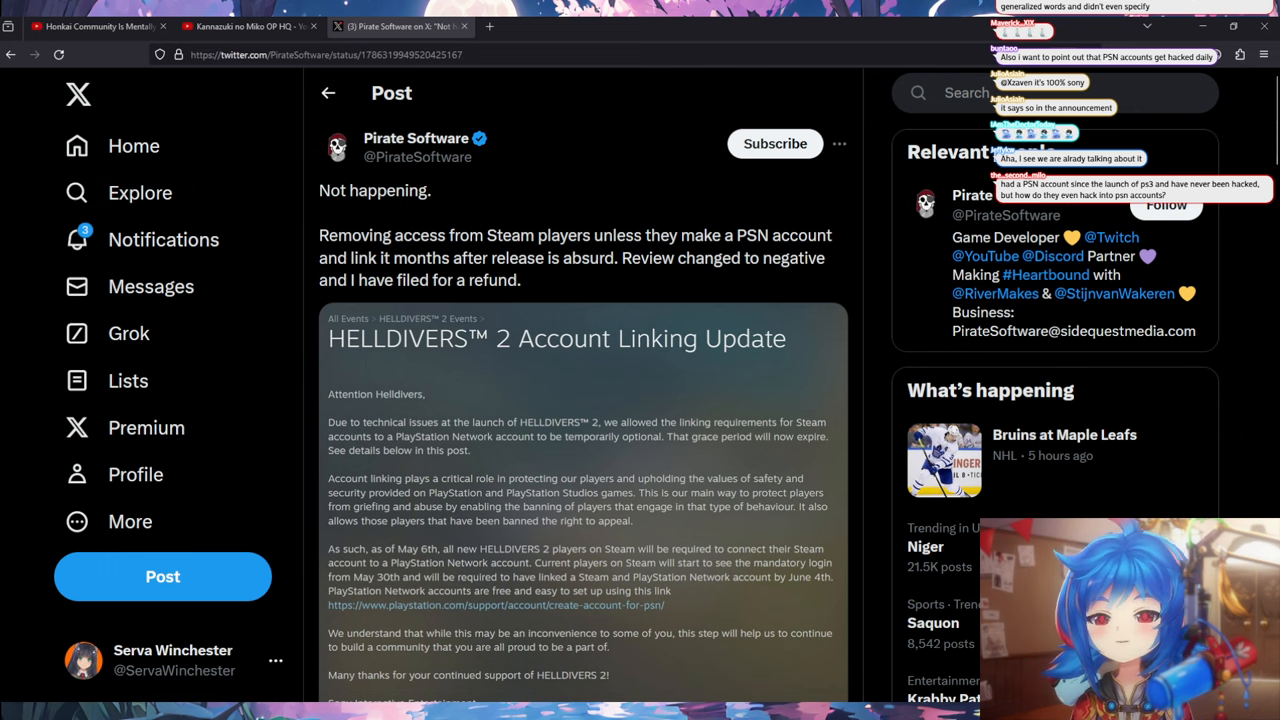
- Scroll the Pirate Software post about the Helldivers 2 PSN account-linking requirement
scroll(down, 3)
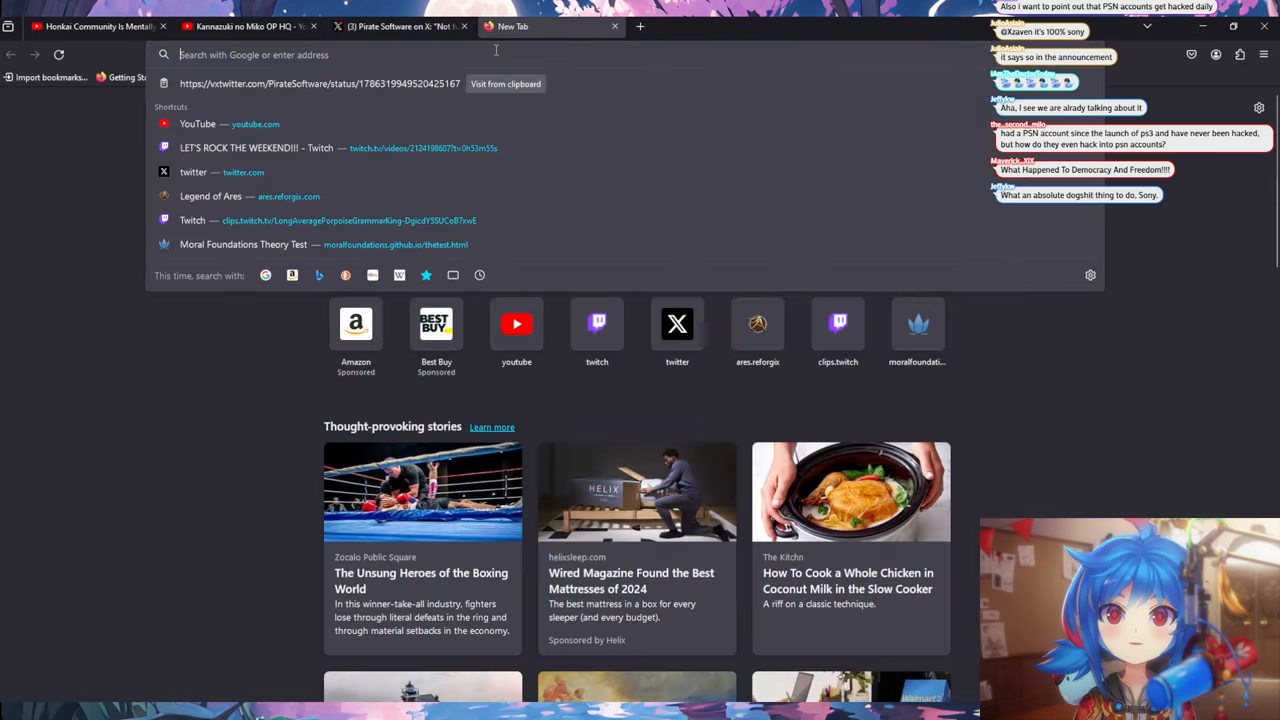
- Search Google for 'helldivers bp' to find the game's publisher
text(helldivers bp)
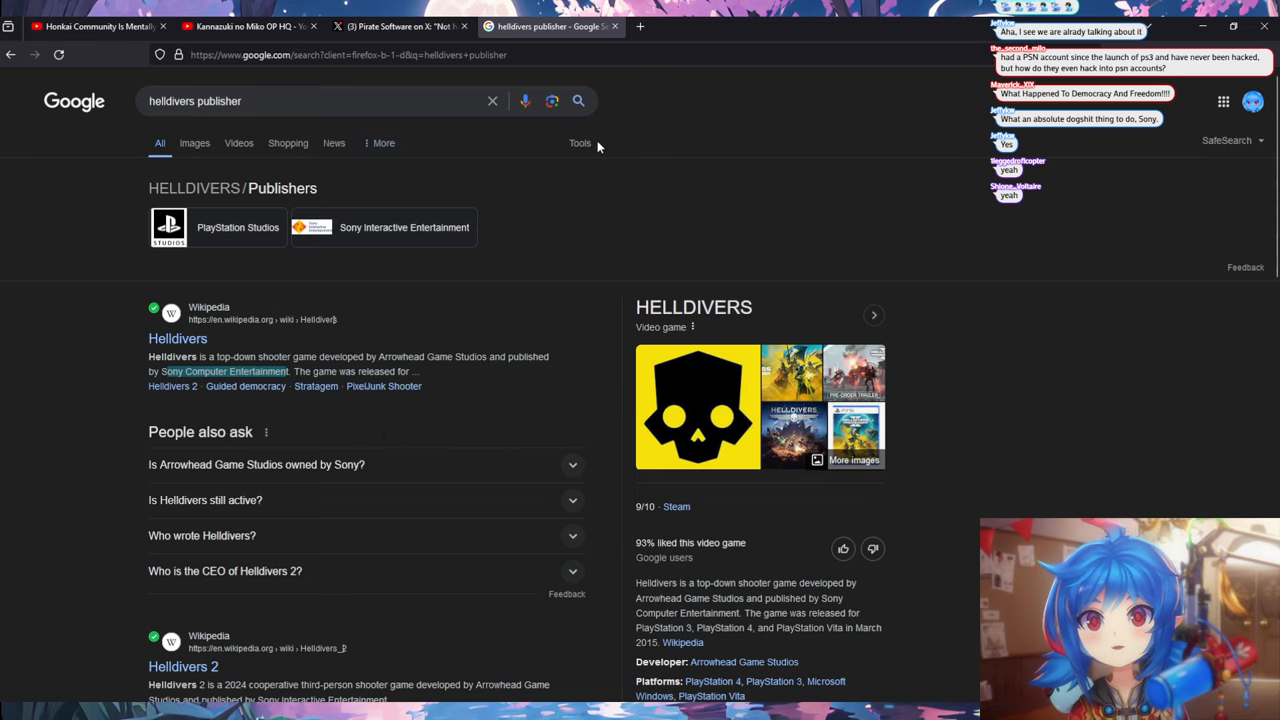
- Compare the Google publisher results with the Pirate Software post, ending on the X post
click(400, 26)
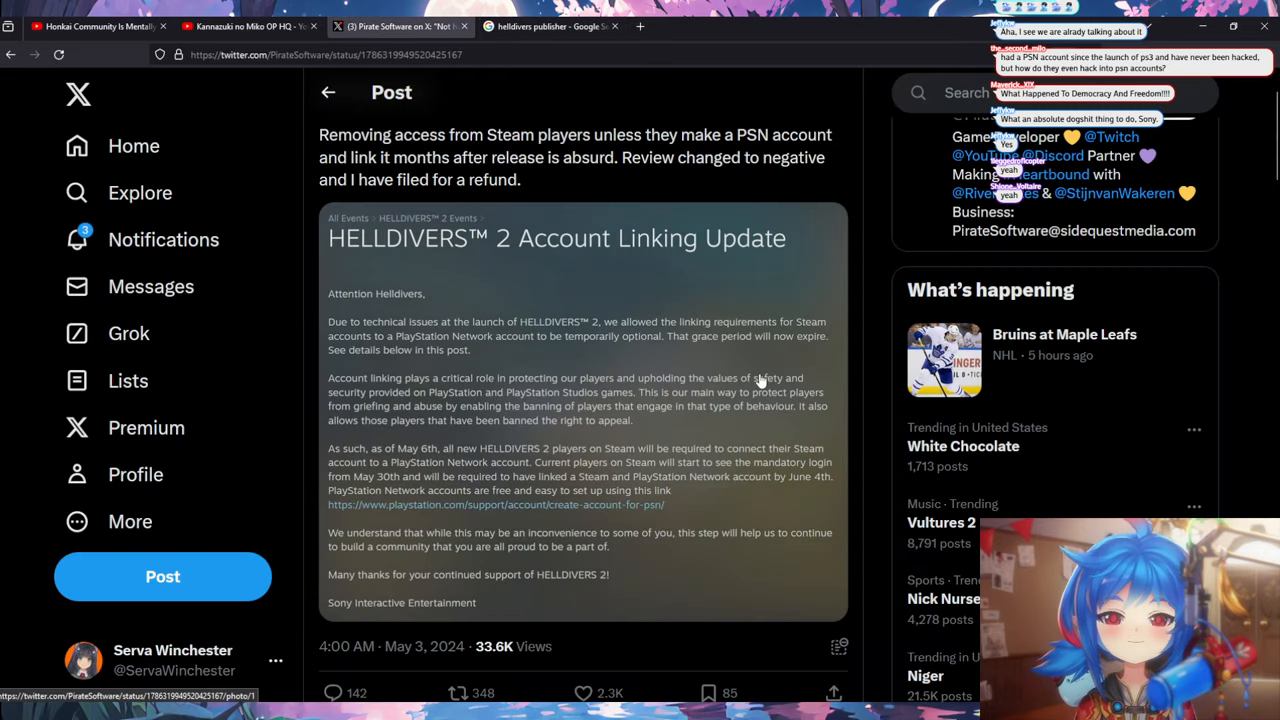
mouse_move(758, 368)
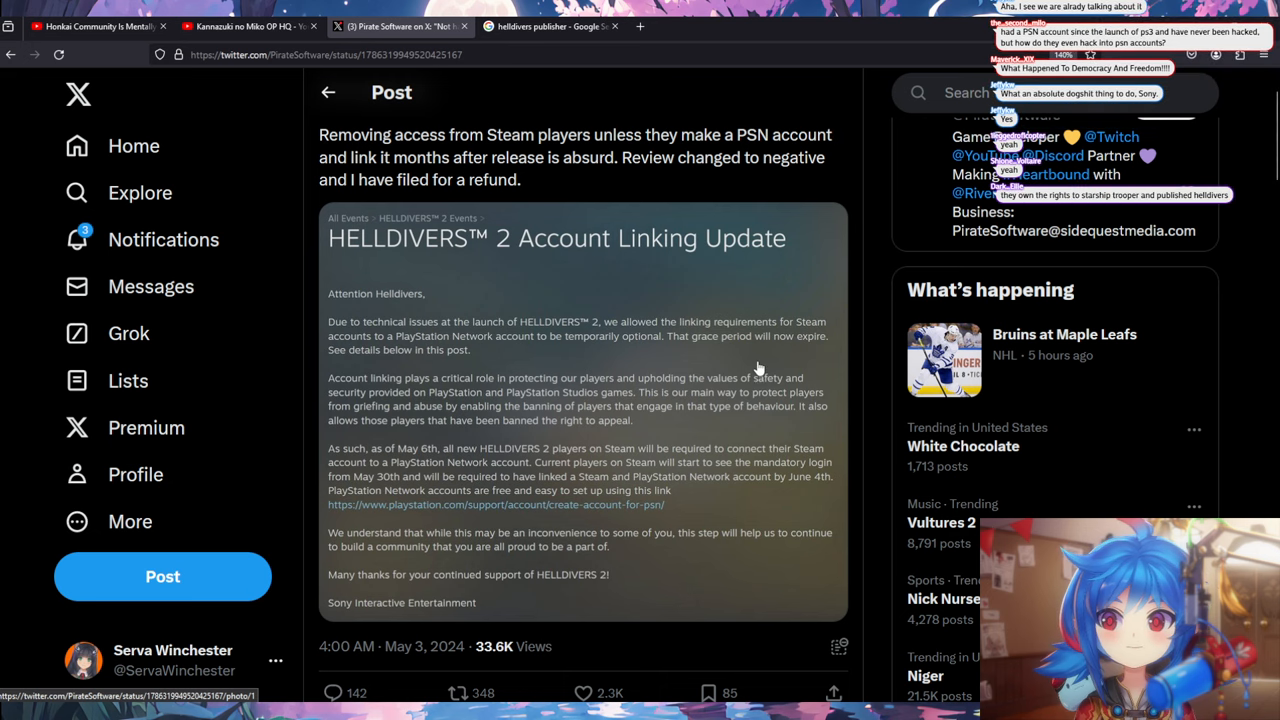
click(547, 26)
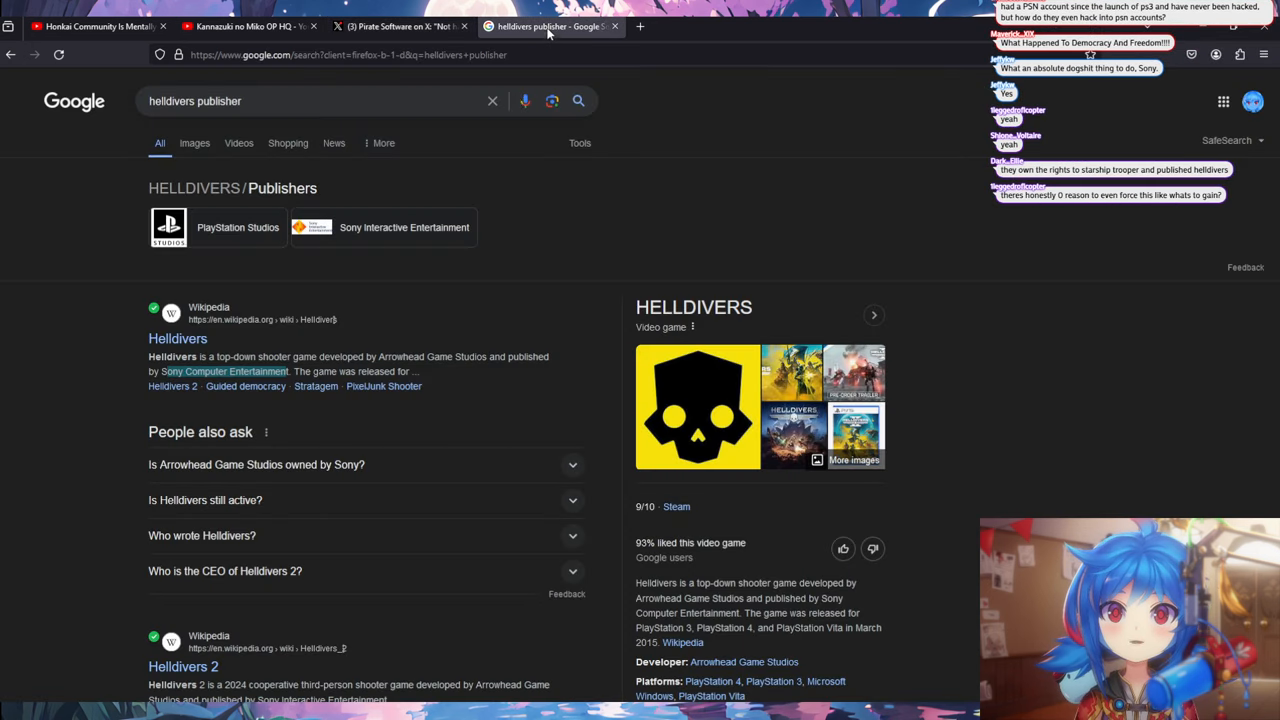
mouse_move(477, 357)
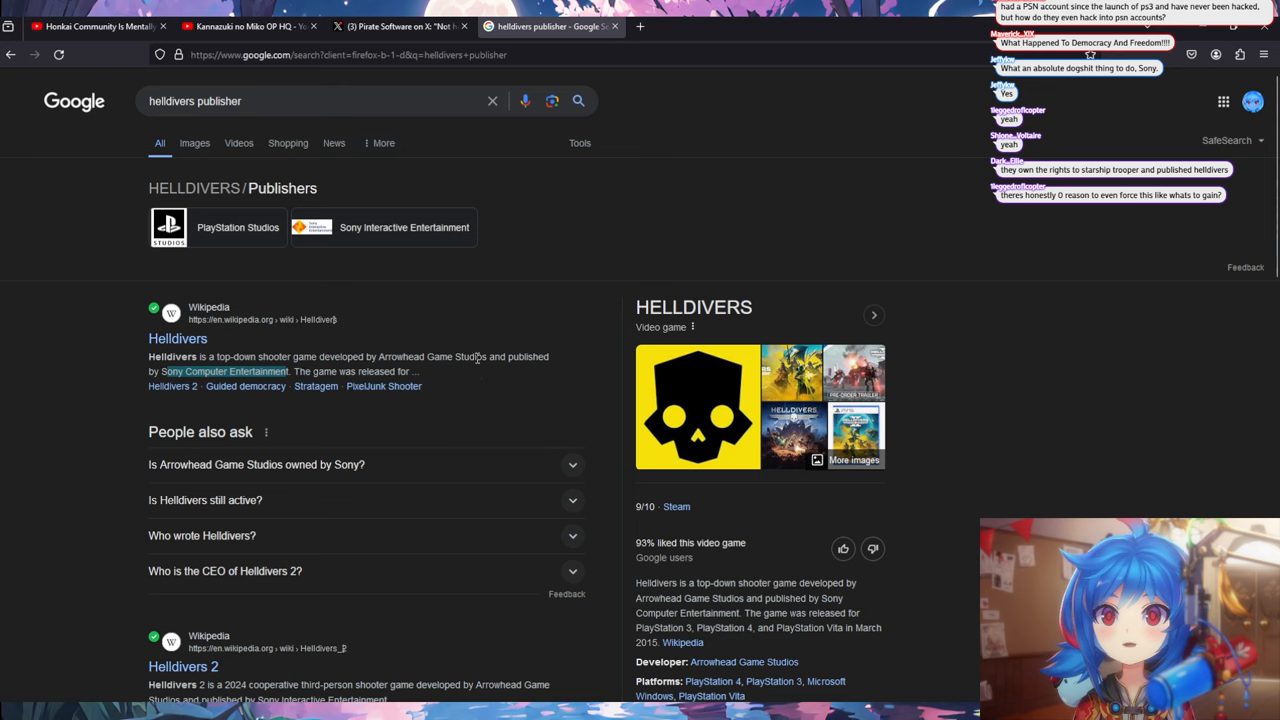
click(400, 26)
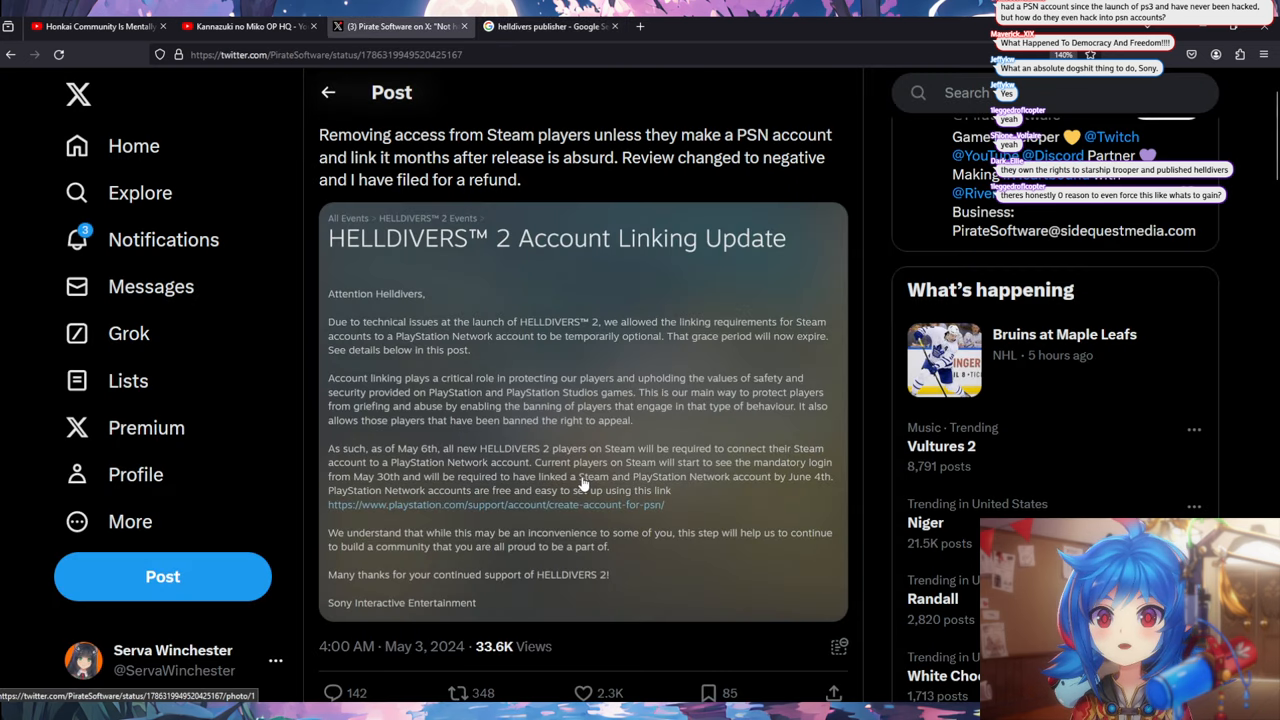
mouse_move(420, 253)
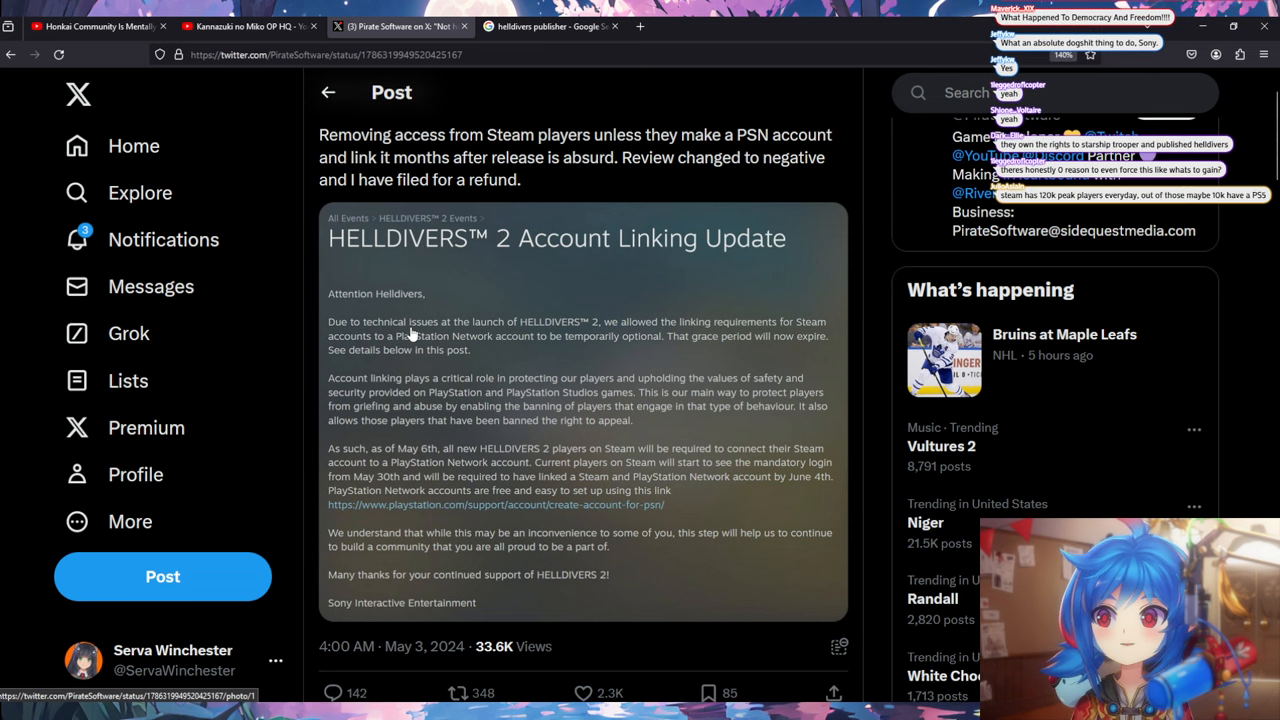
mouse_move(640, 333)
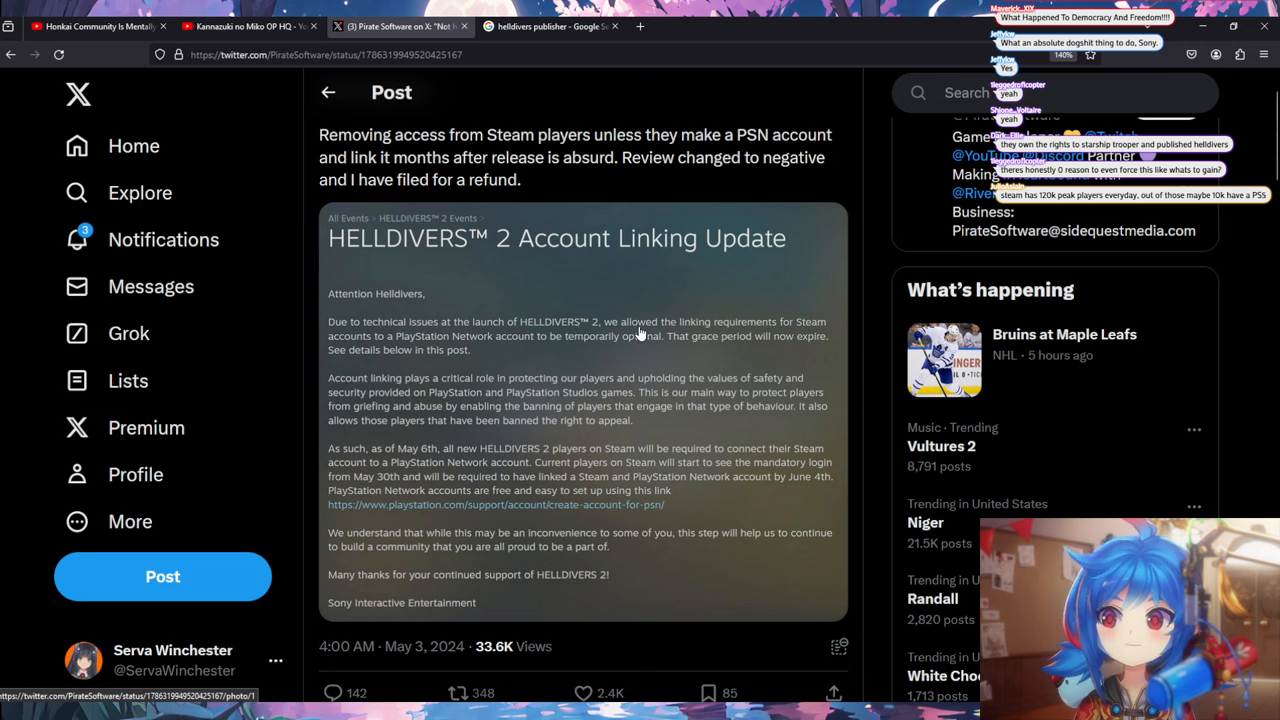
mouse_move(685, 348)
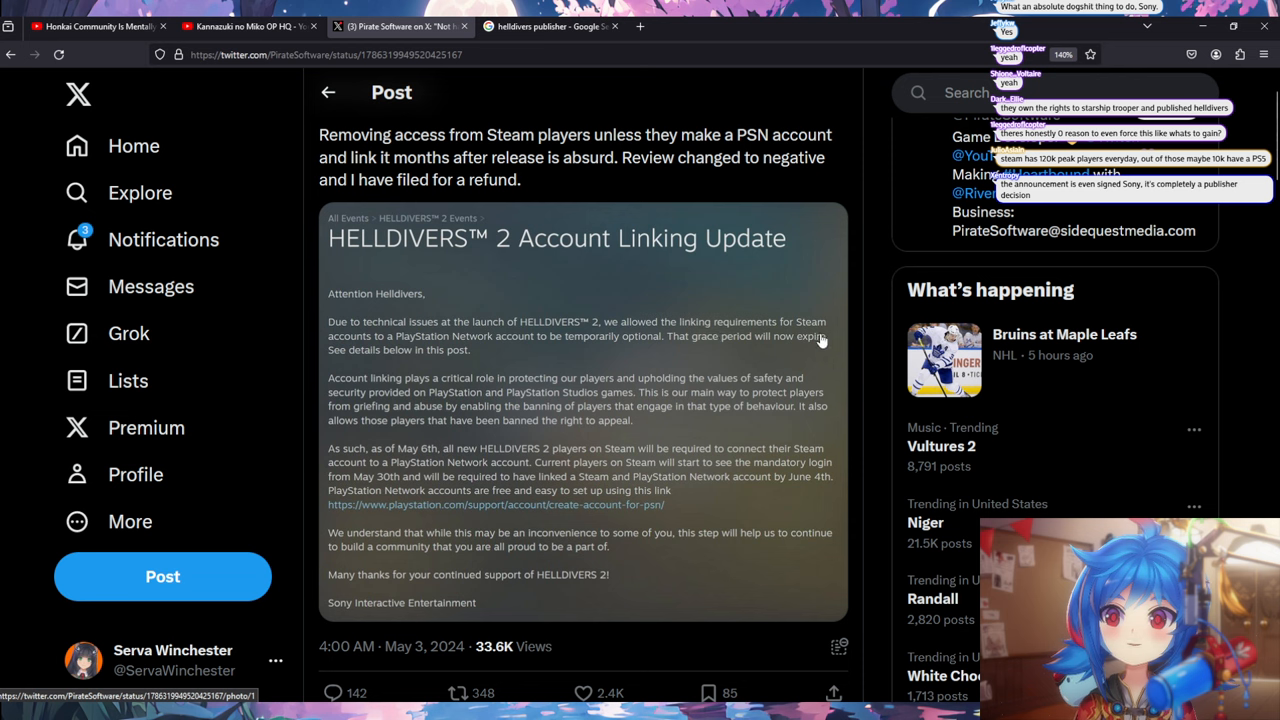
mouse_move(528, 350)
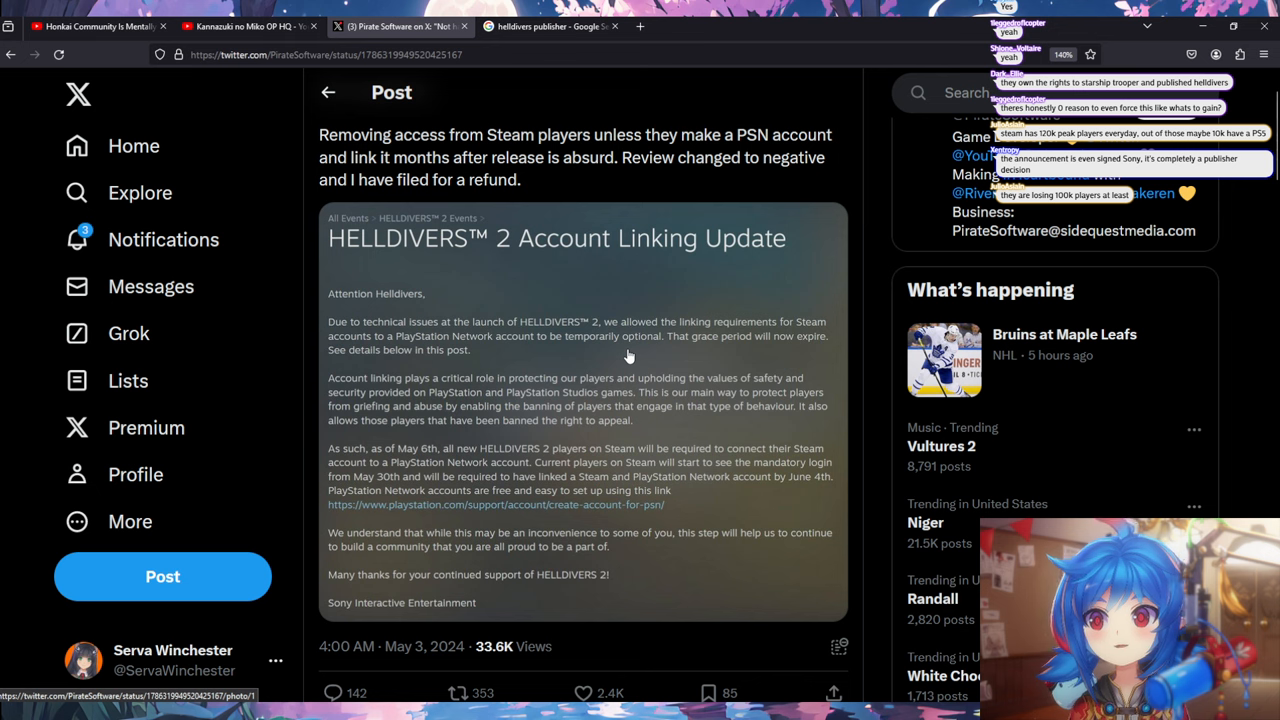
mouse_move(640, 387)
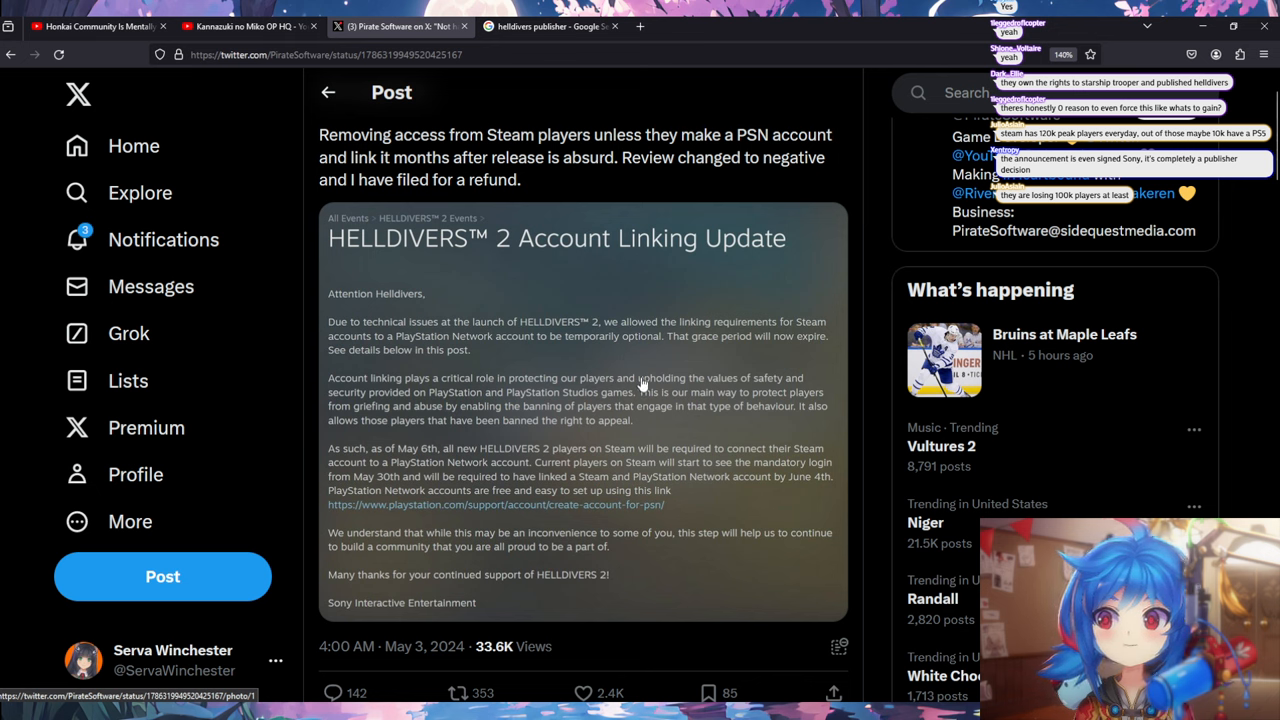
mouse_move(352, 398)
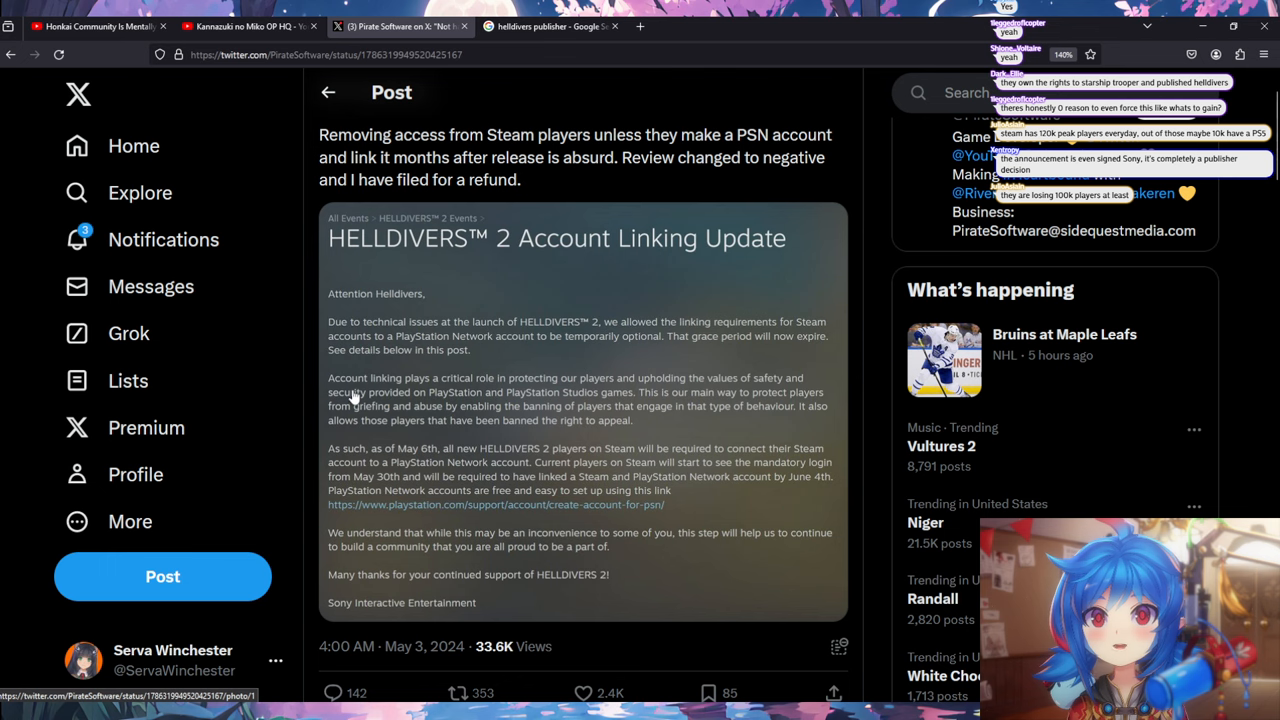
mouse_move(655, 410)
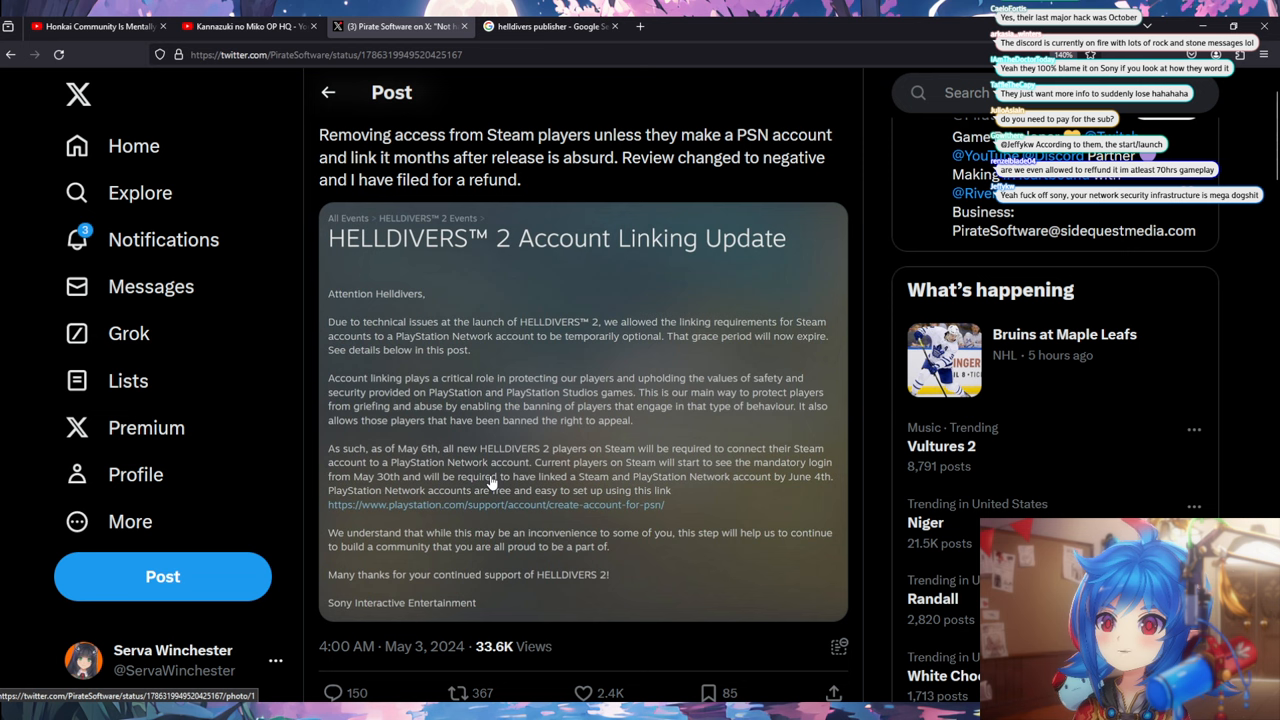
mouse_move(480, 487)
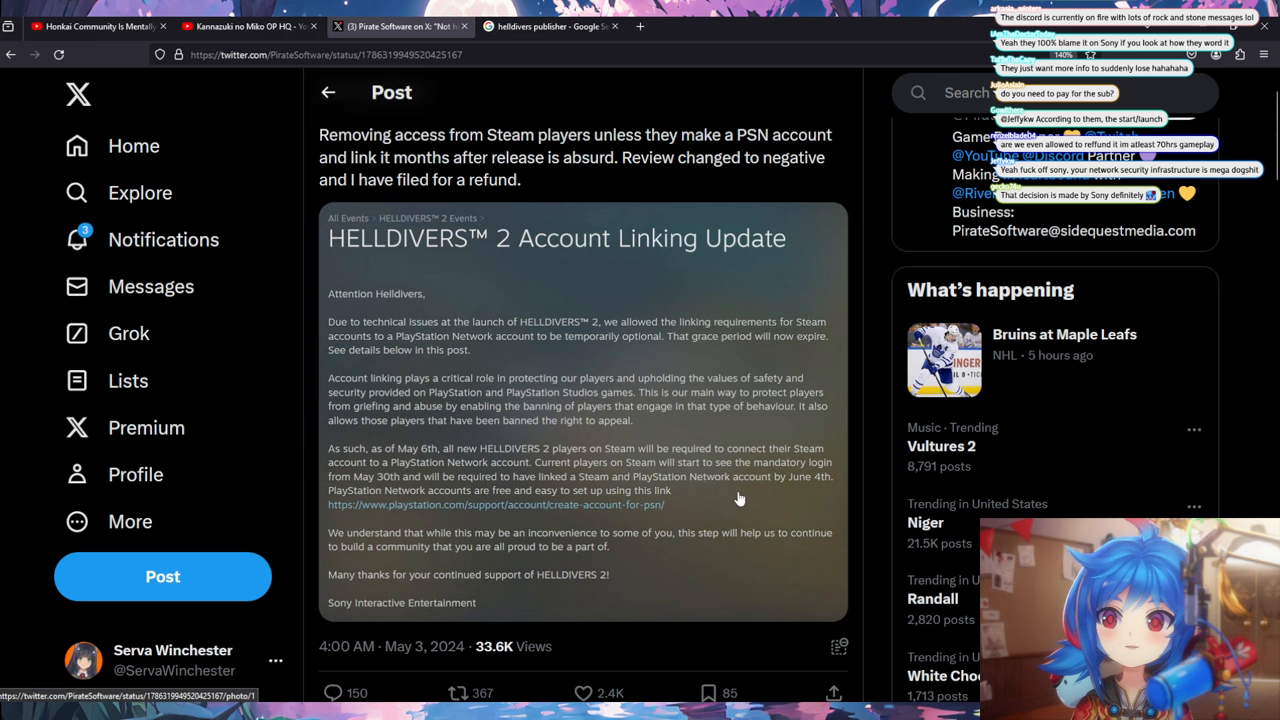
mouse_move(717, 522)
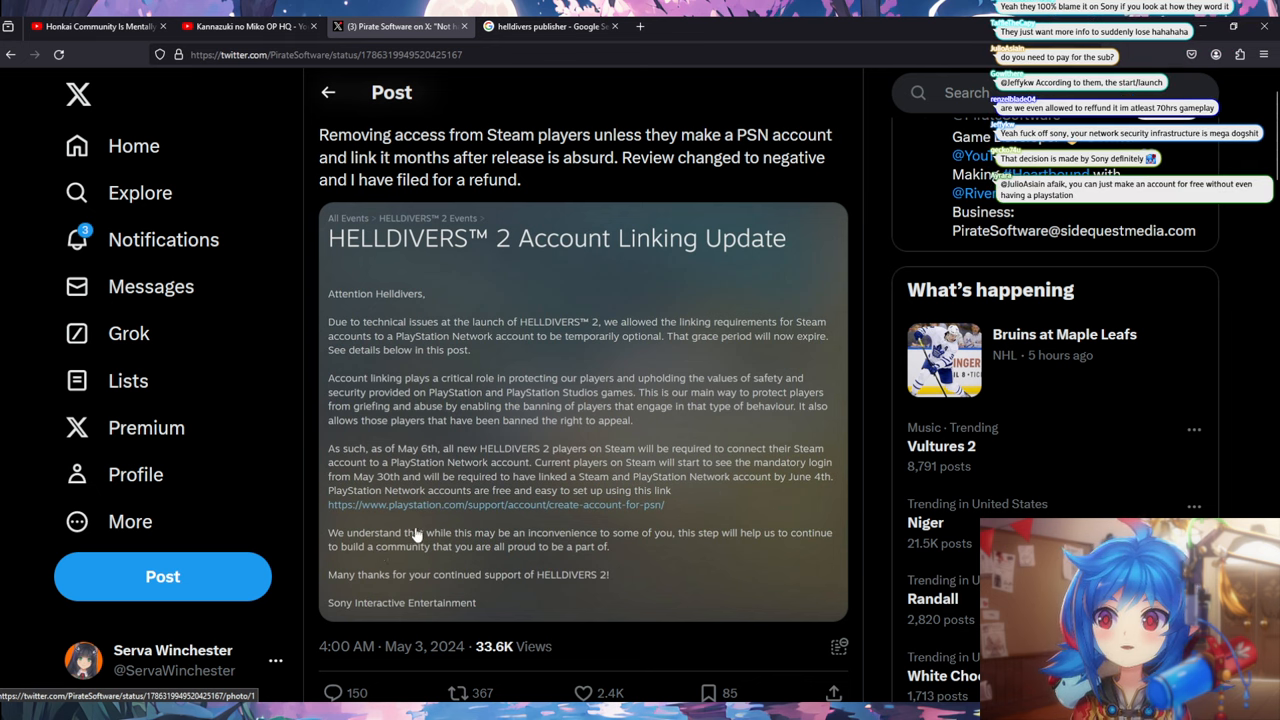
mouse_move(649, 548)
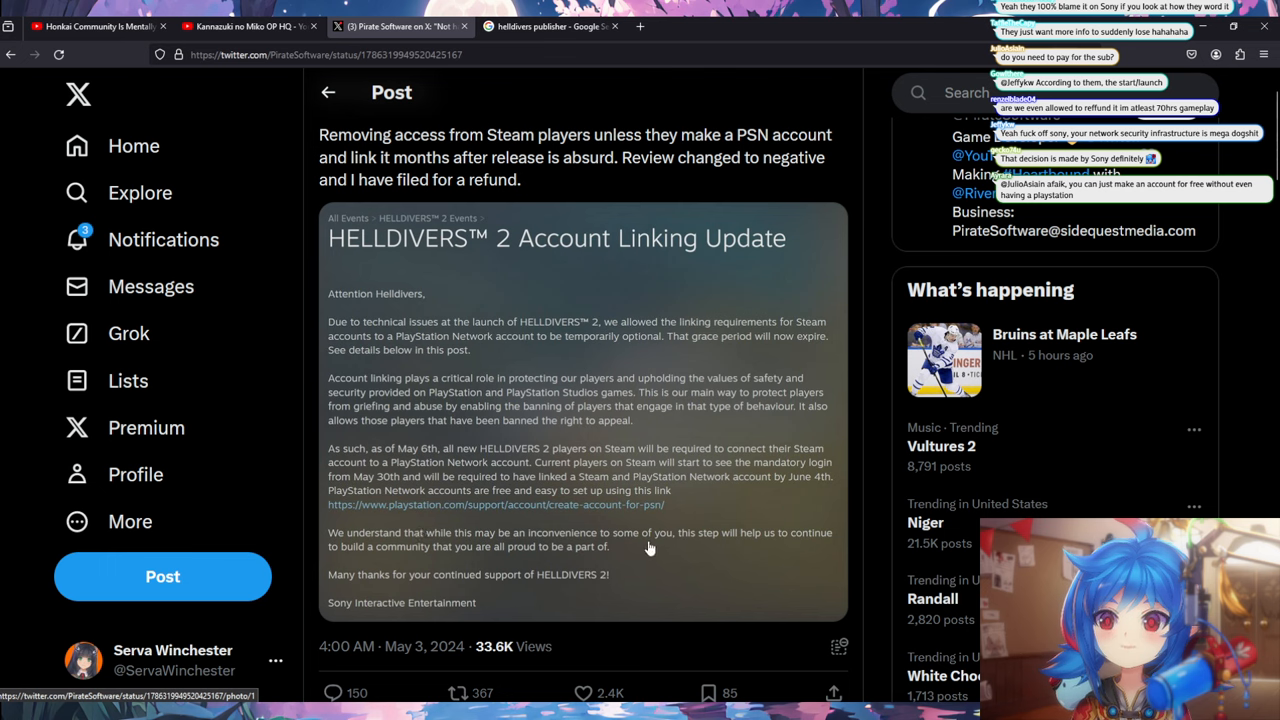
mouse_move(338, 565)
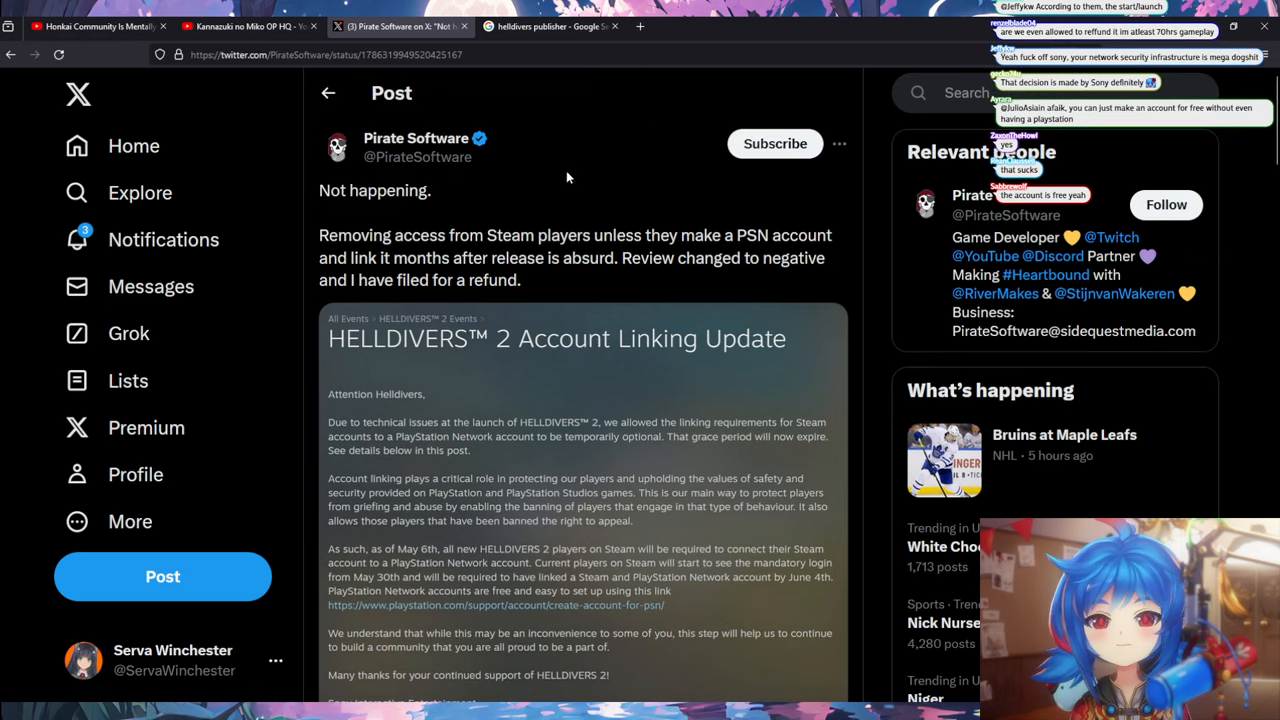
mouse_move(705, 227)
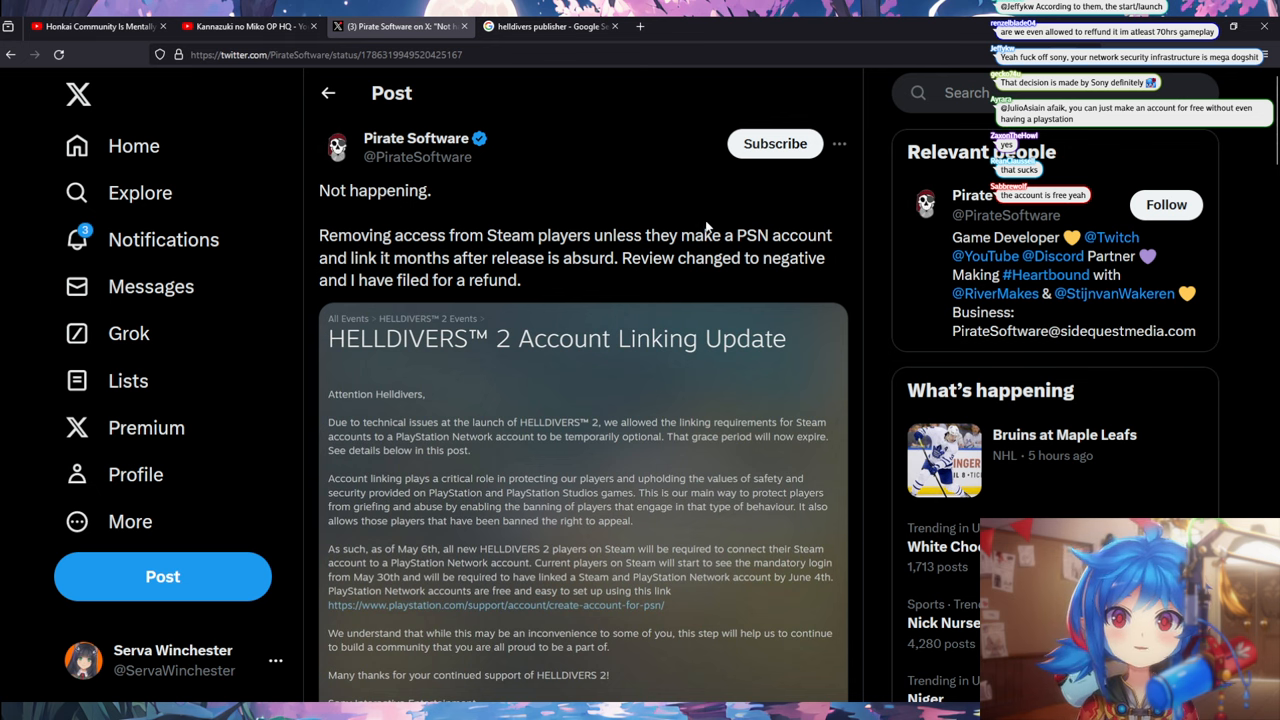
mouse_move(573, 218)
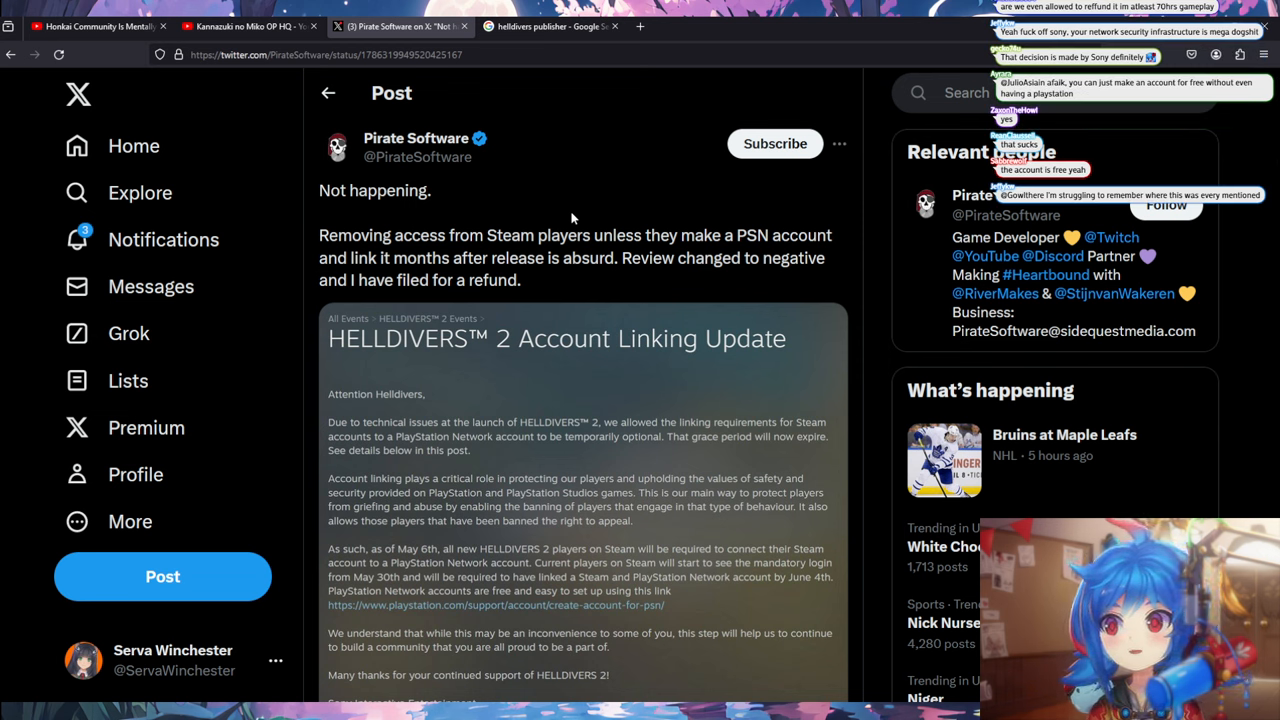
mouse_move(673, 354)
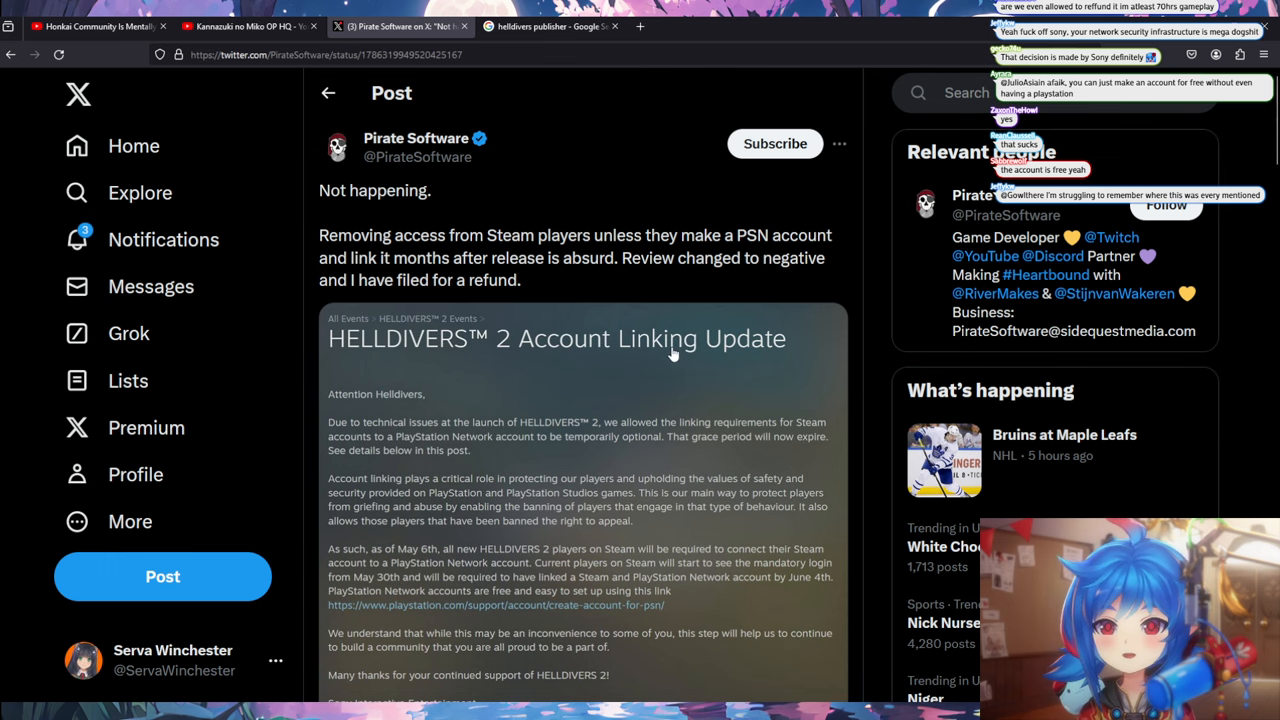
mouse_move(569, 387)
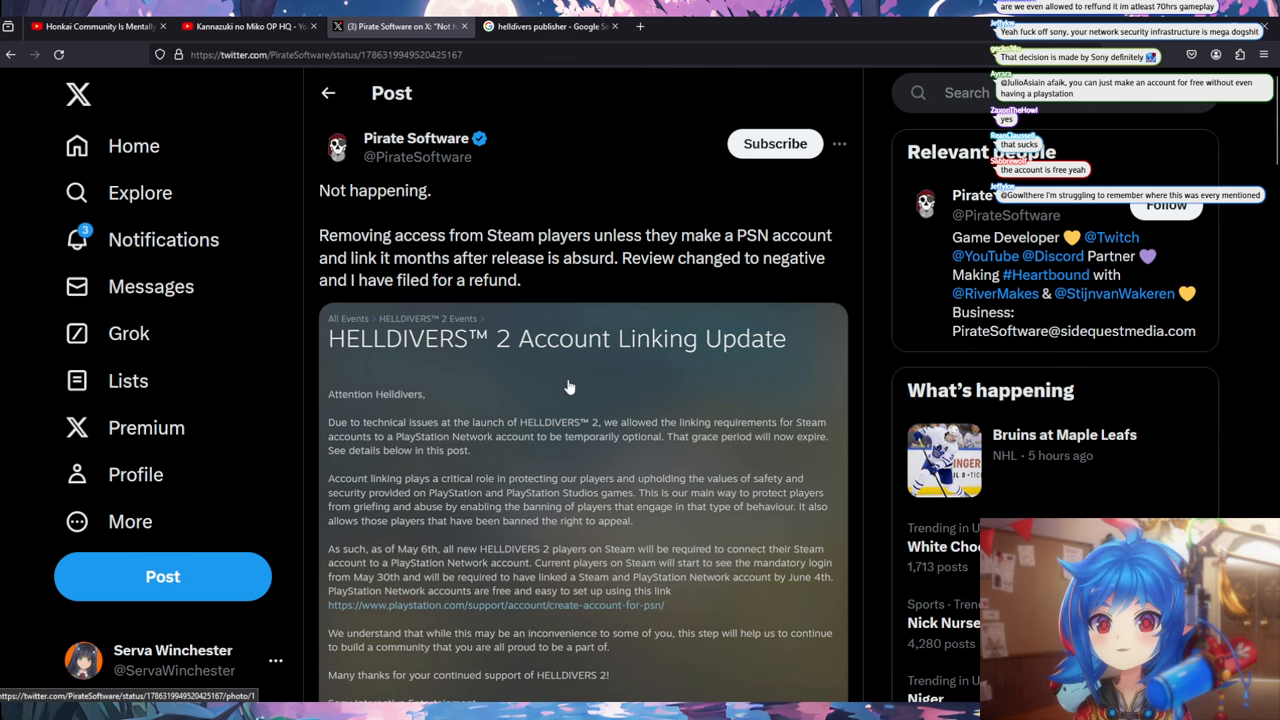
scroll(down, 3)
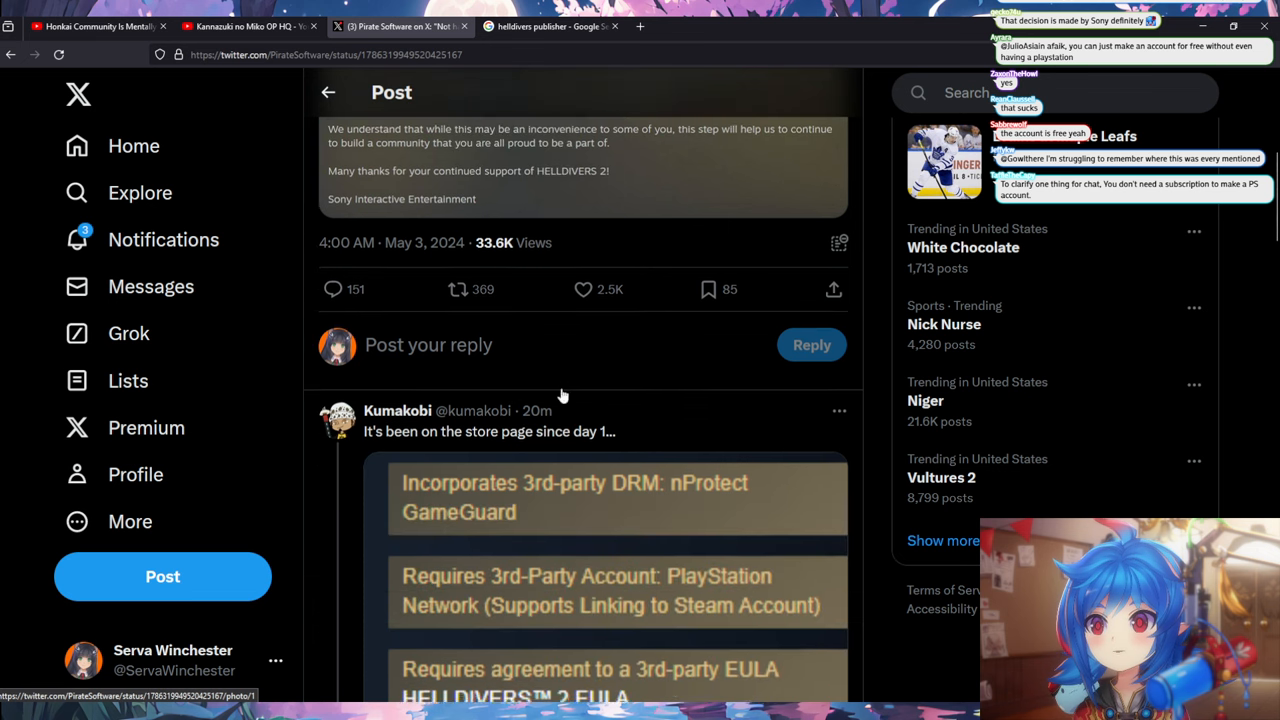
scroll(down, 3)
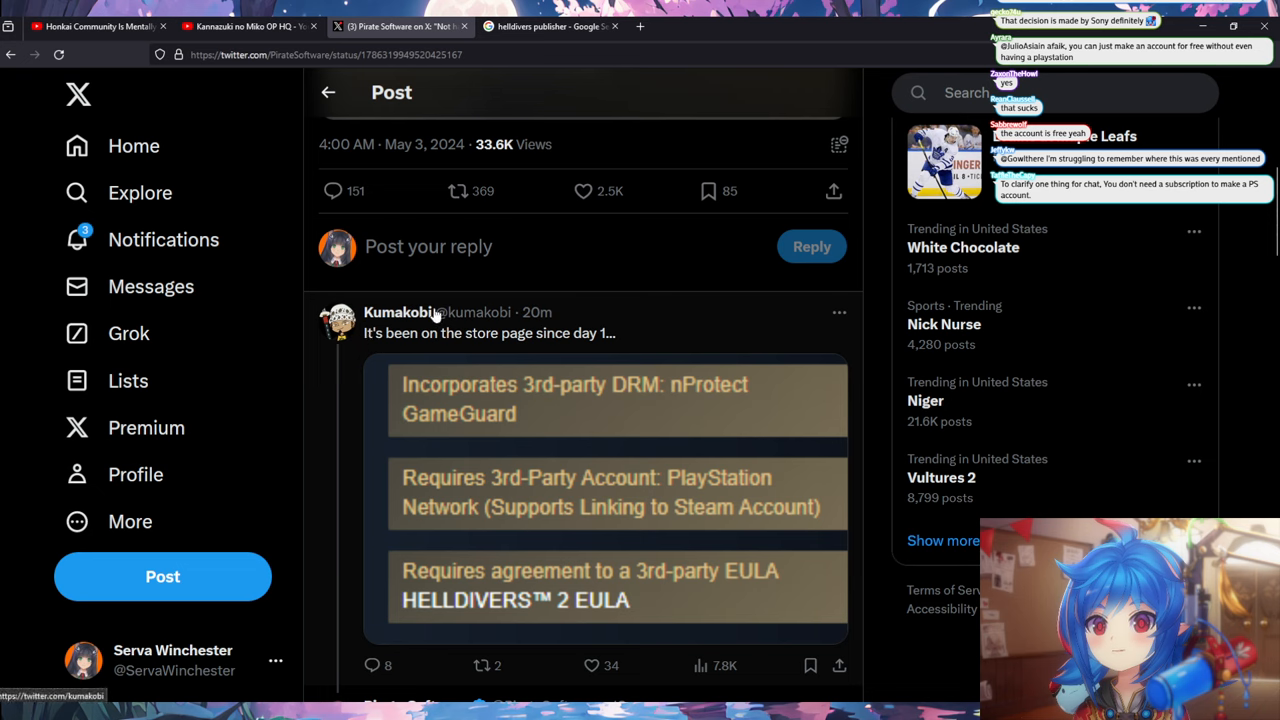
mouse_move(513, 340)
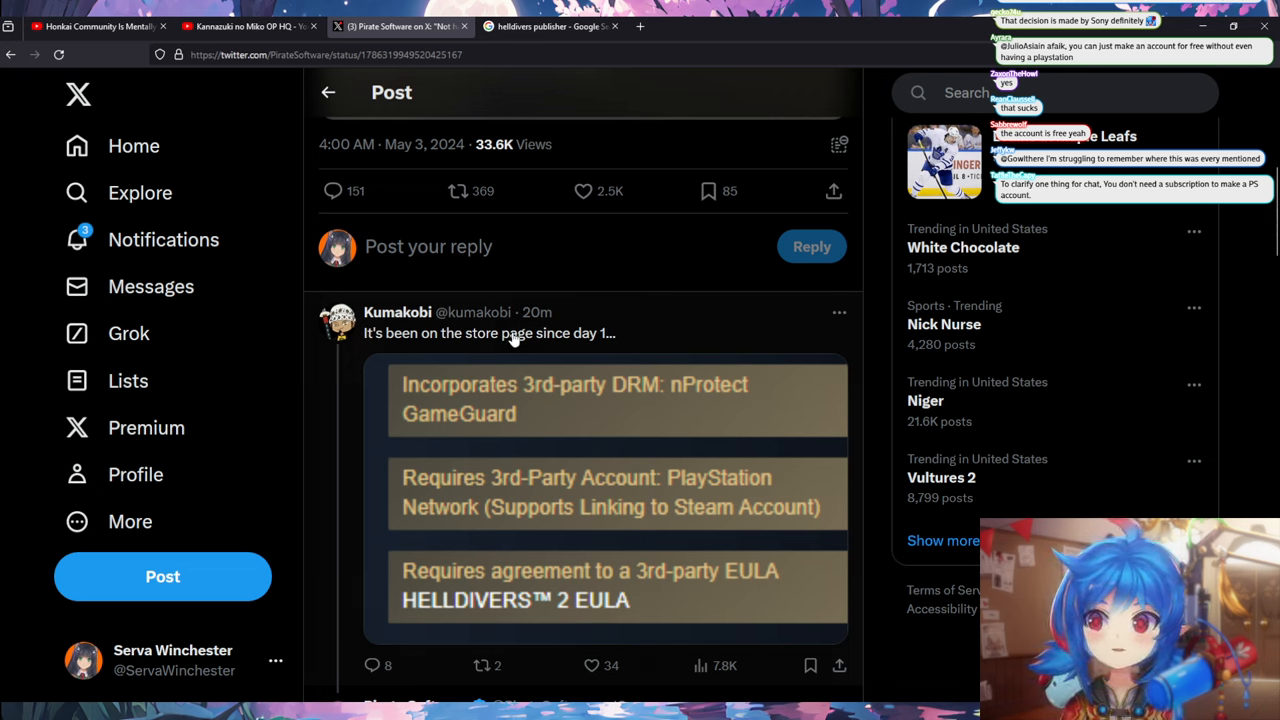
mouse_move(623, 413)
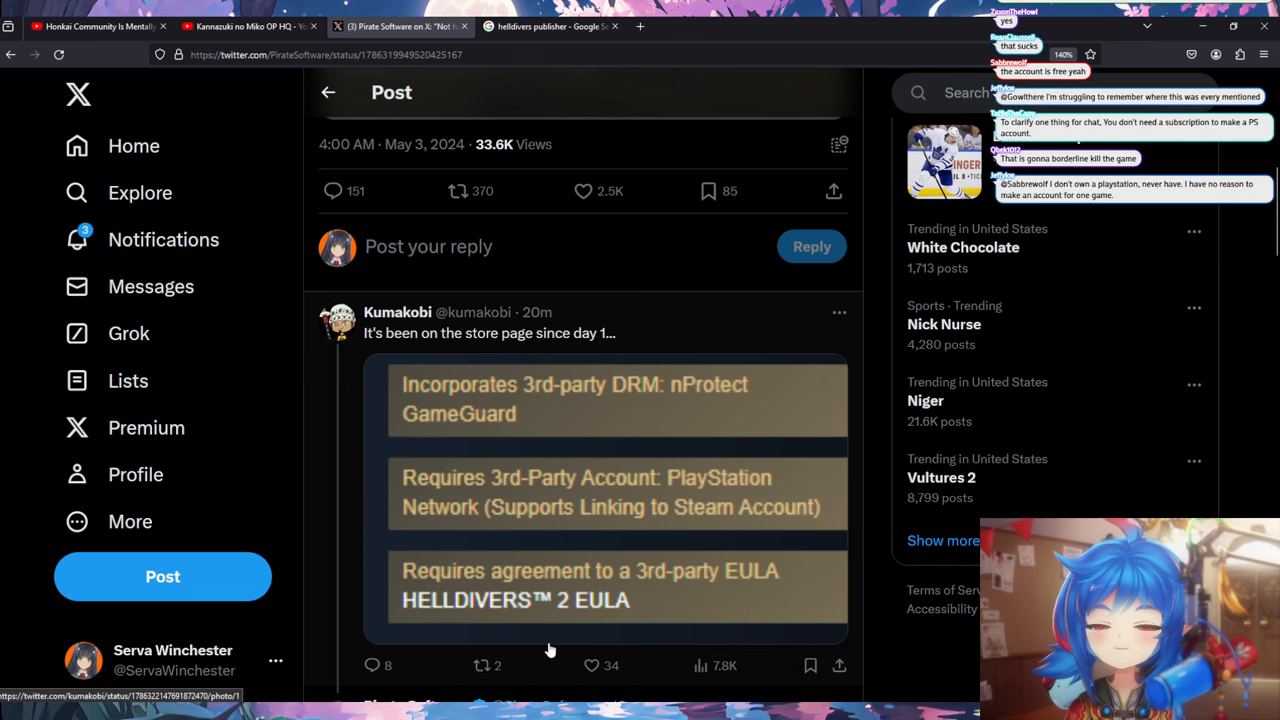
scroll(down, 3)
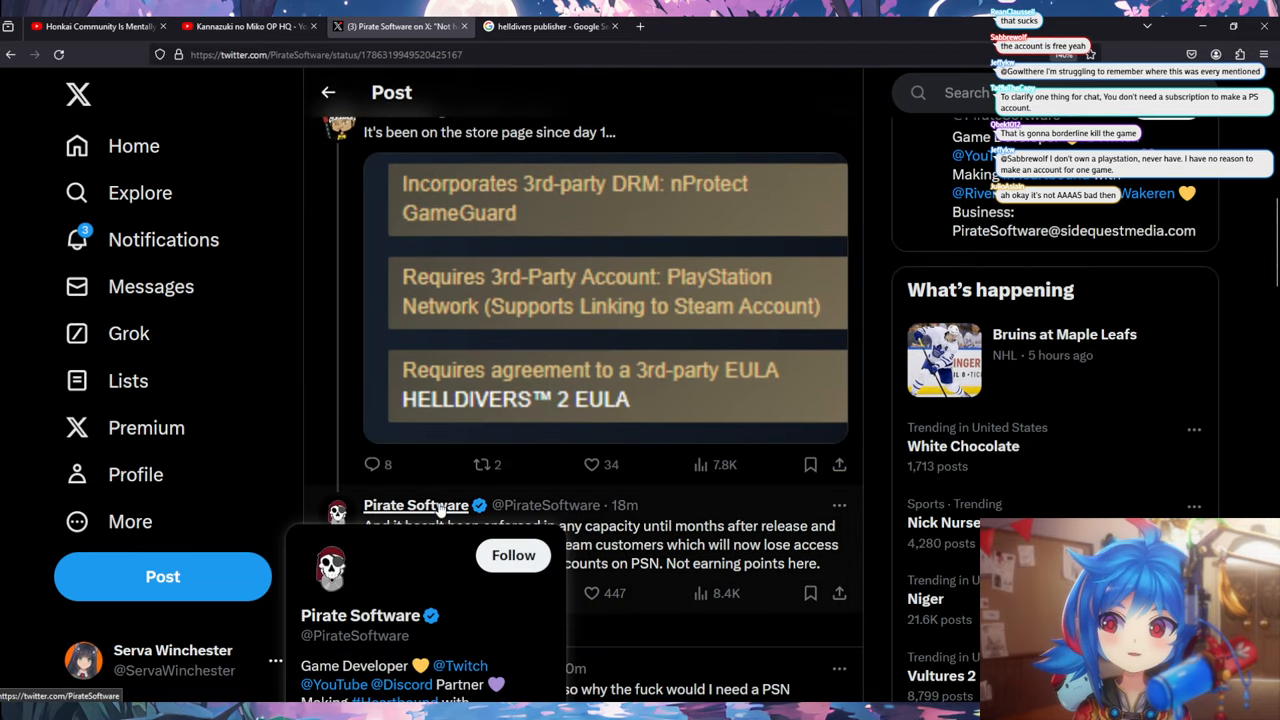
scroll(down, 3)
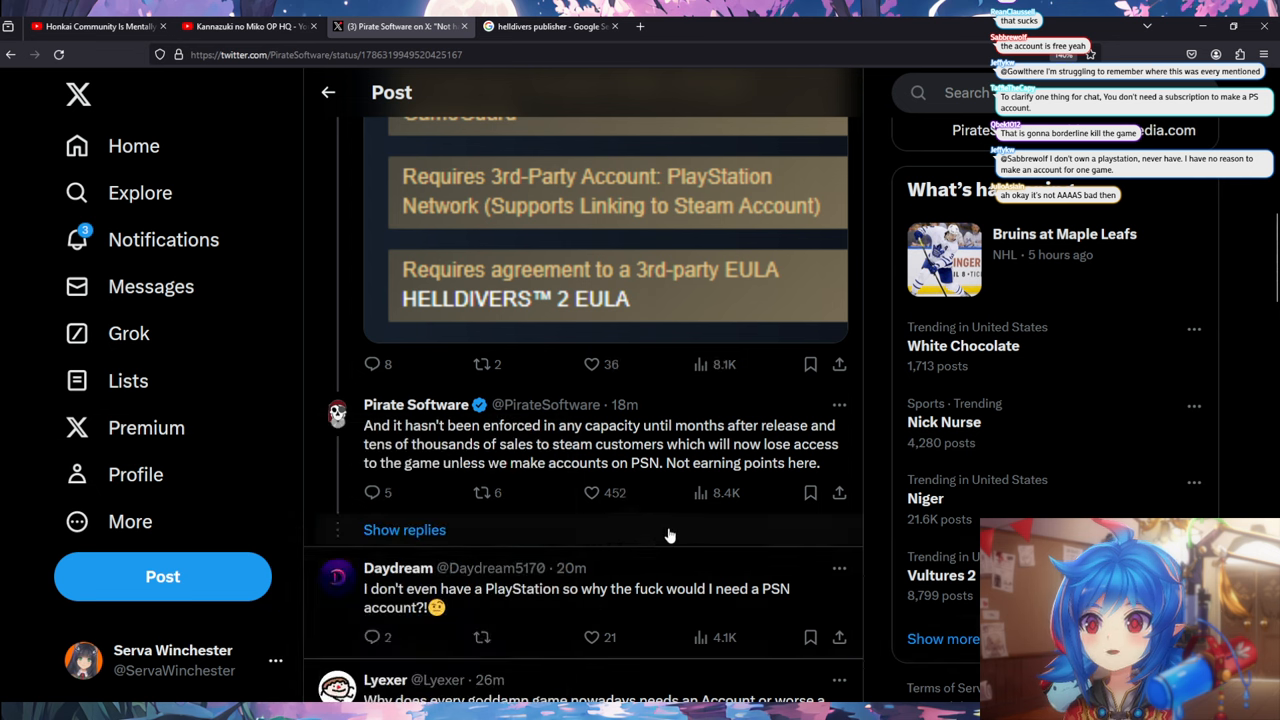
mouse_move(570, 465)
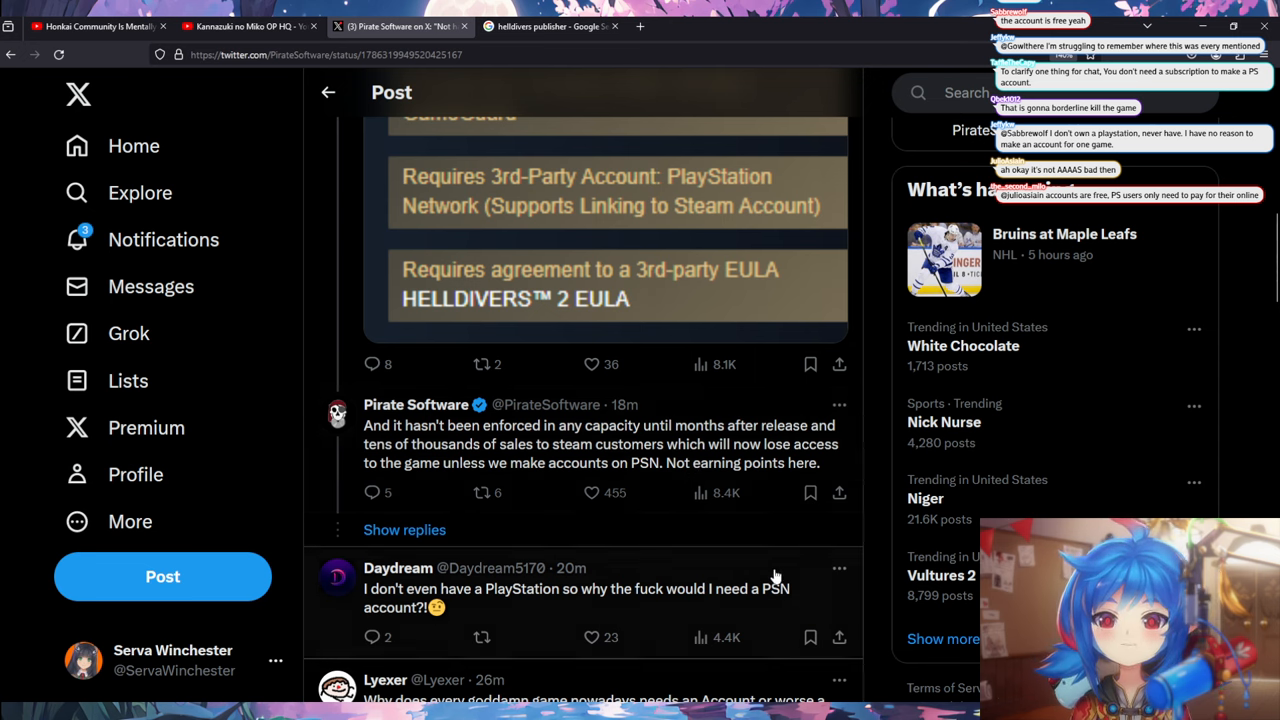
mouse_move(655, 628)
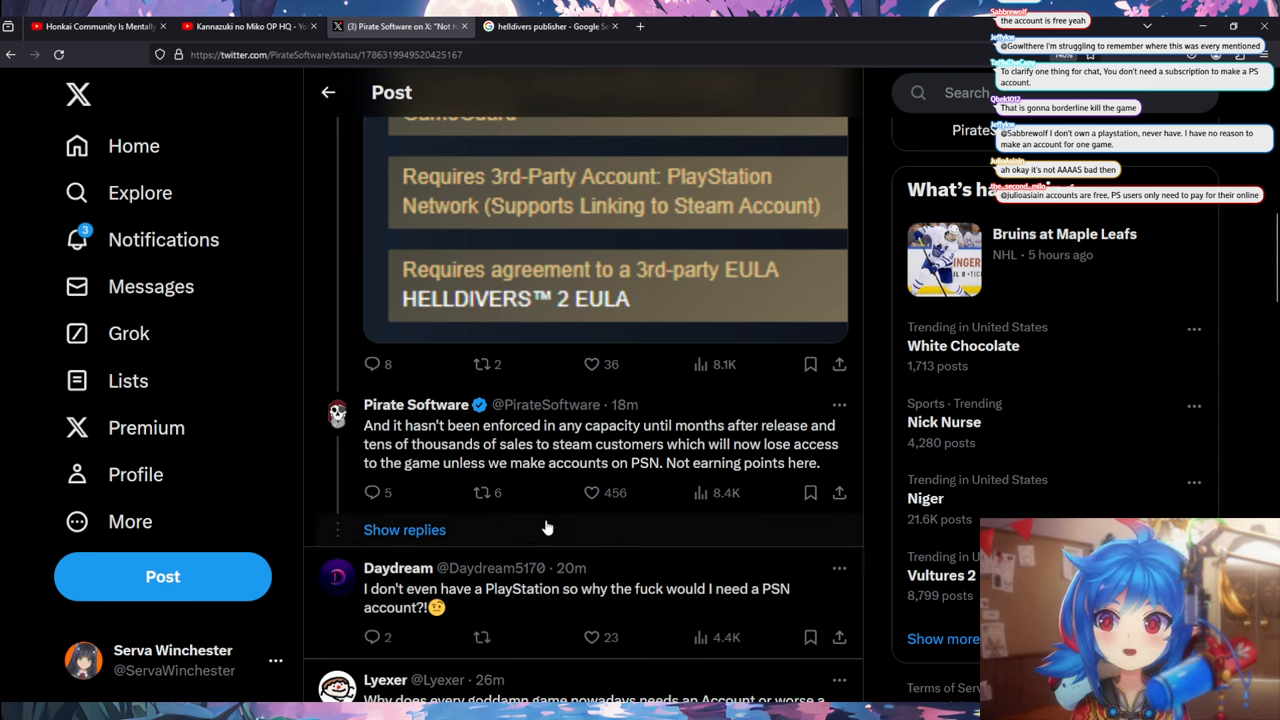
scroll(up, 3)
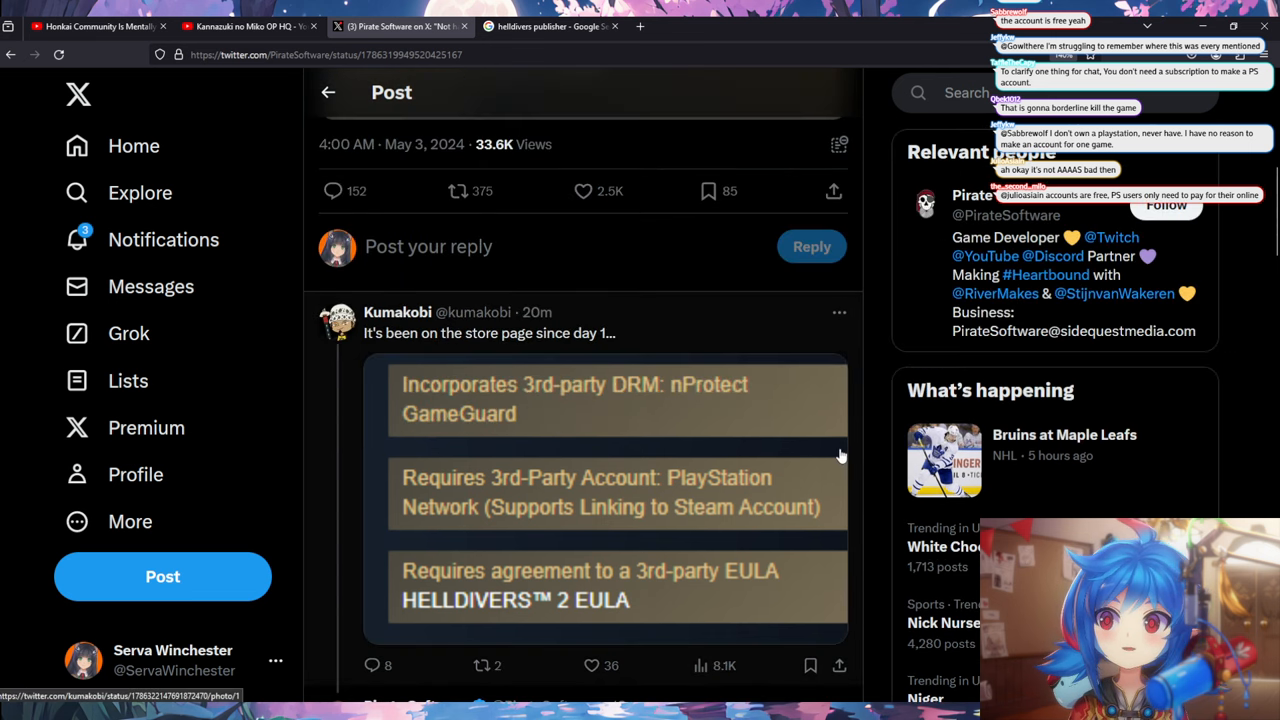
scroll(down, 3)
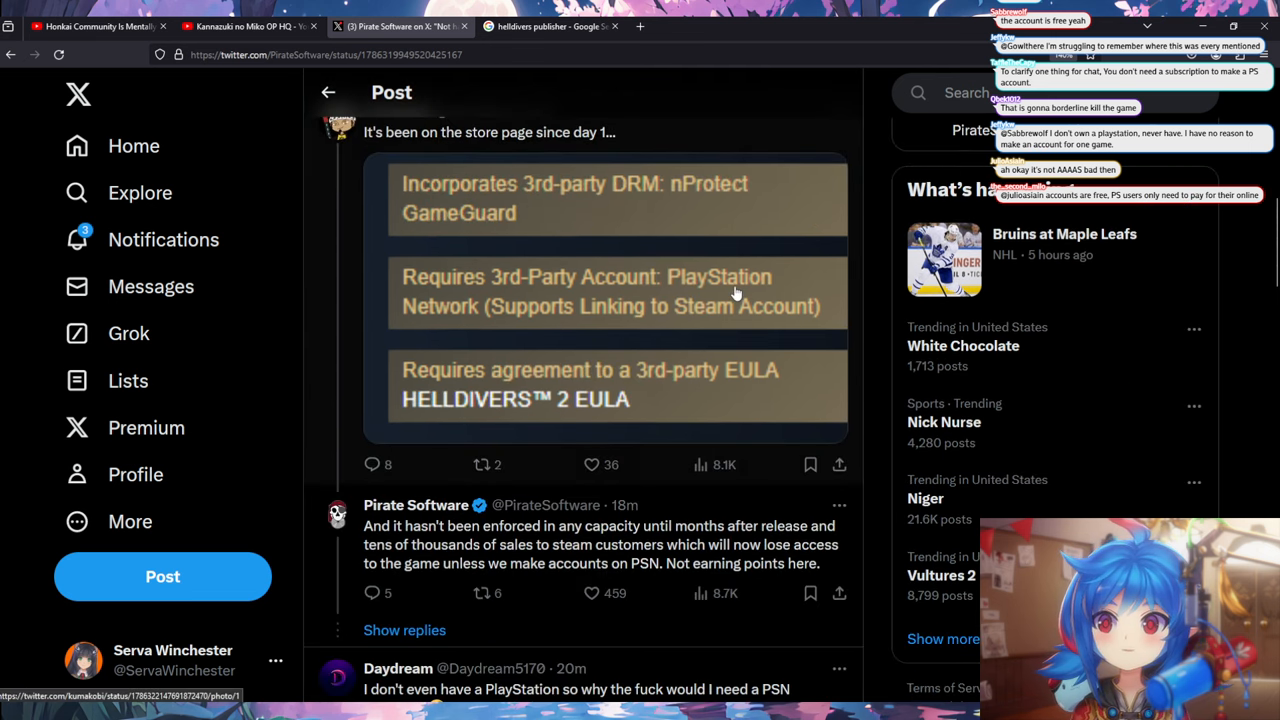
scroll(down, 3)
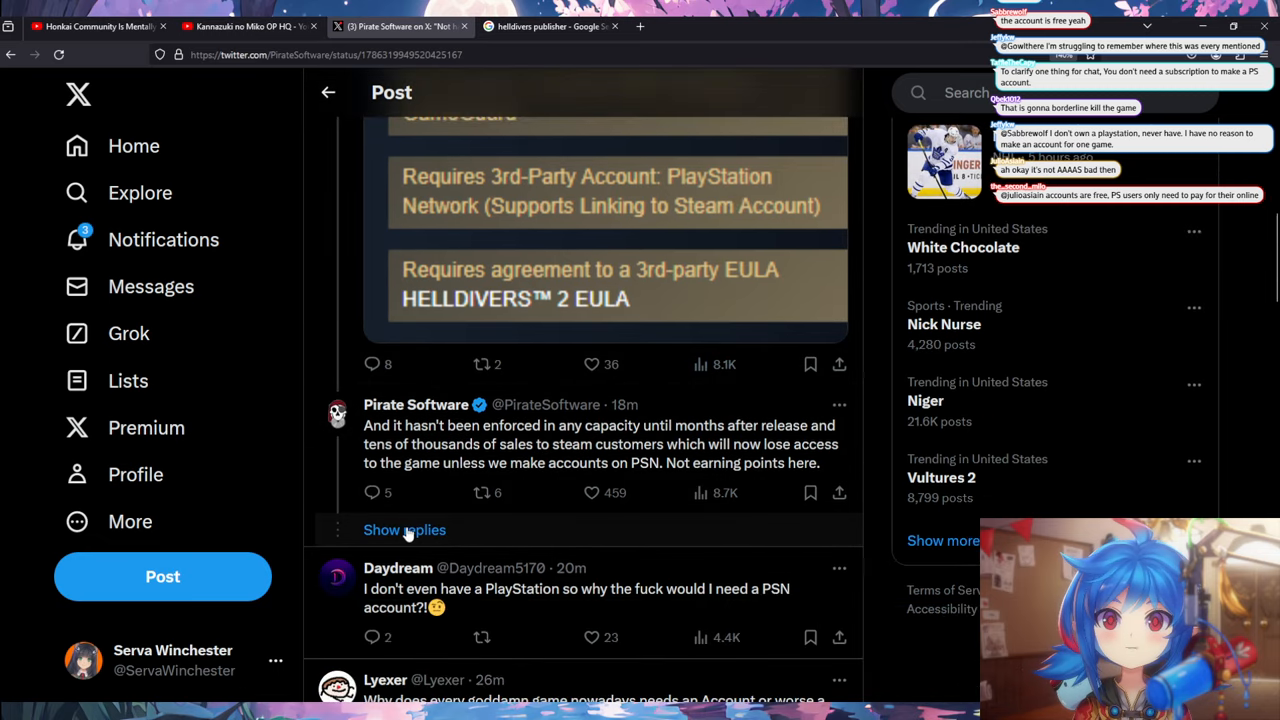
scroll(down, 3)
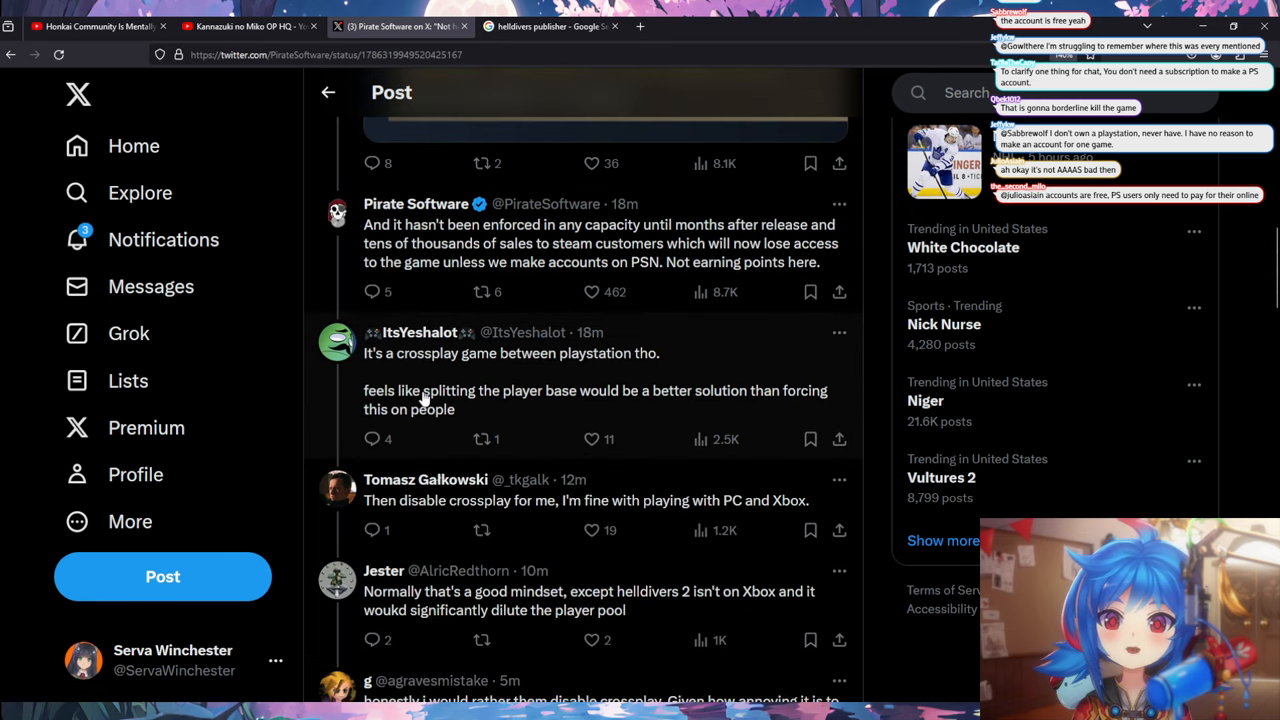
scroll(up, 3)
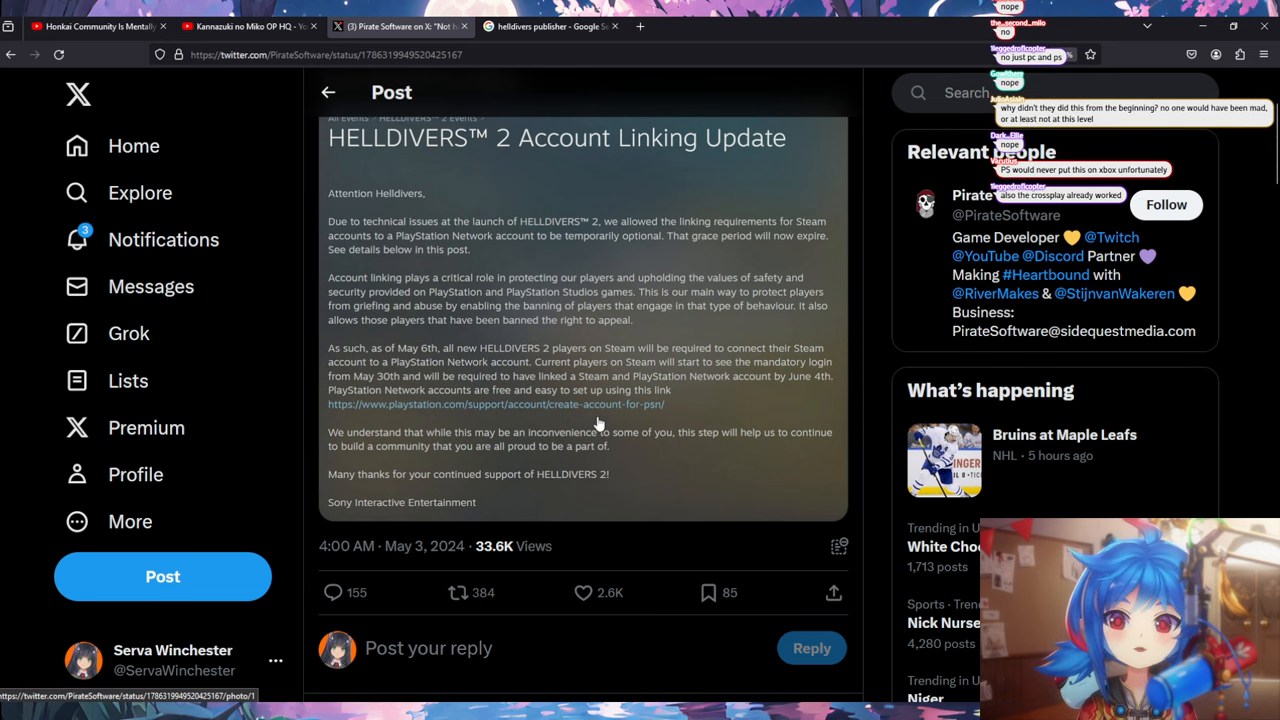
scroll(down, 3)
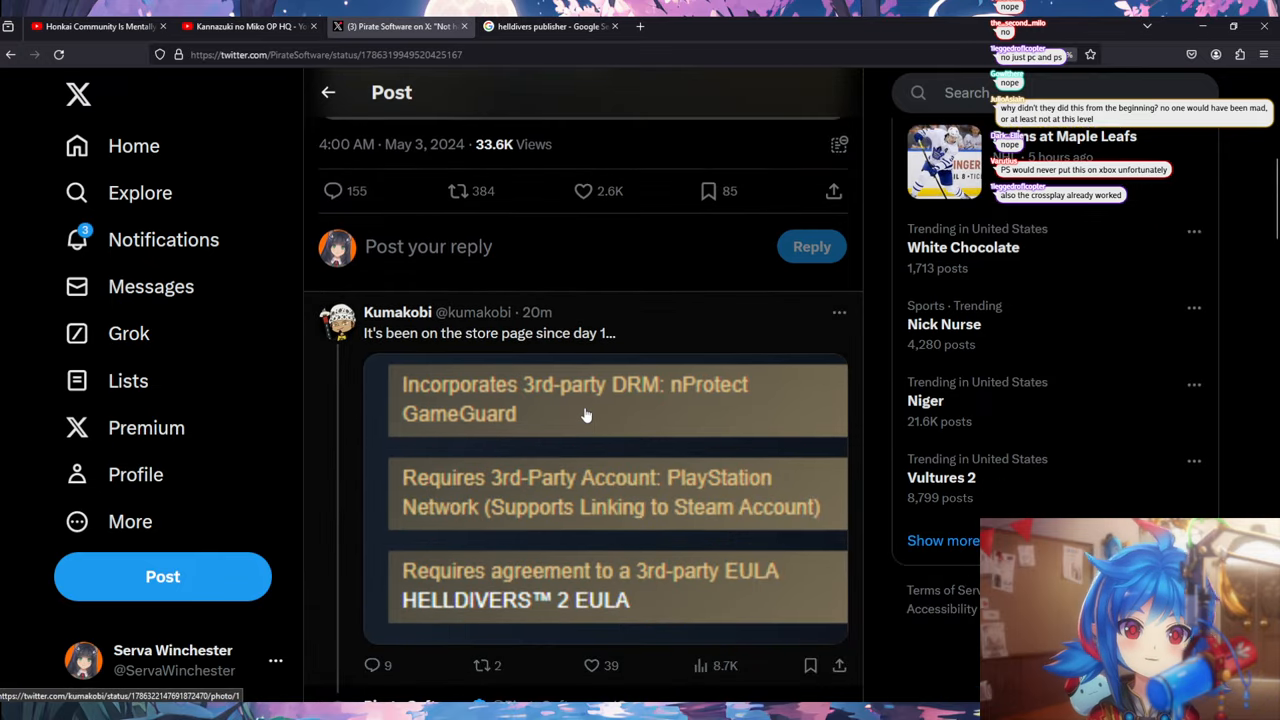
scroll(down, 3)
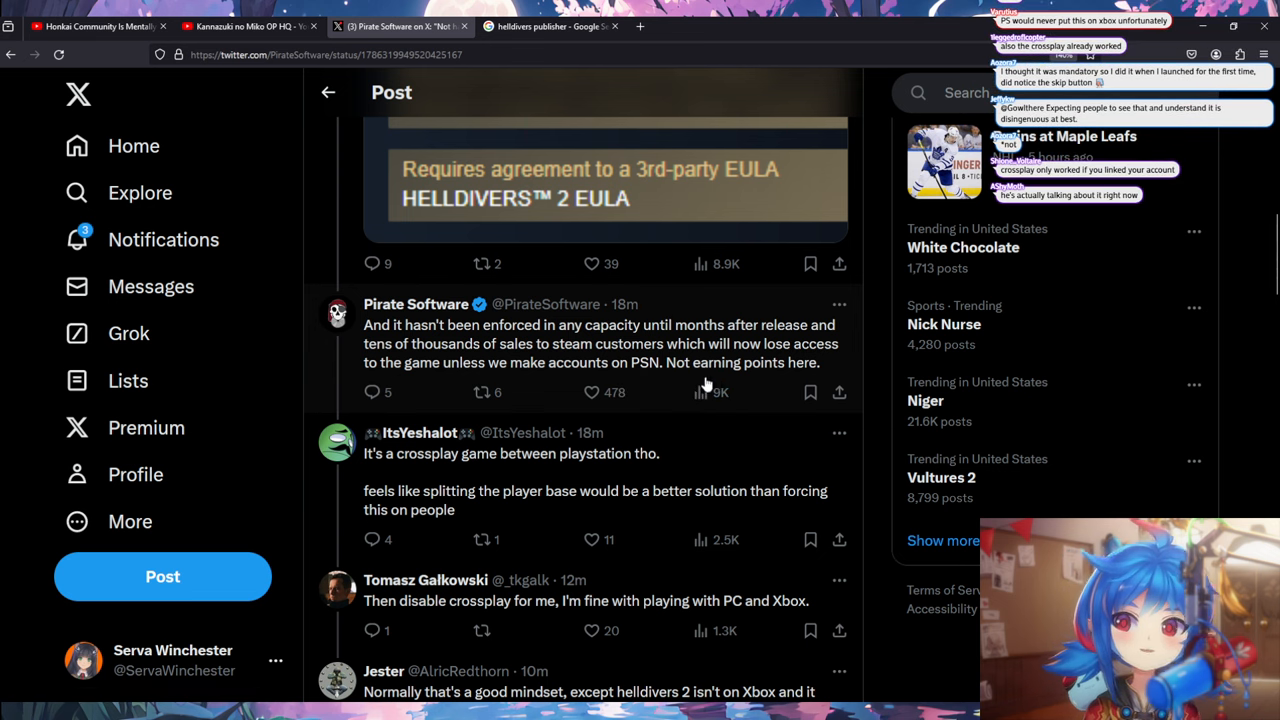
mouse_move(704, 392)
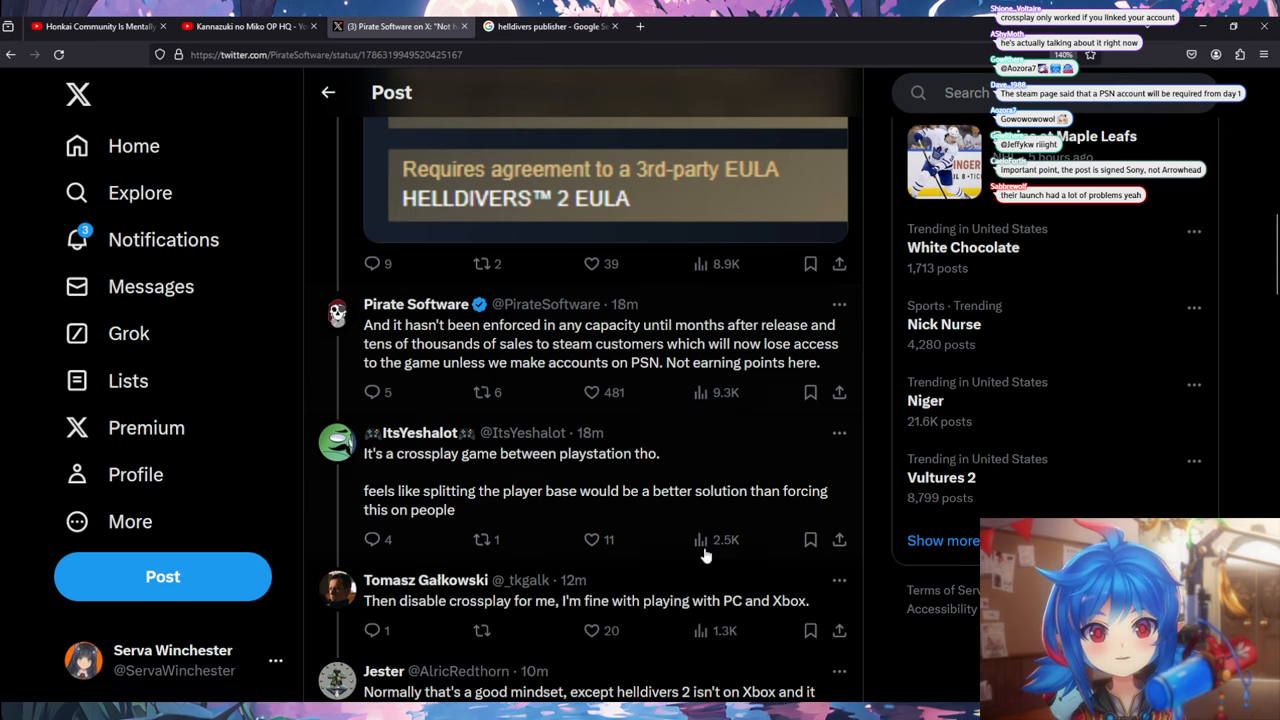
scroll(up, 3)
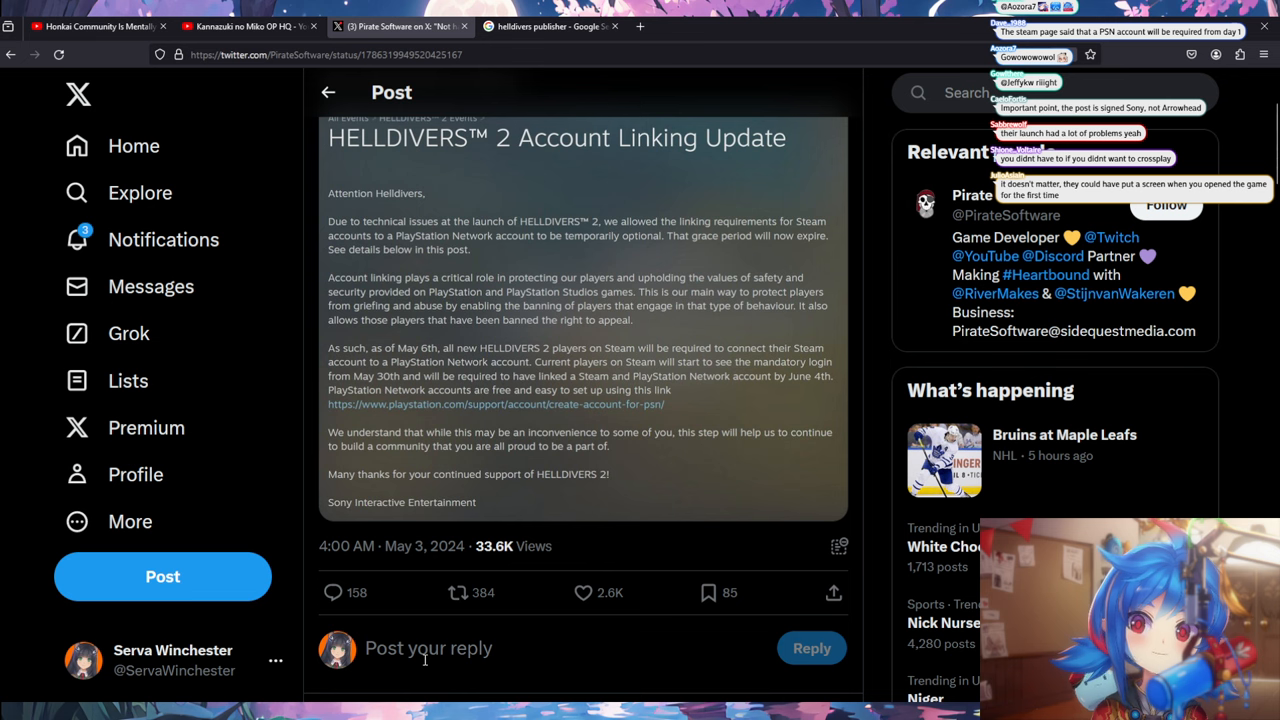
scroll(down, 3)
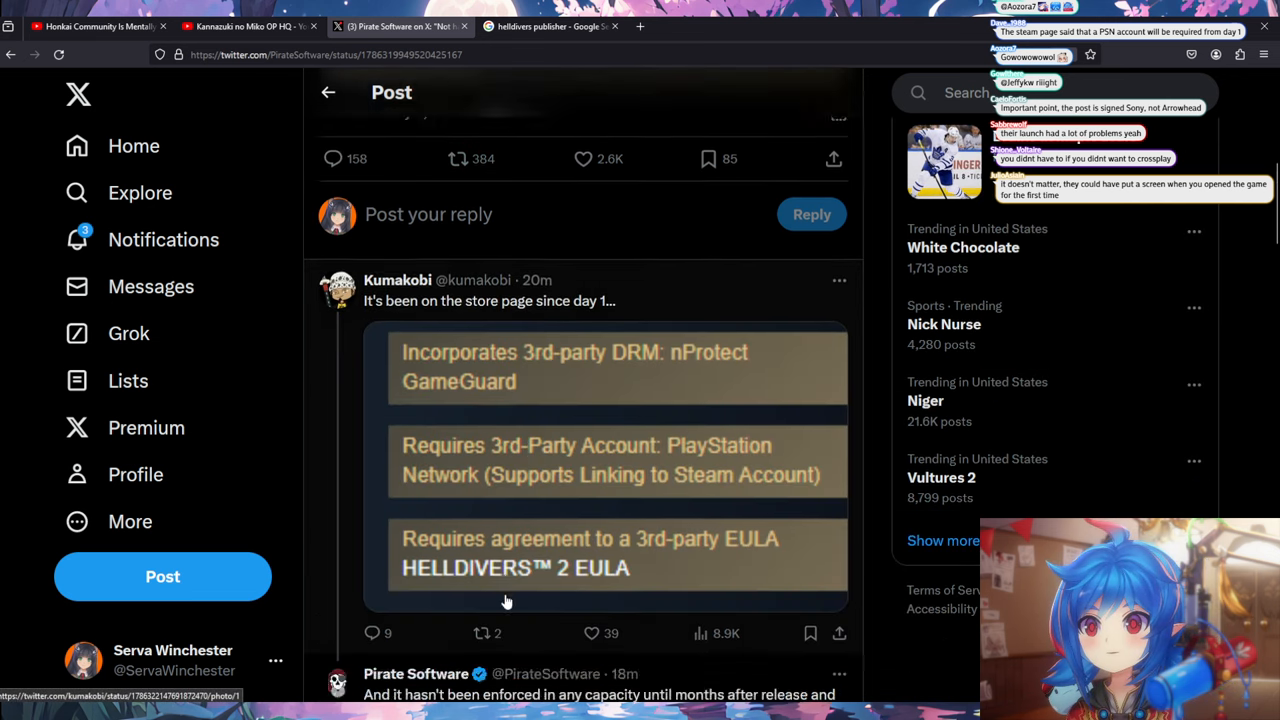
scroll(down, 3)
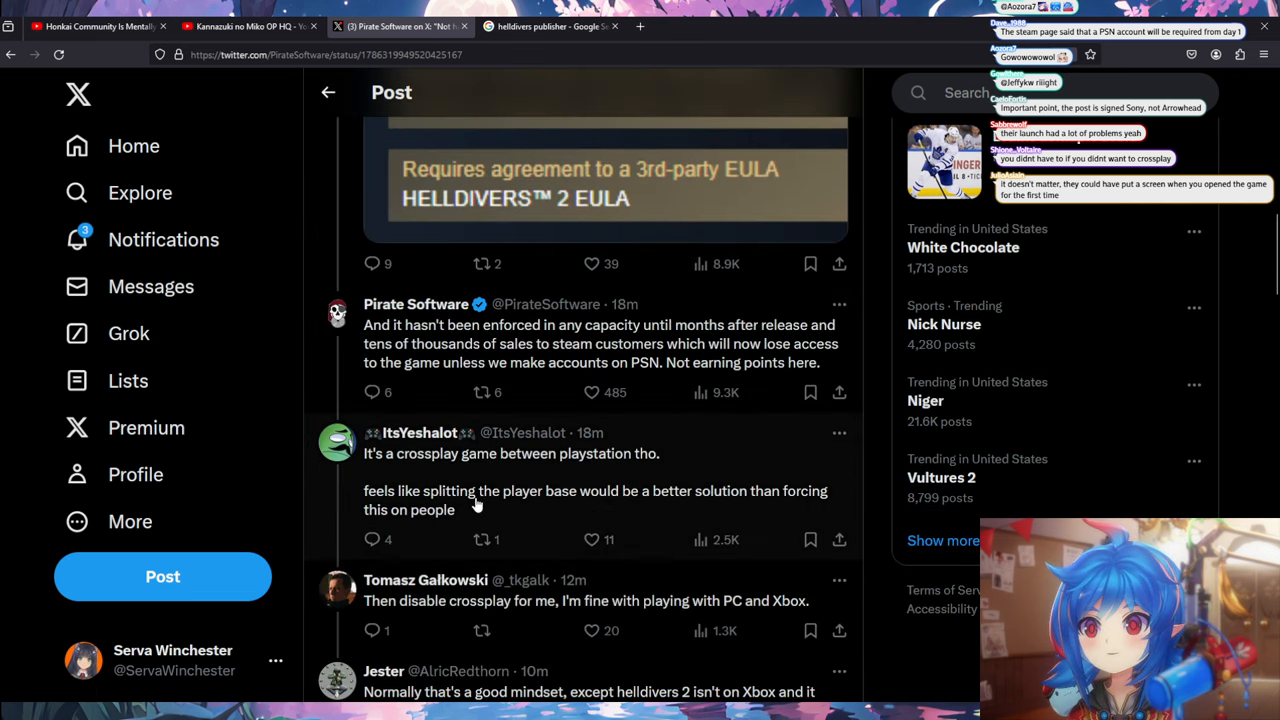
scroll(down, 3)
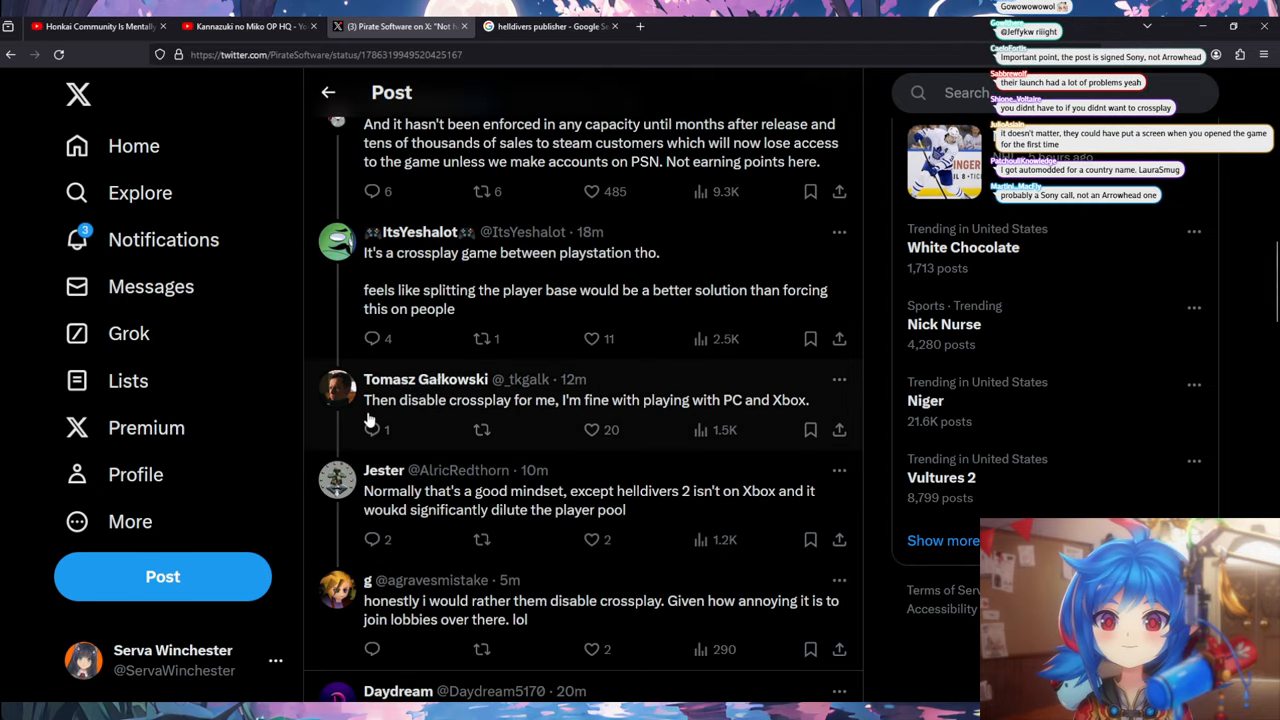
mouse_move(591, 430)
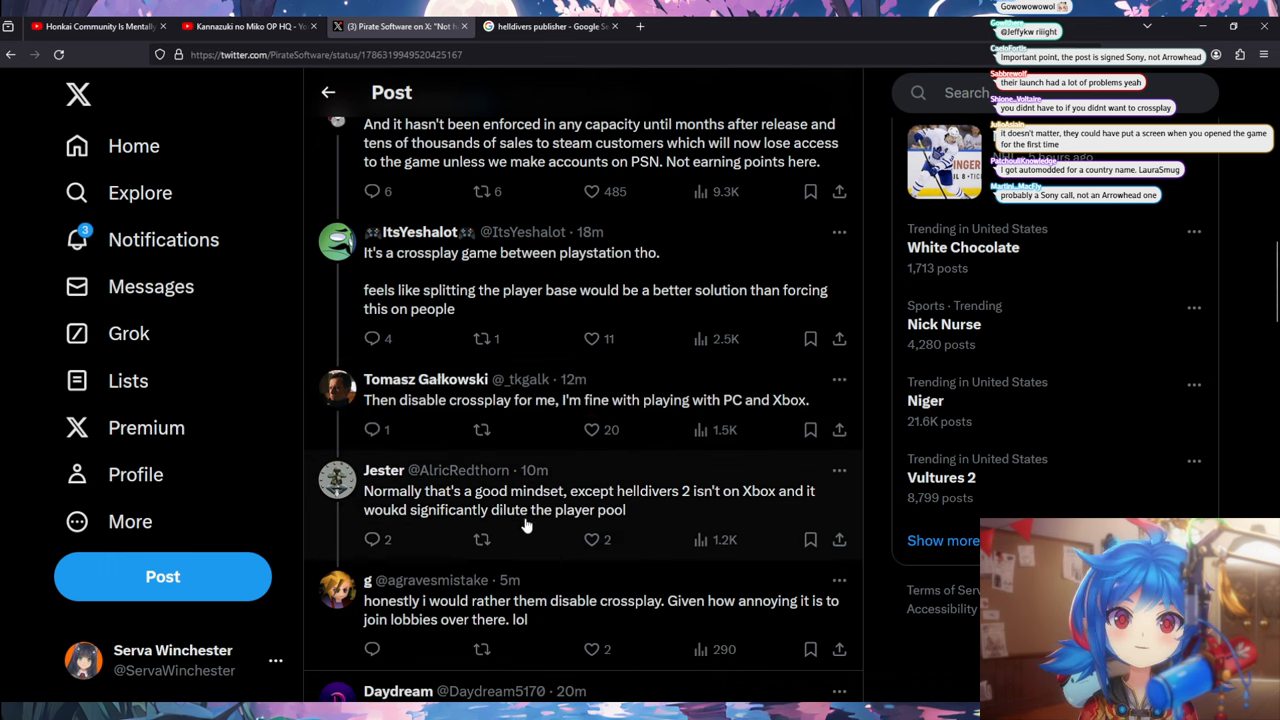
mouse_move(534, 508)
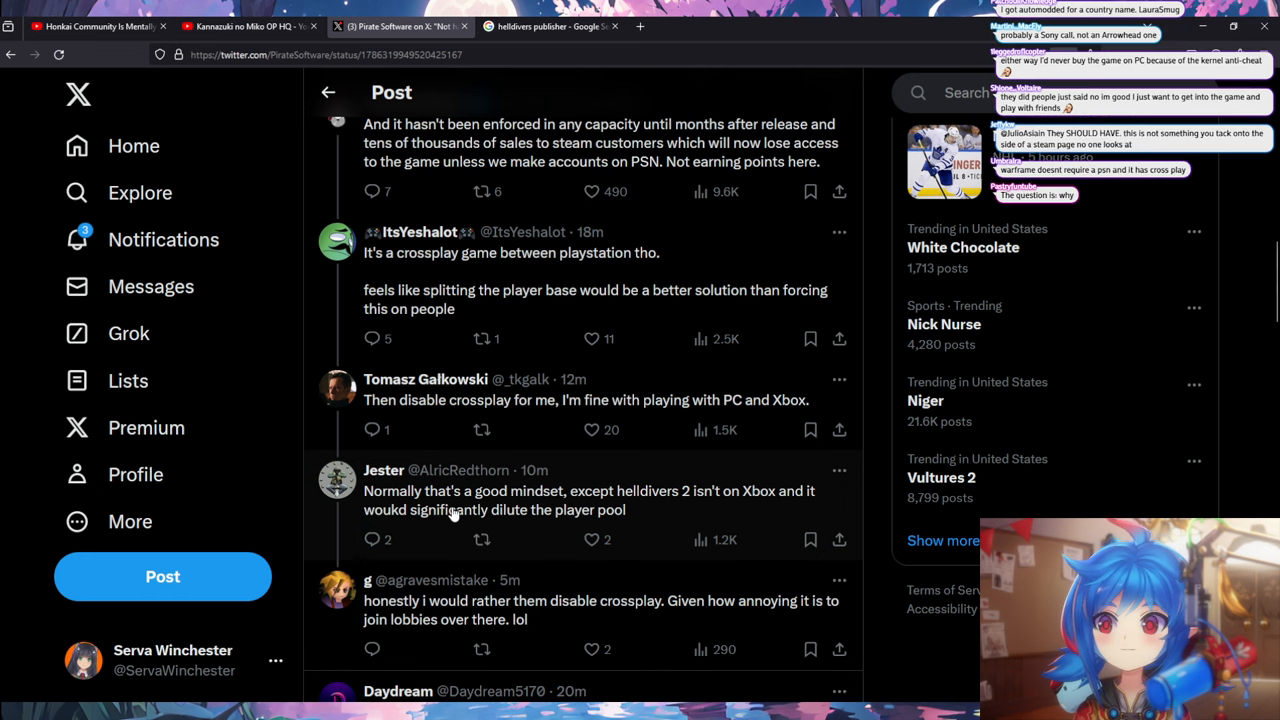
mouse_move(435, 500)
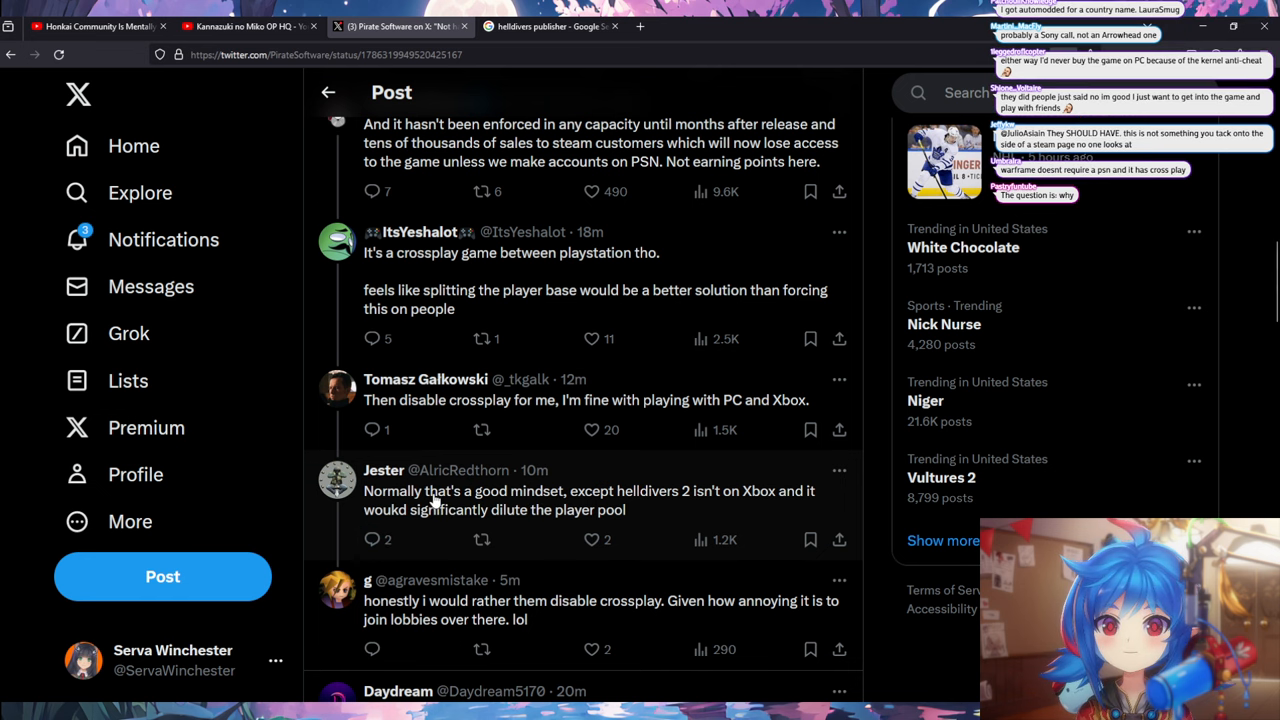
scroll(down, 3)
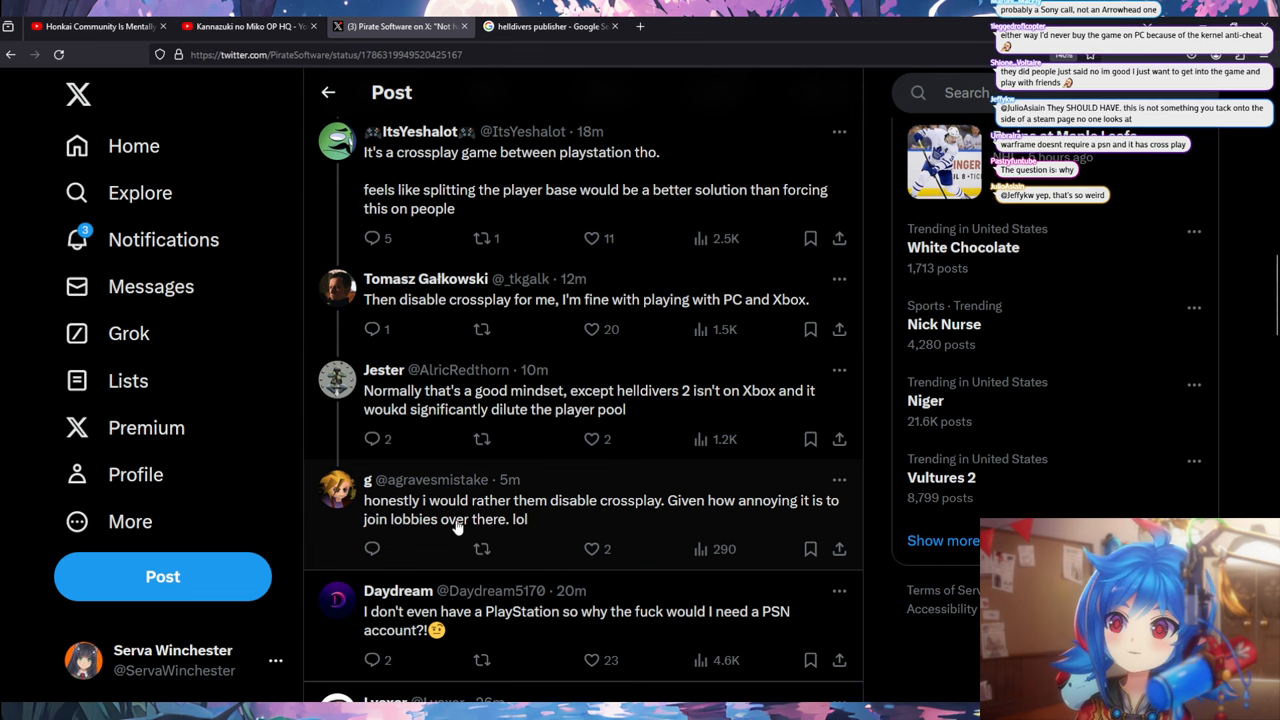
mouse_move(750, 445)
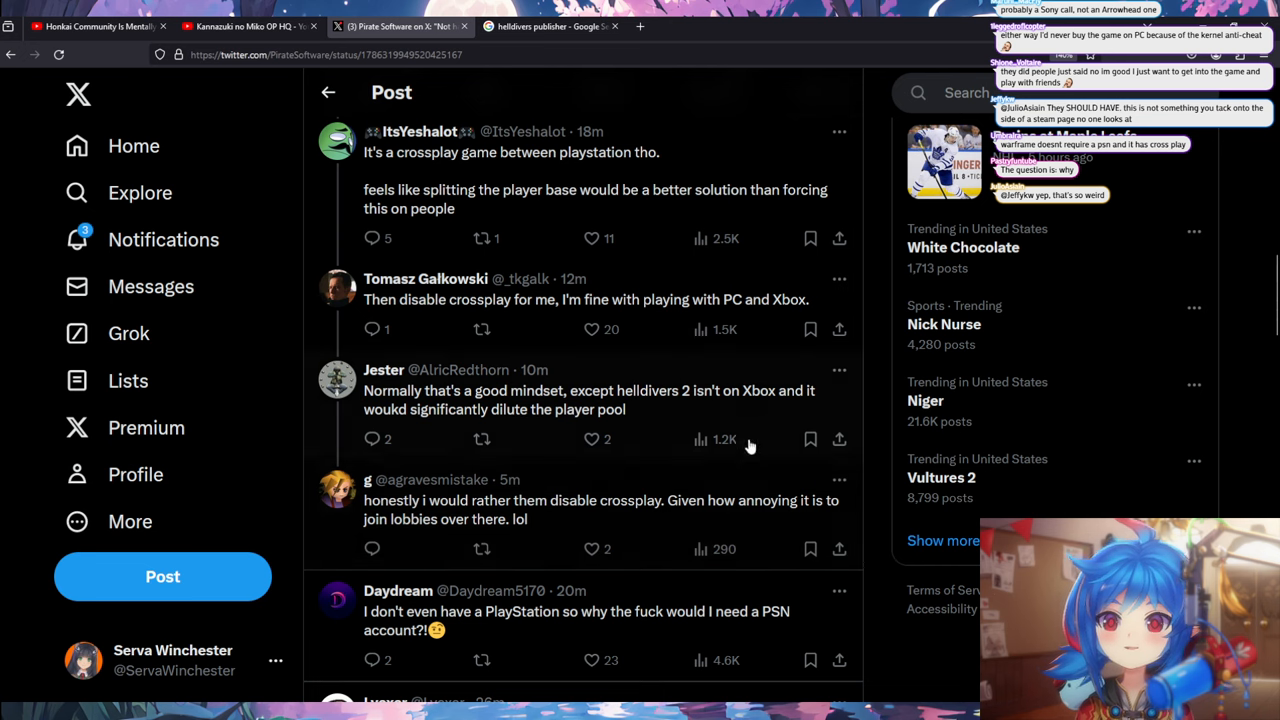
mouse_move(540, 514)
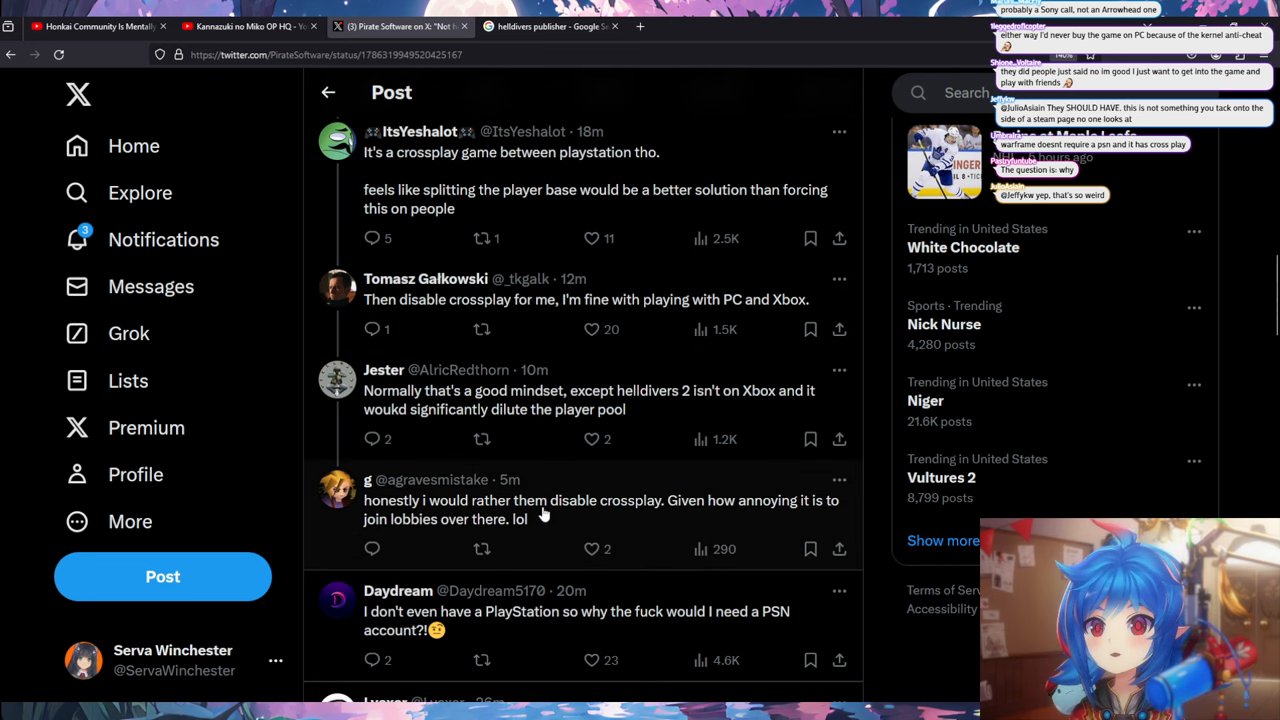
mouse_move(705, 410)
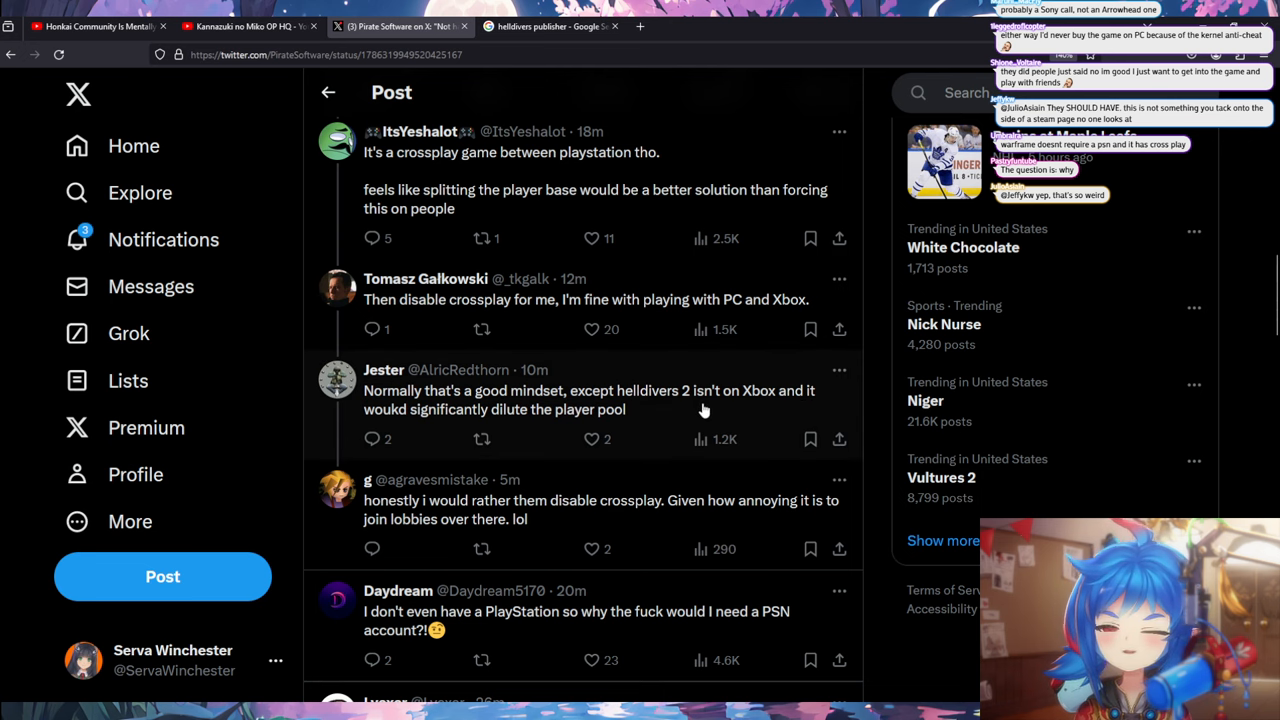
scroll(down, 3)
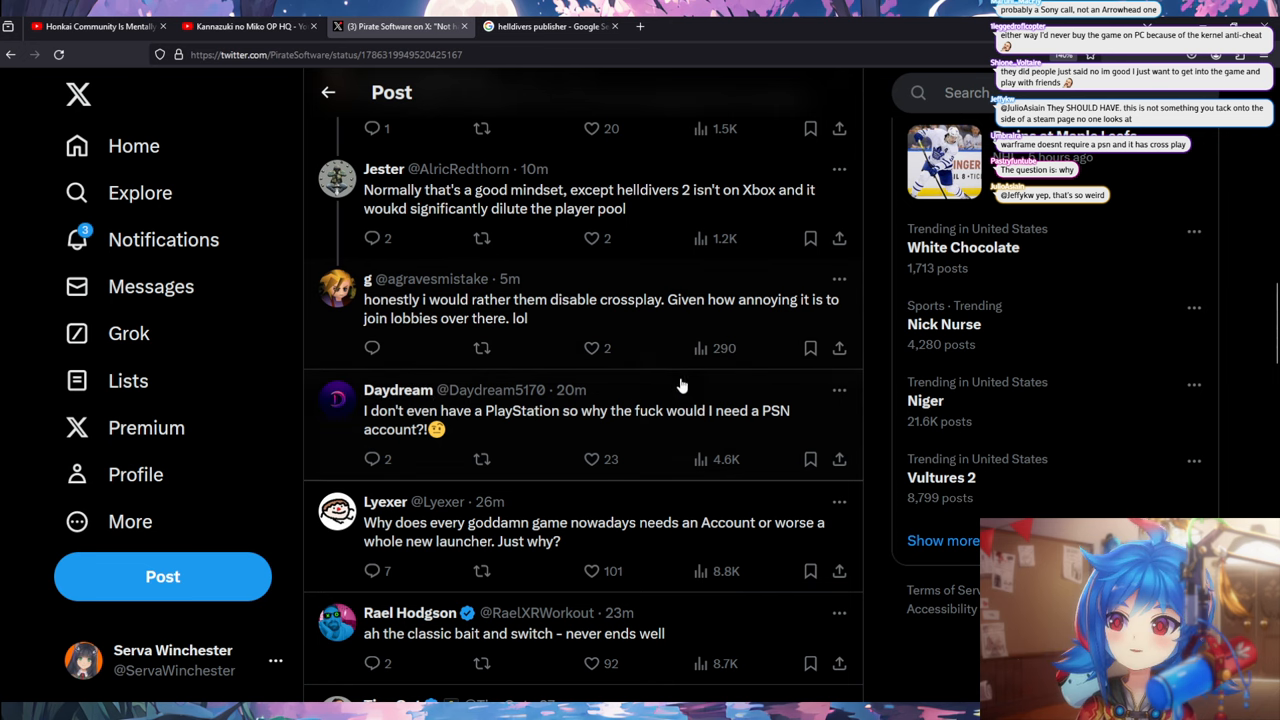
mouse_move(670, 352)
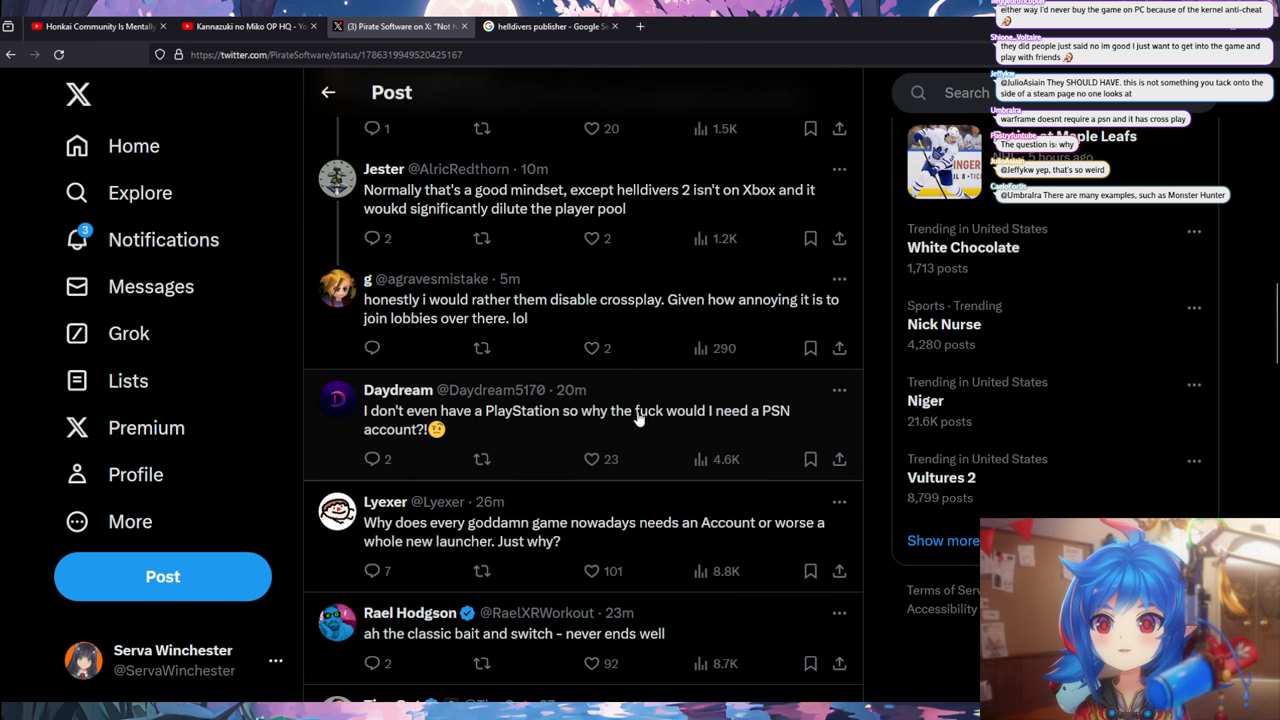
scroll(down, 3)
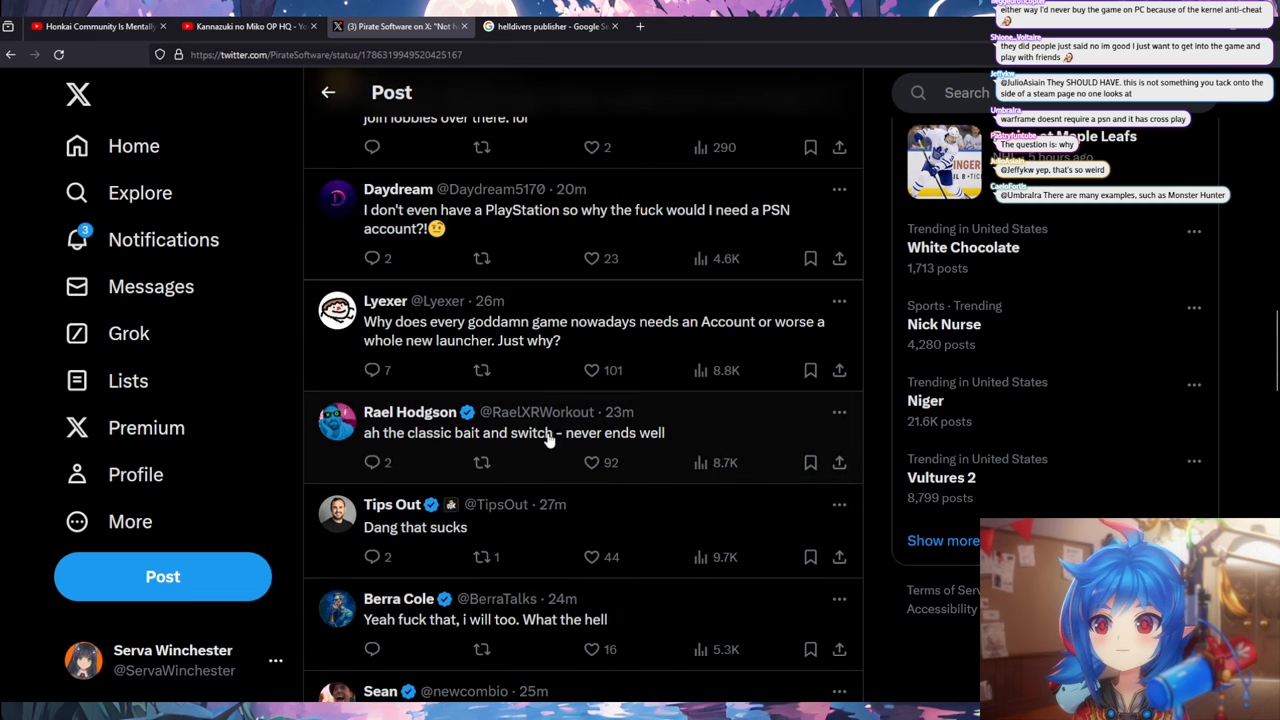
mouse_move(613, 413)
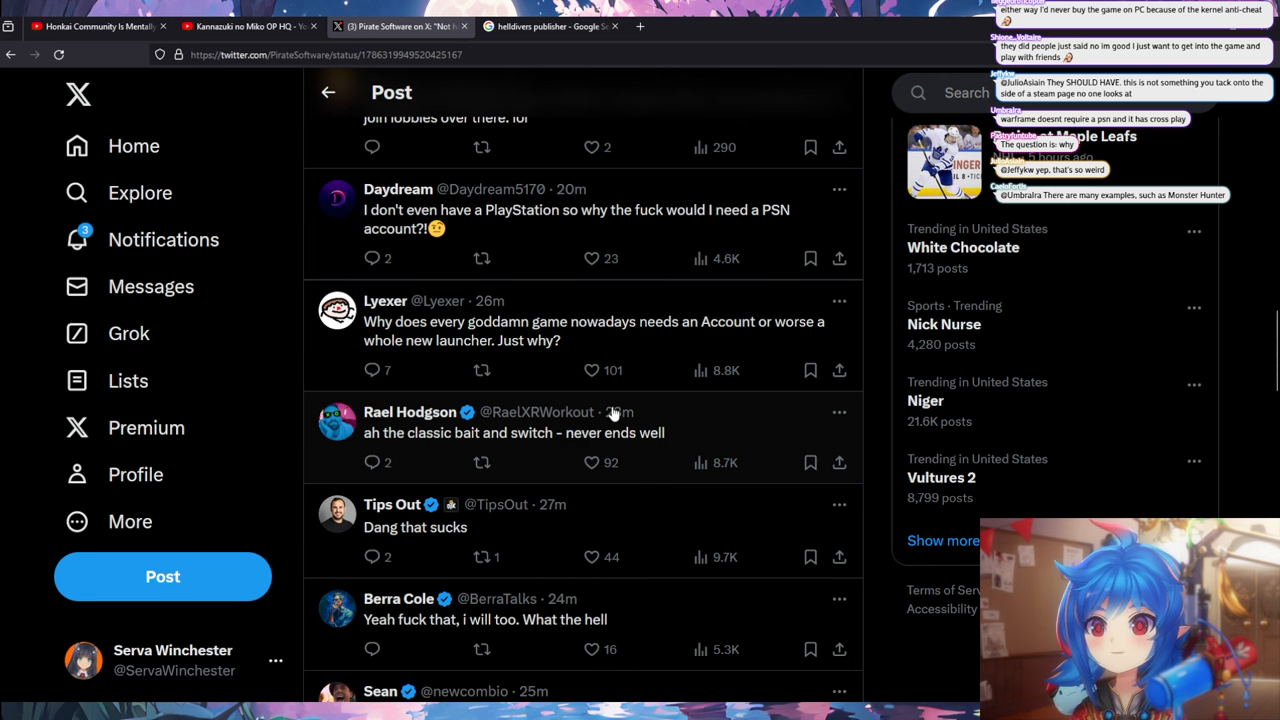
scroll(down, 3)
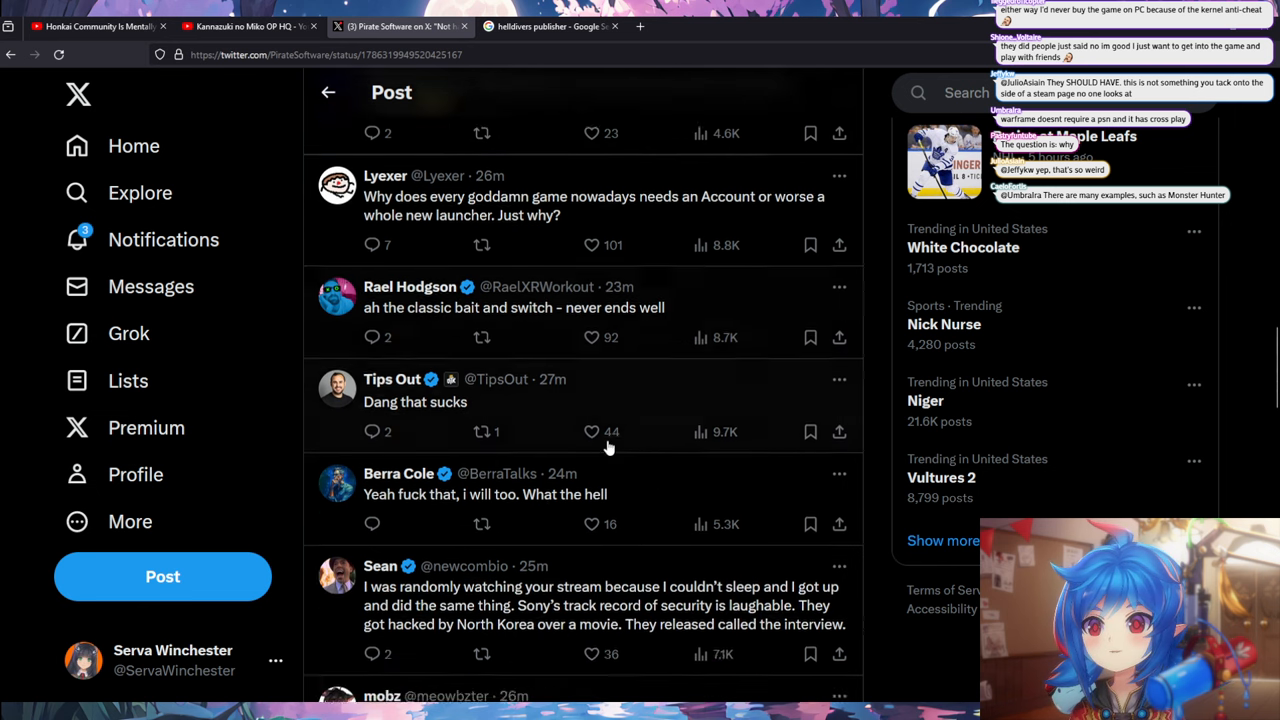
scroll(down, 3)
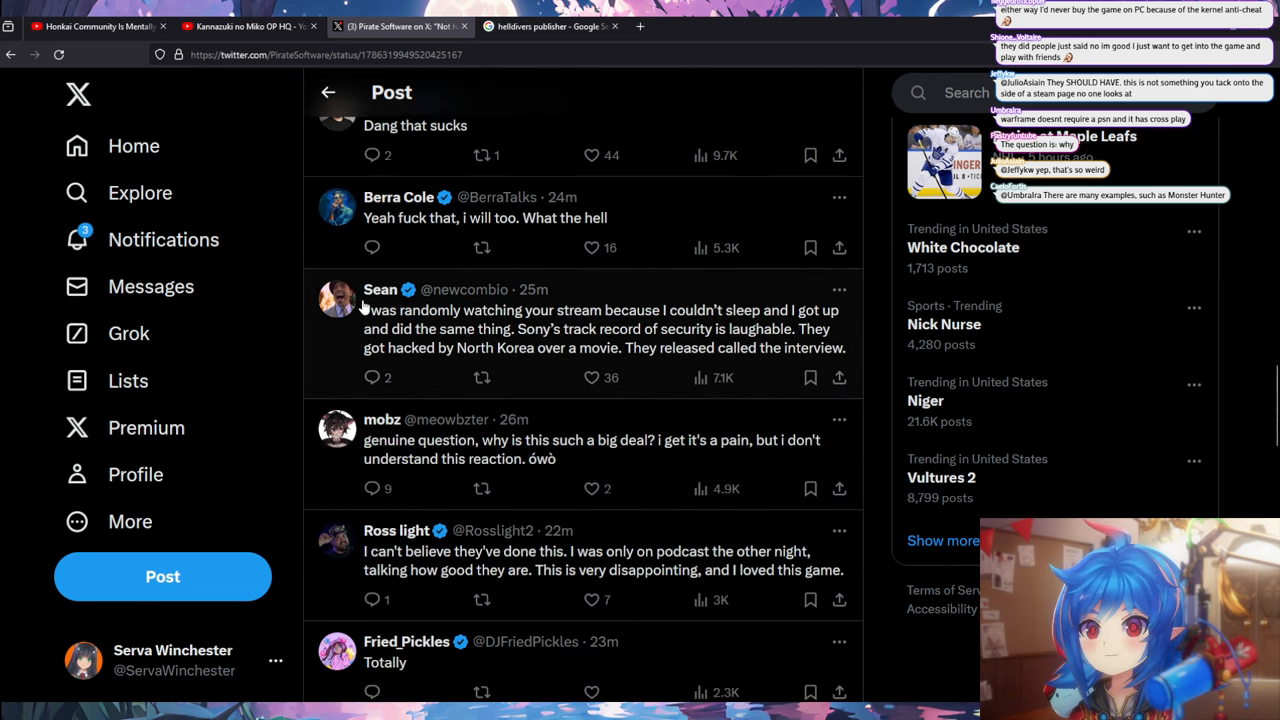
mouse_move(698, 418)
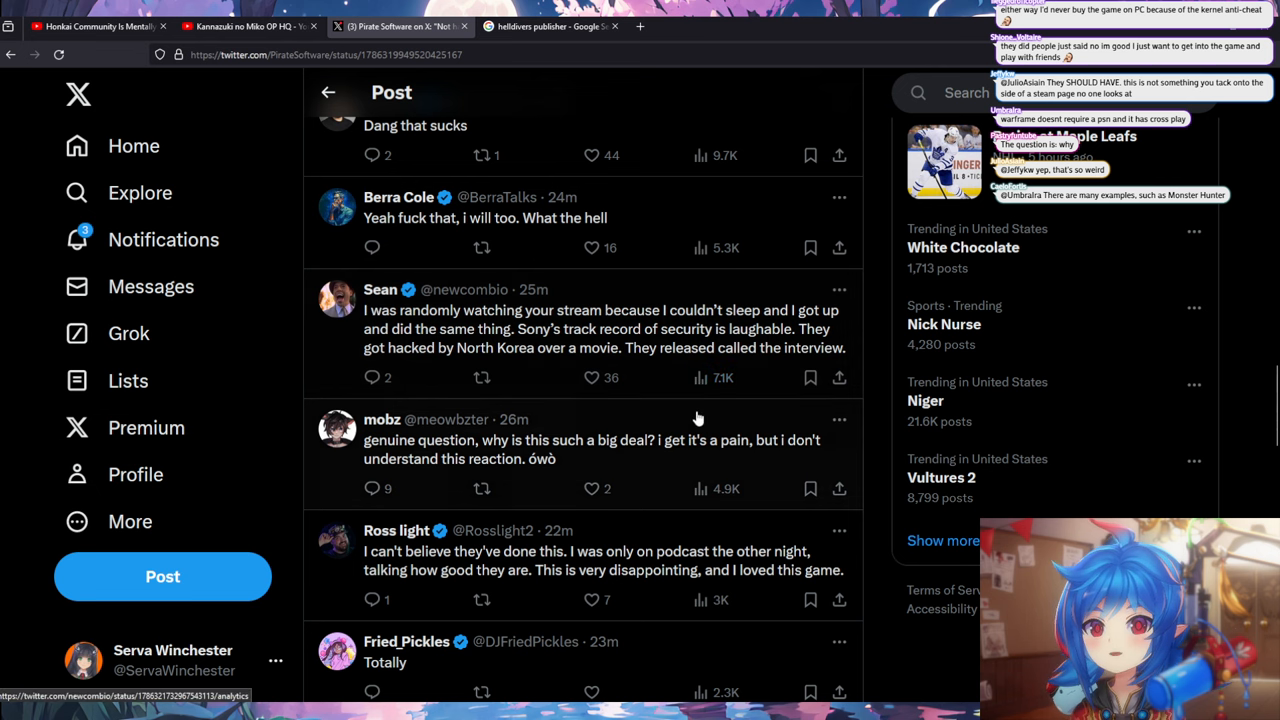
scroll(down, 3)
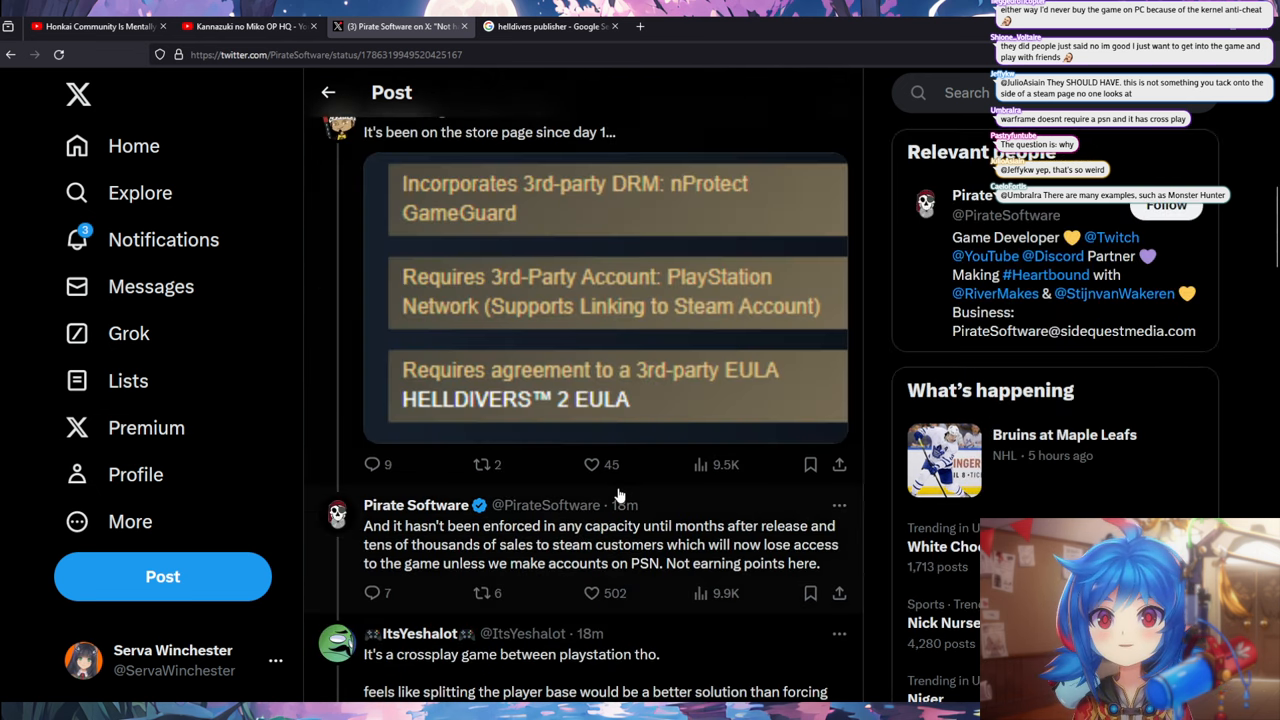
scroll(up, 3)
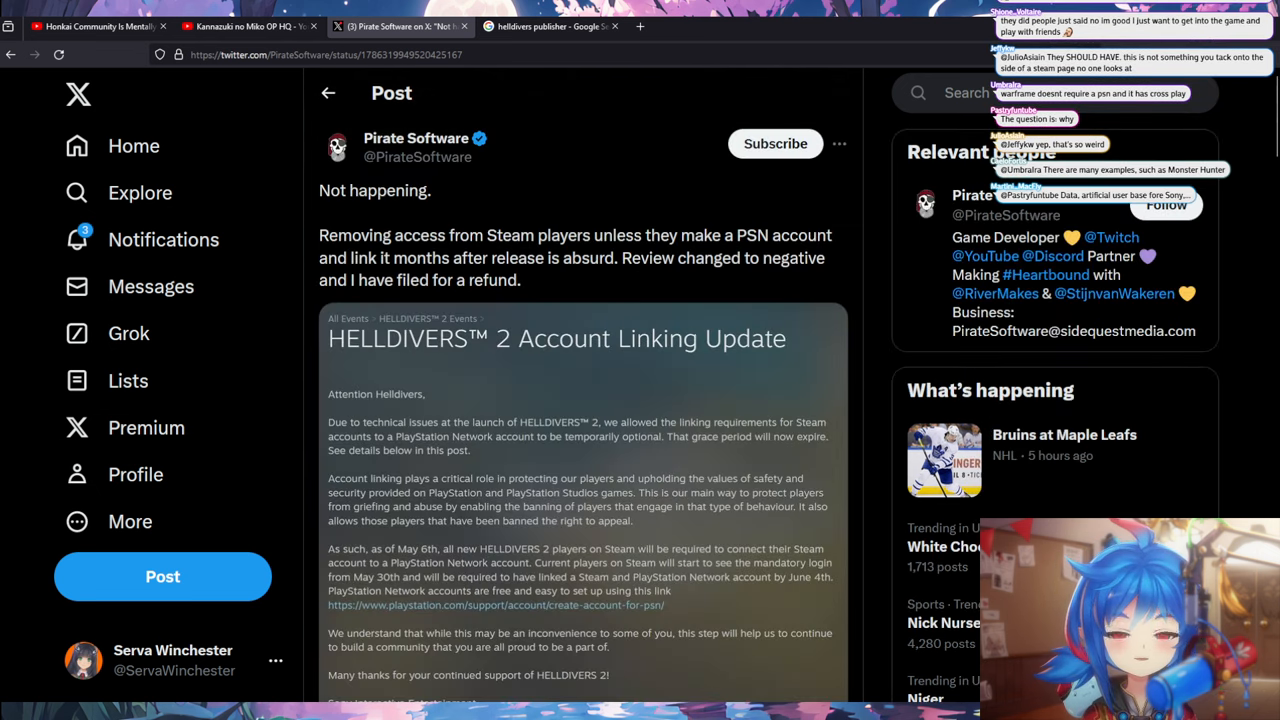
- On the Steam tab, clear the Helldivers 2 birth-date check and invalid-date alert
click(548, 26)
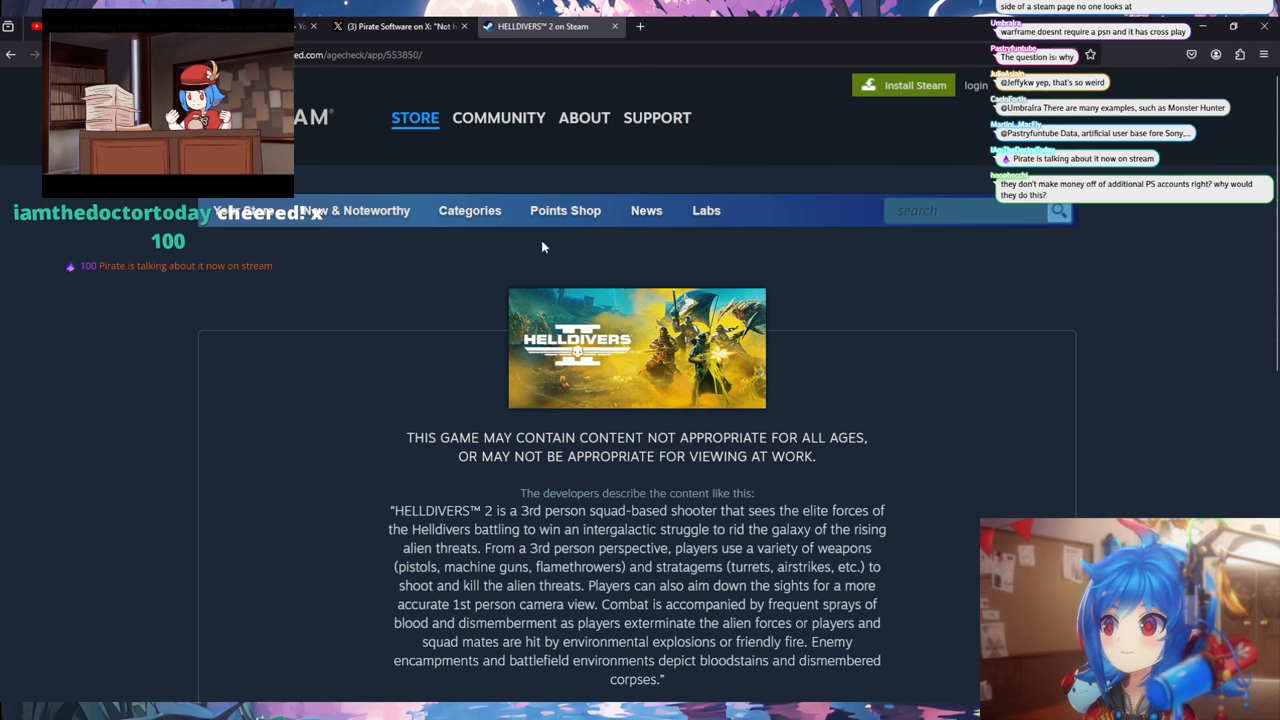
scroll(down, 3)
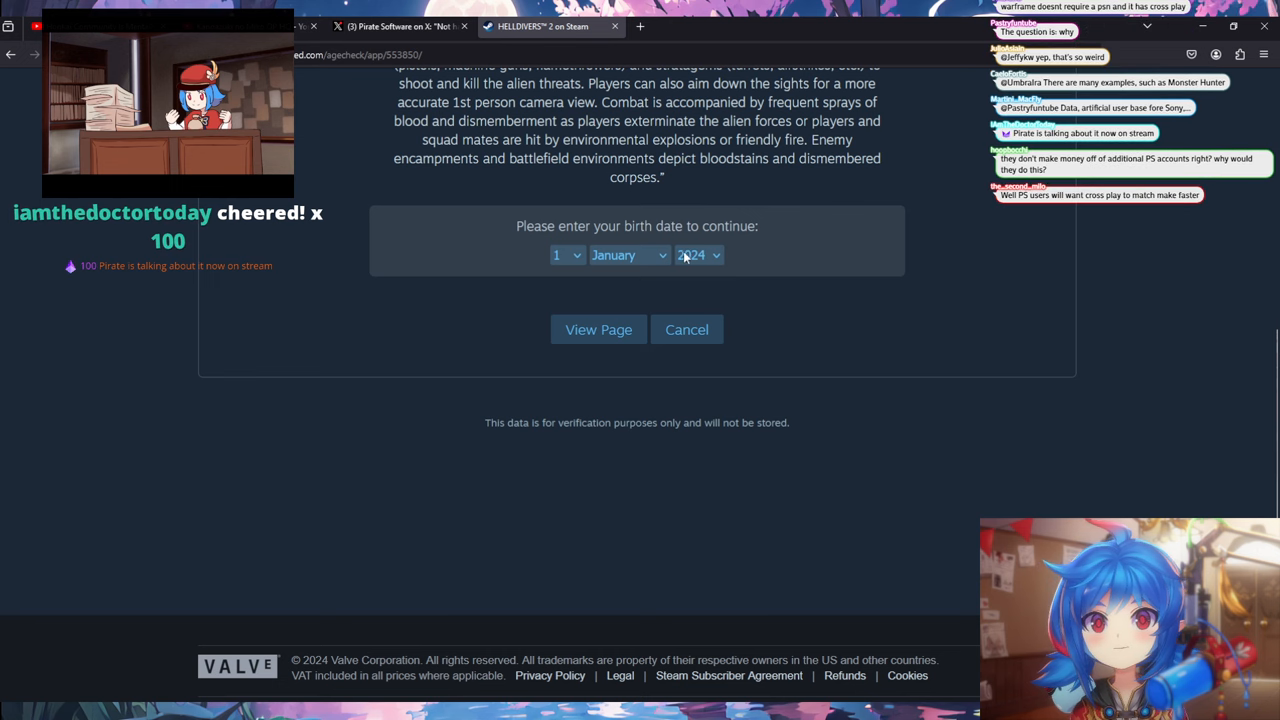
click(598, 329)
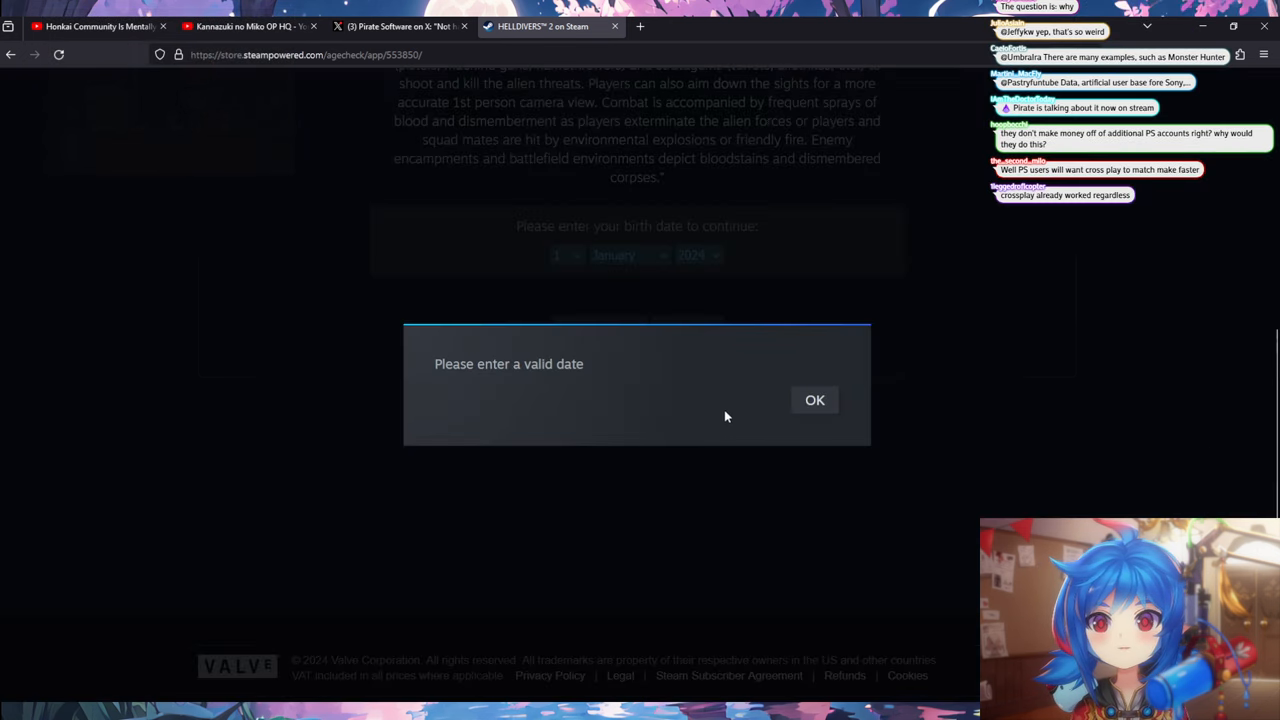
click(814, 400)
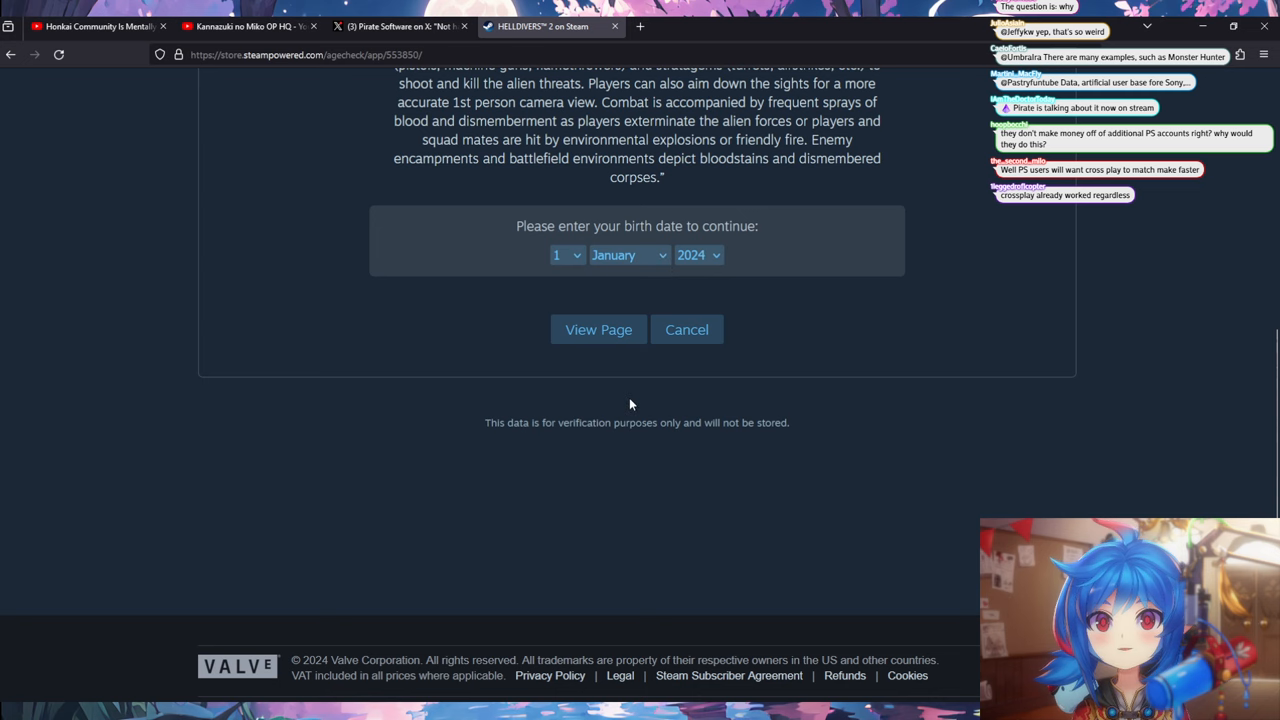
scroll(up, 3)
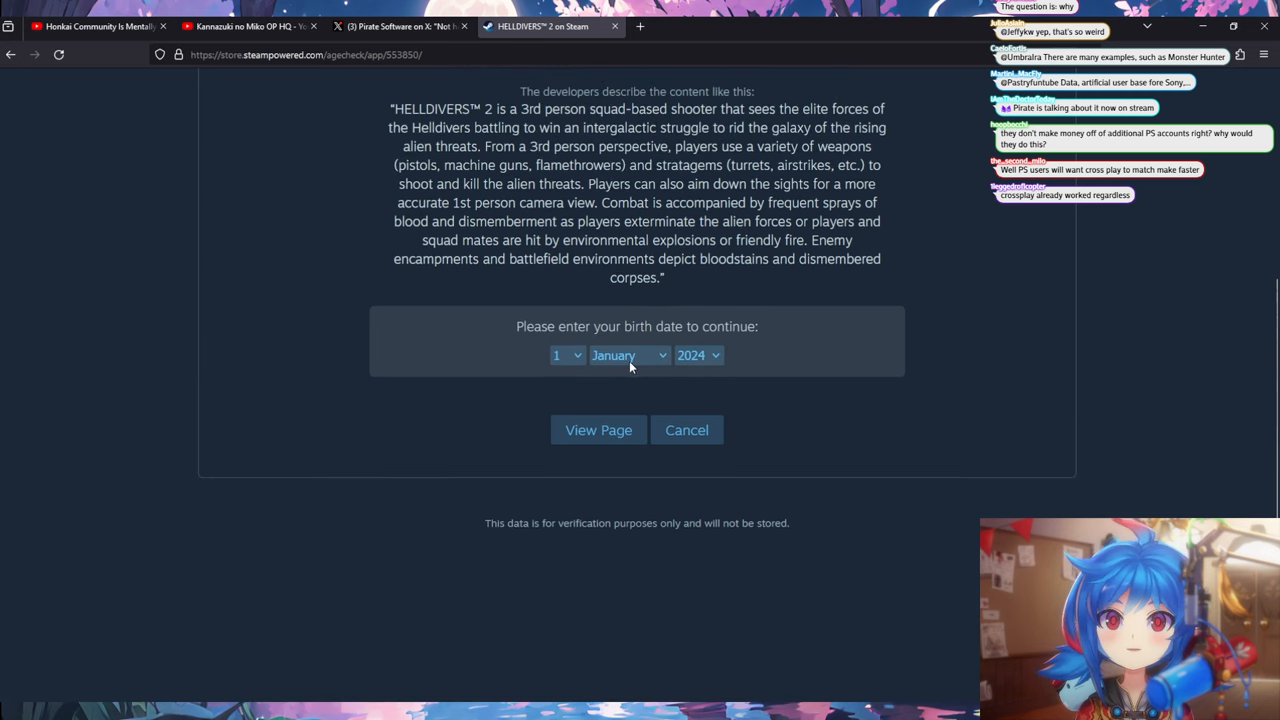
mouse_move(718, 406)
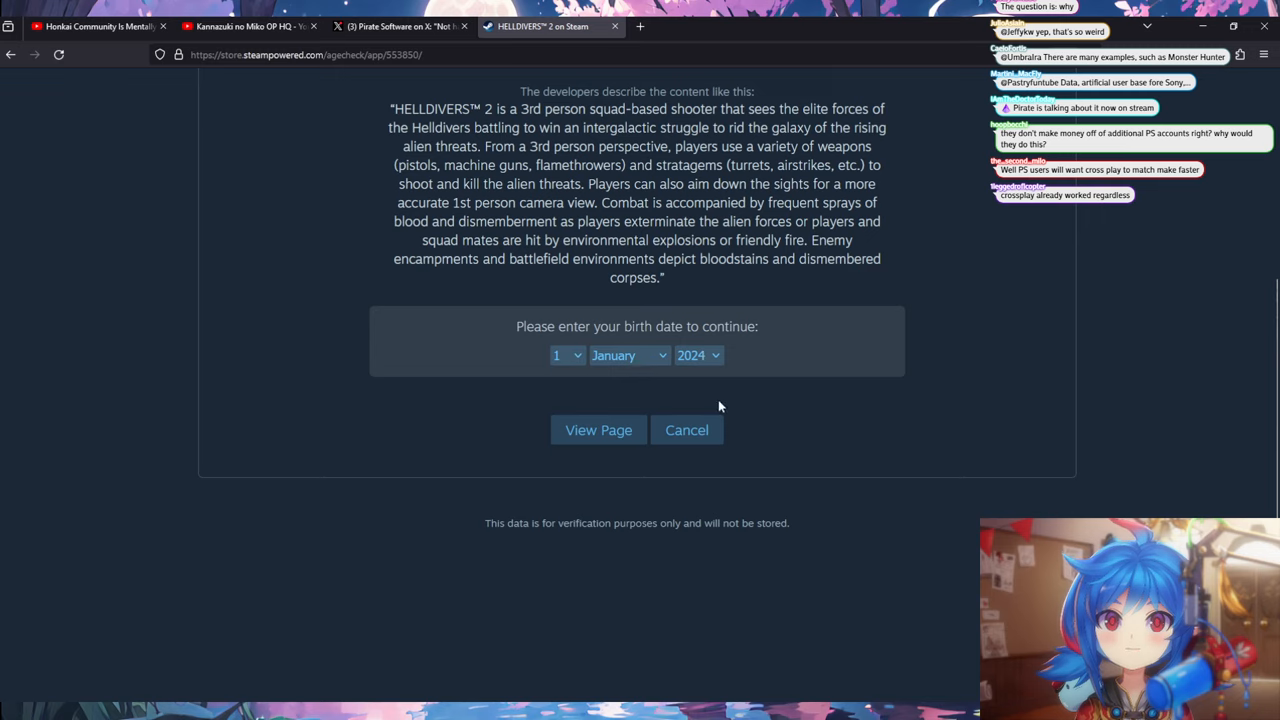
mouse_move(698, 450)
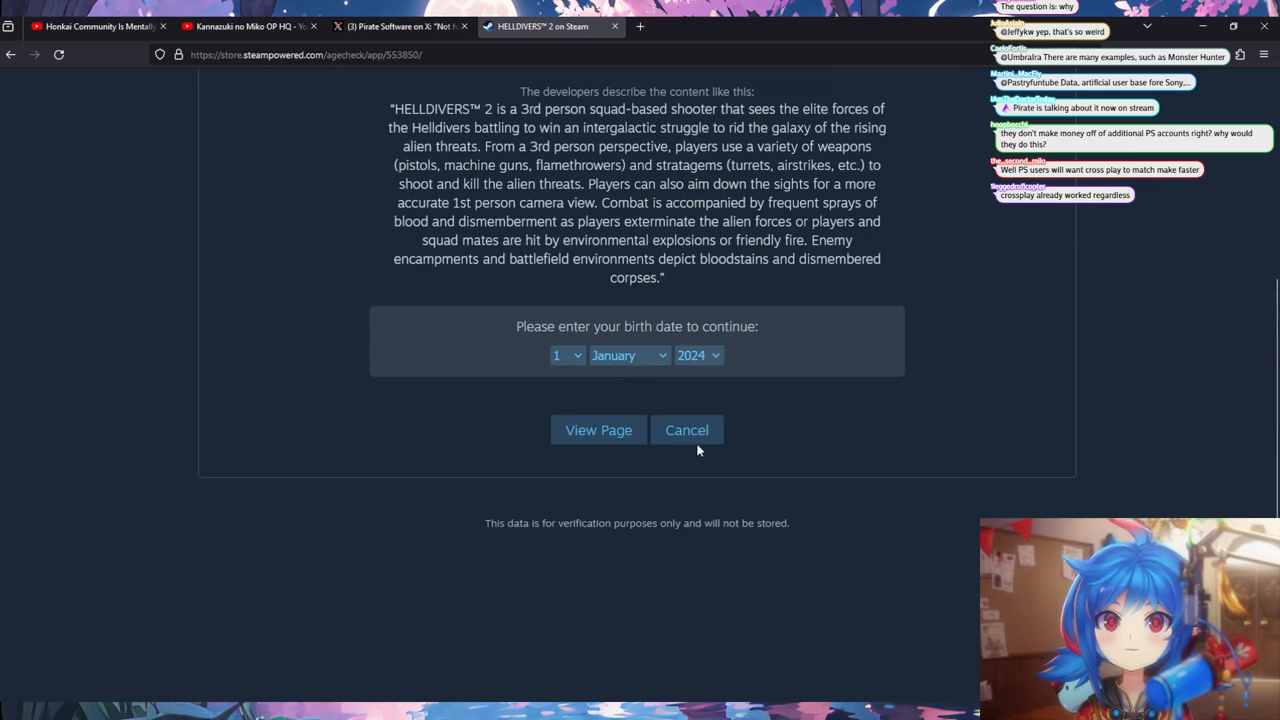
click(598, 430)
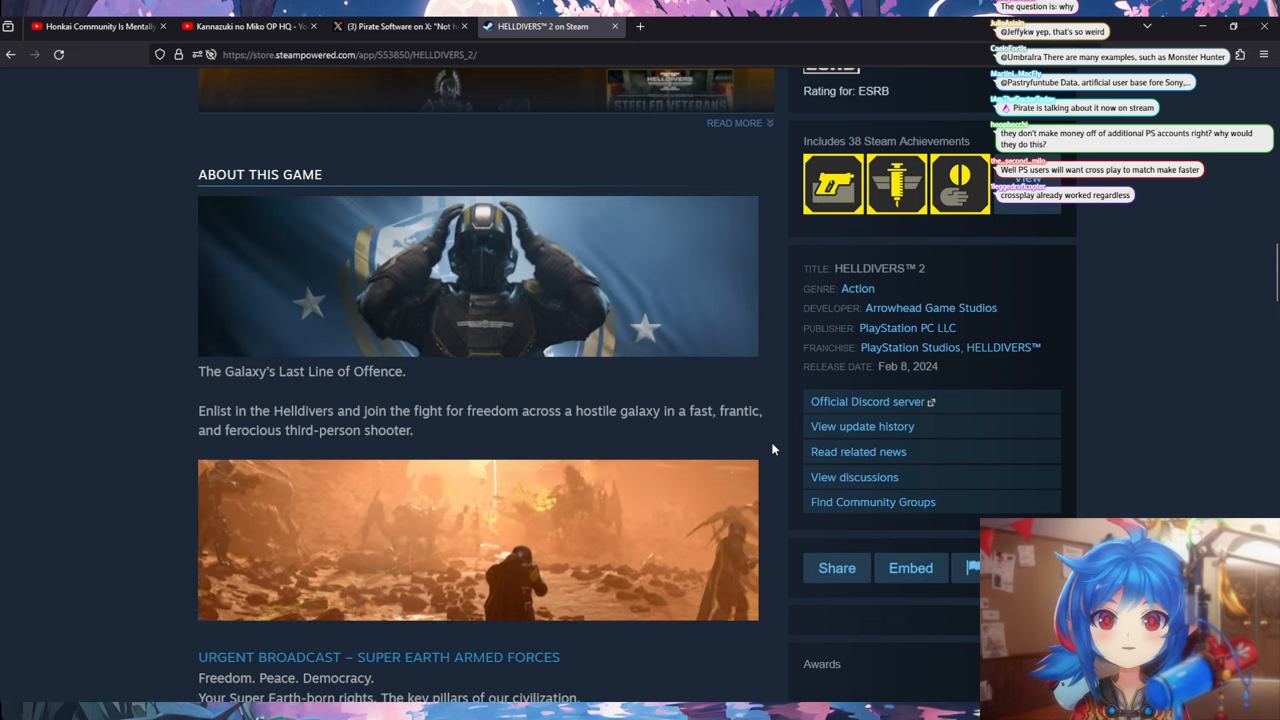
- Scroll to the reviews and highlight review lines about Sony and account linking
scroll(down, 3)
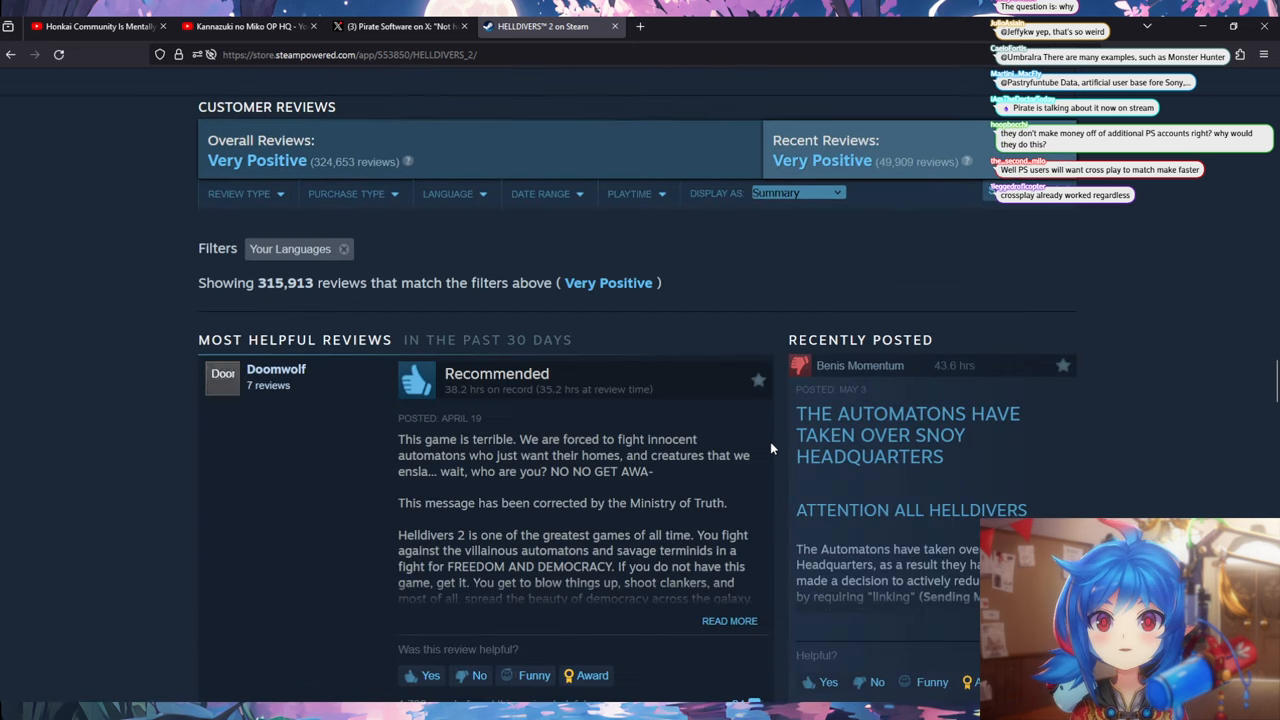
scroll(down, 3)
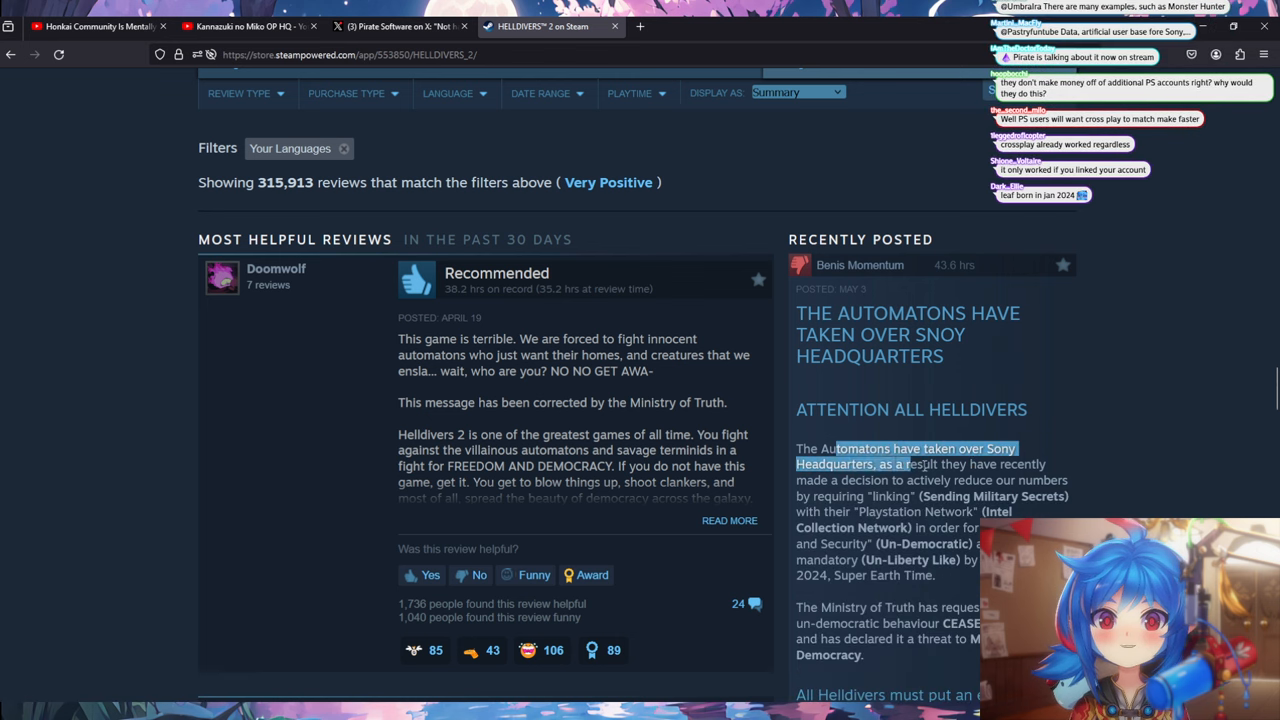
drag(835, 448, 1040, 496)
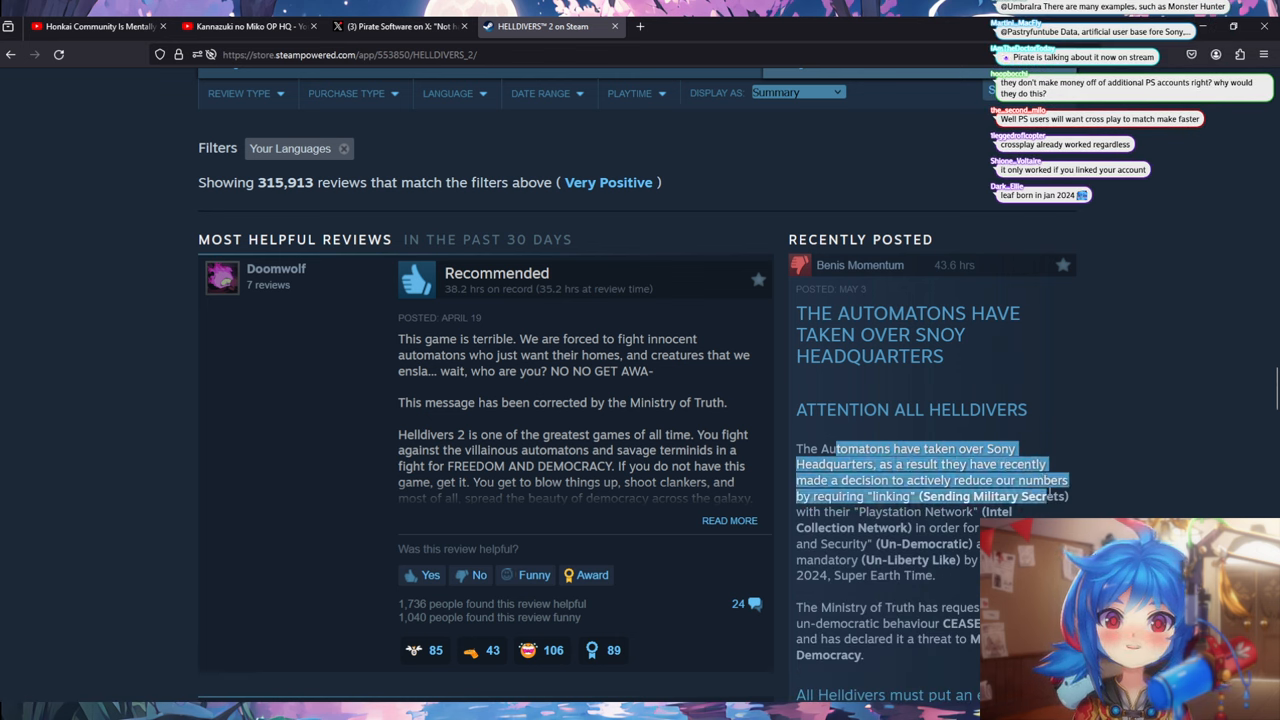
- Highlight Saichoro's lines on refusing PSN linking and the 2023 Sony breach entries
scroll(down, 3)
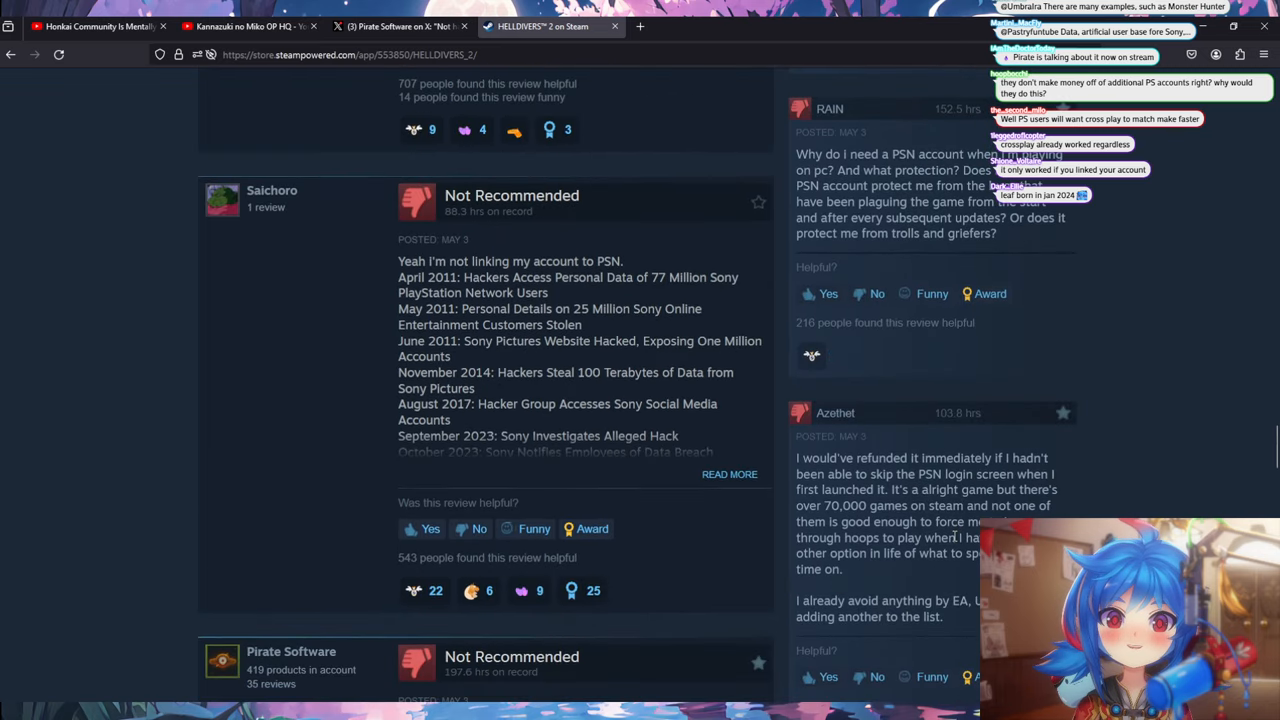
mouse_move(420, 202)
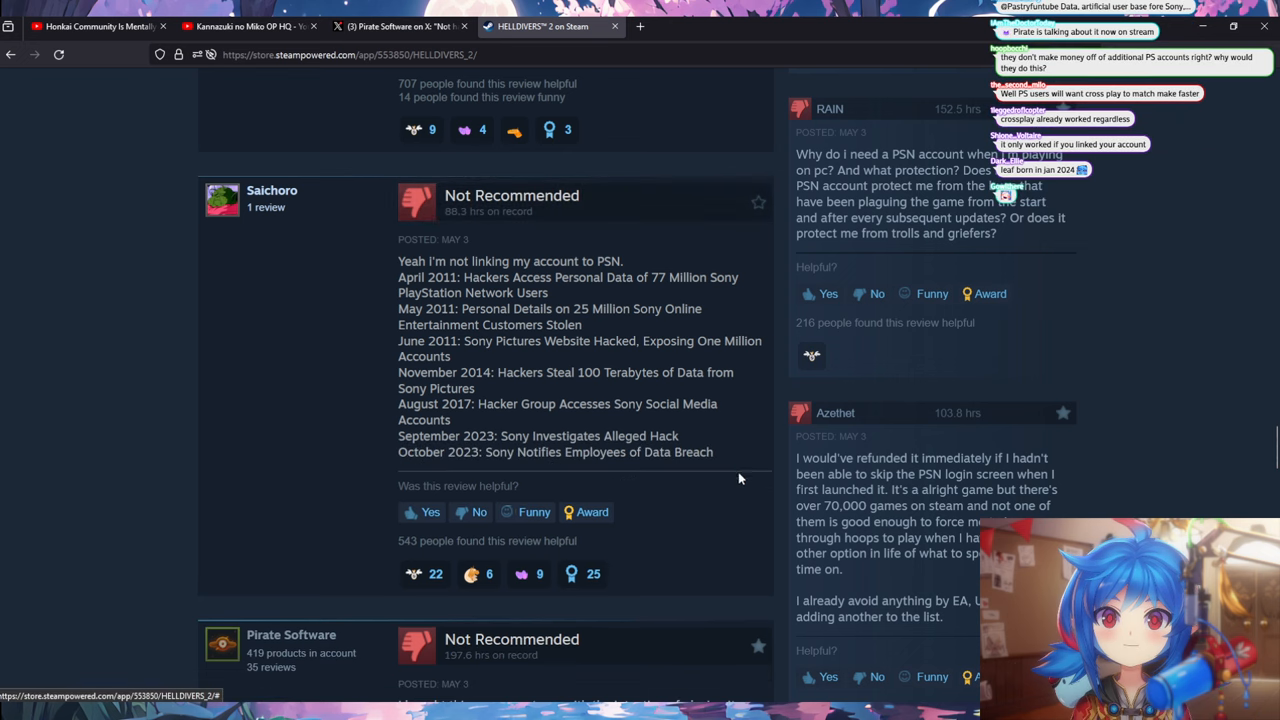
drag(494, 261, 637, 277)
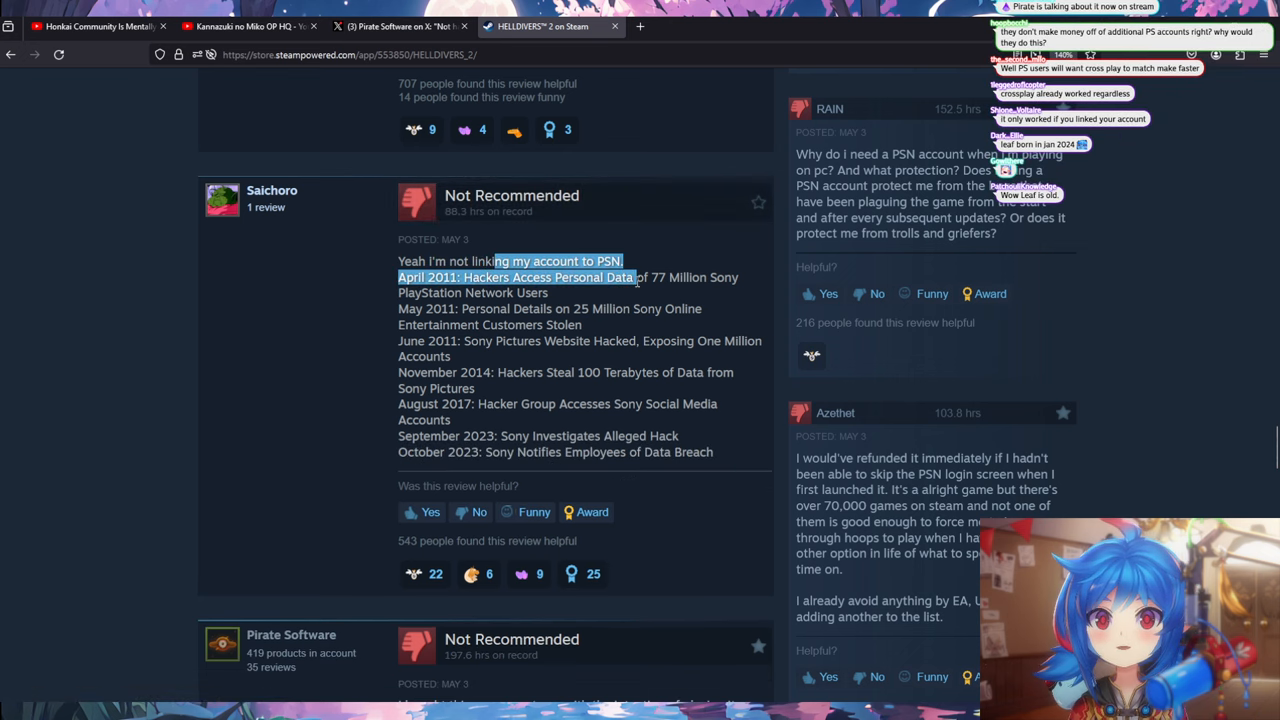
drag(636, 277, 548, 292)
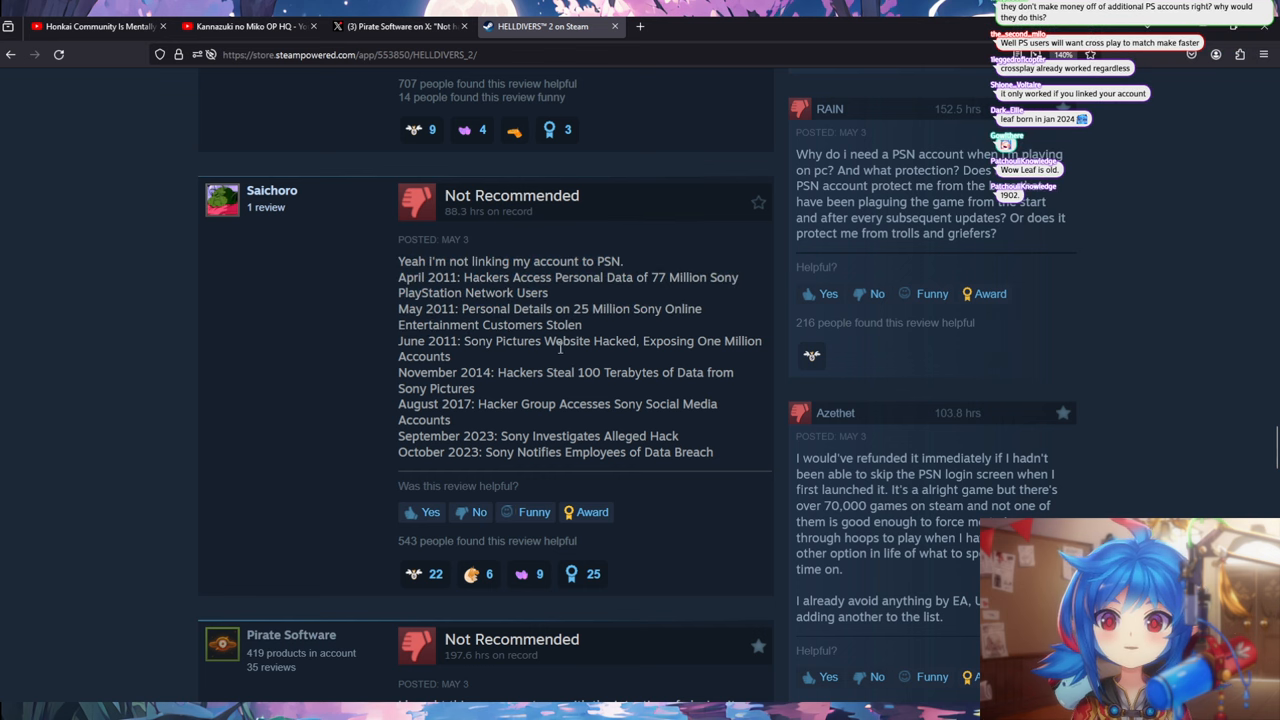
drag(420, 292, 712, 452)
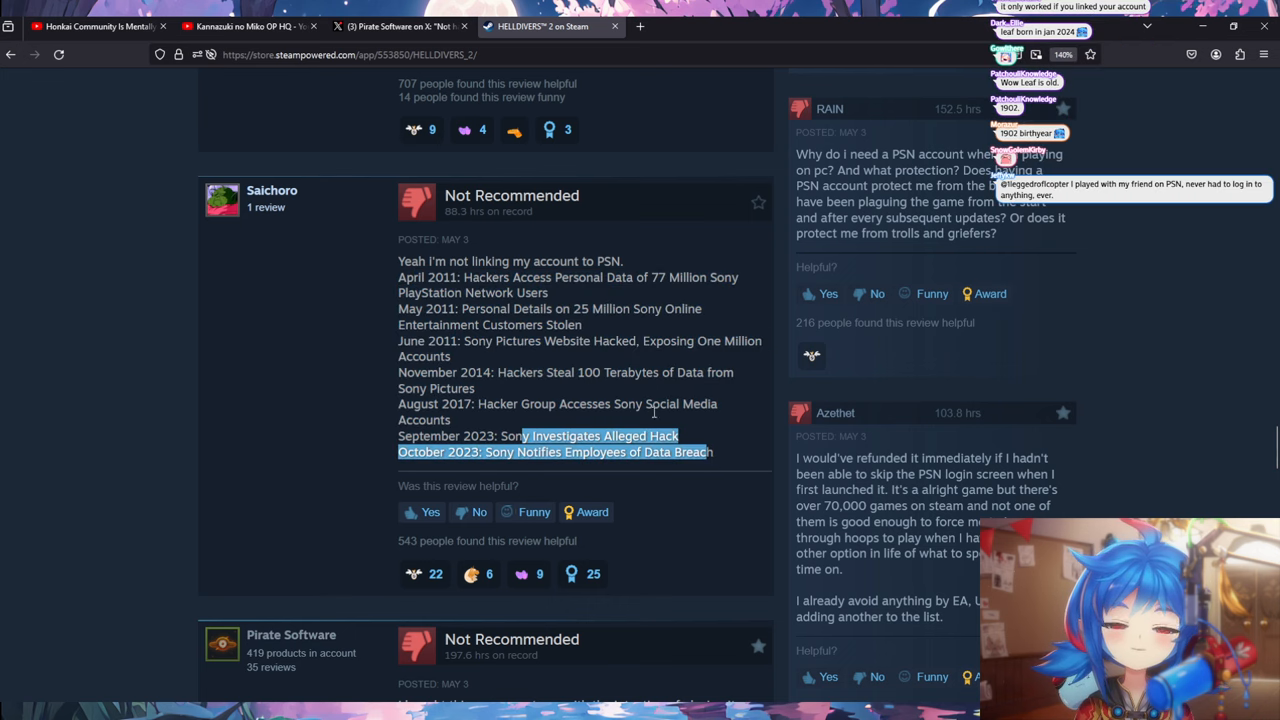
- Return to the Very Positive Customer Reviews summary near the review history graph control
scroll(up, 3)
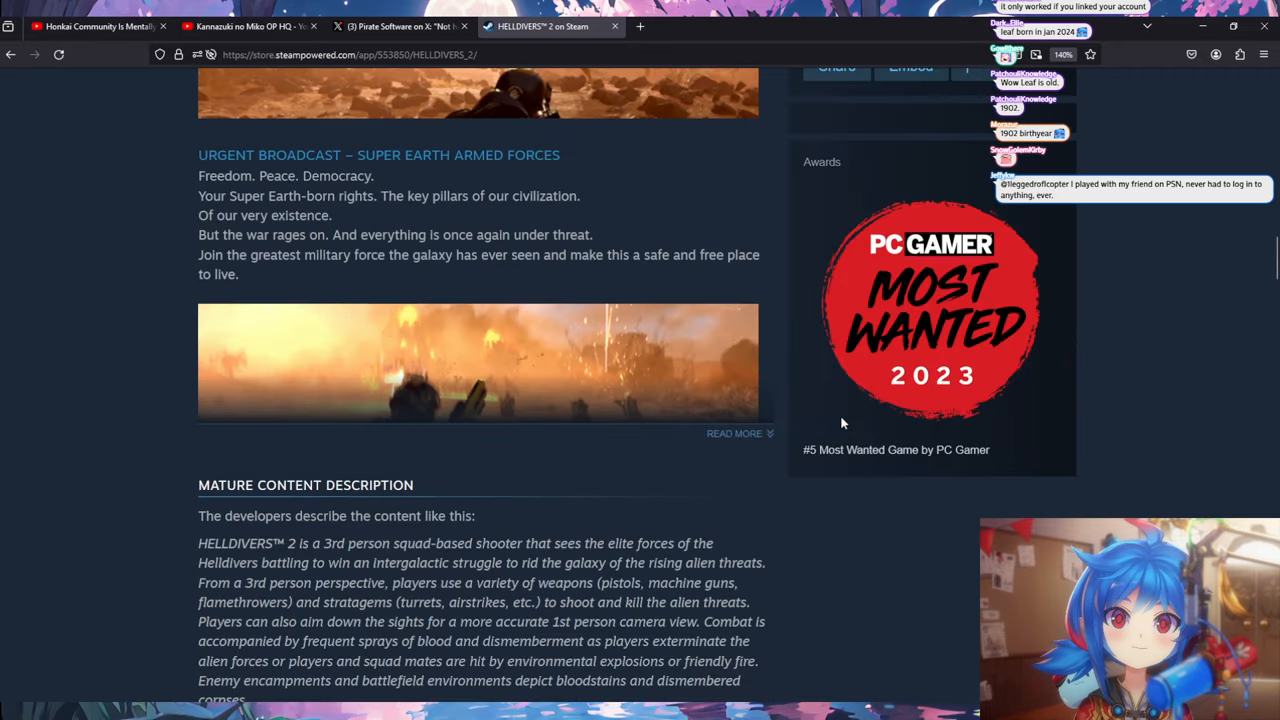
scroll(up, 3)
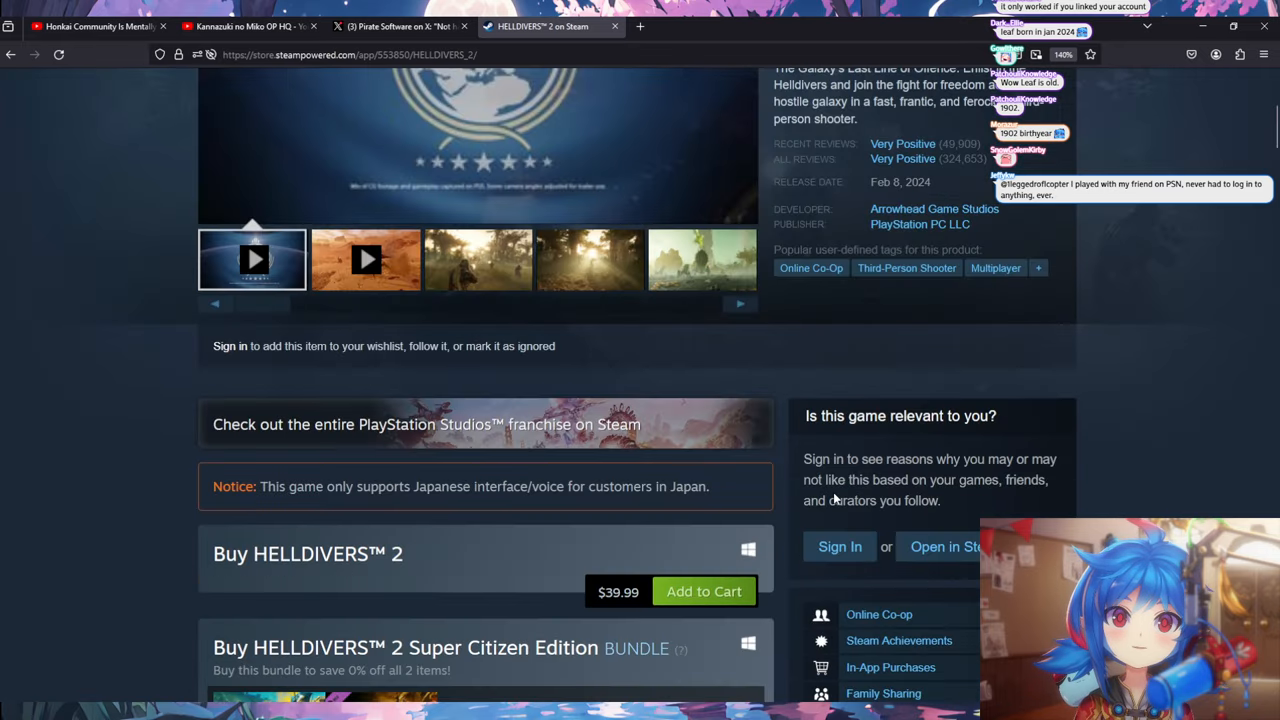
scroll(down, 3)
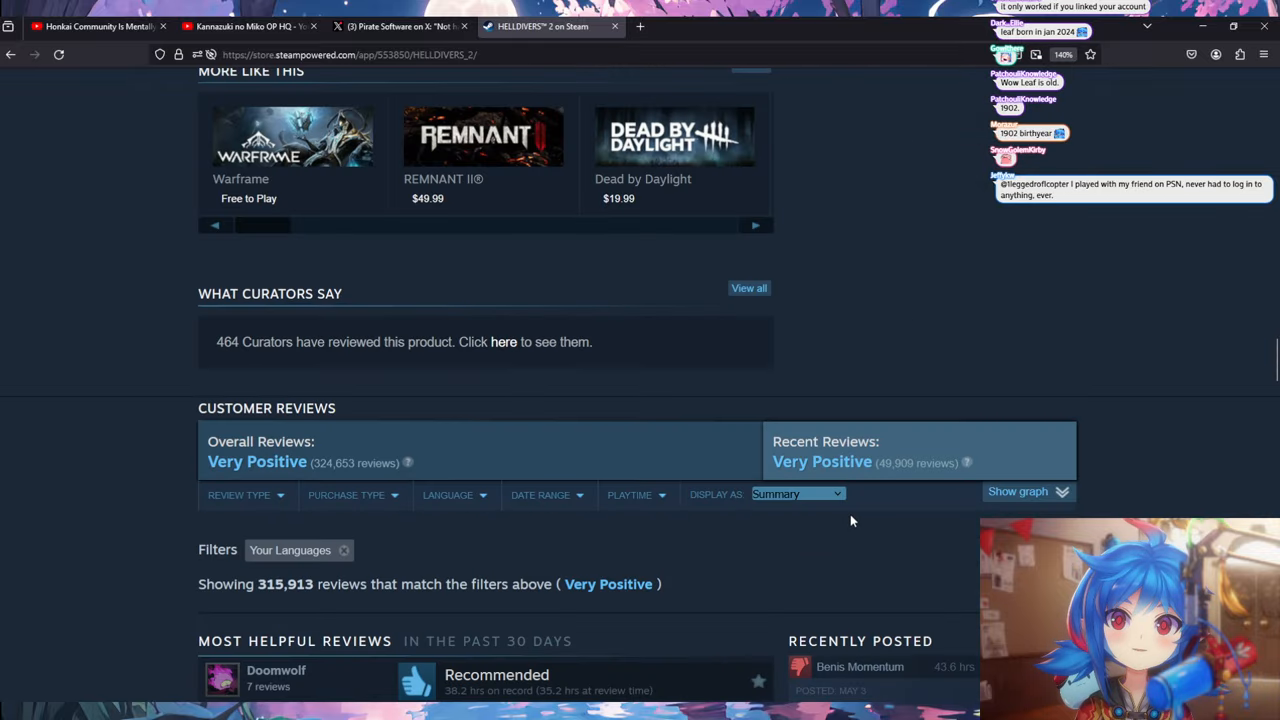
click(448, 293)
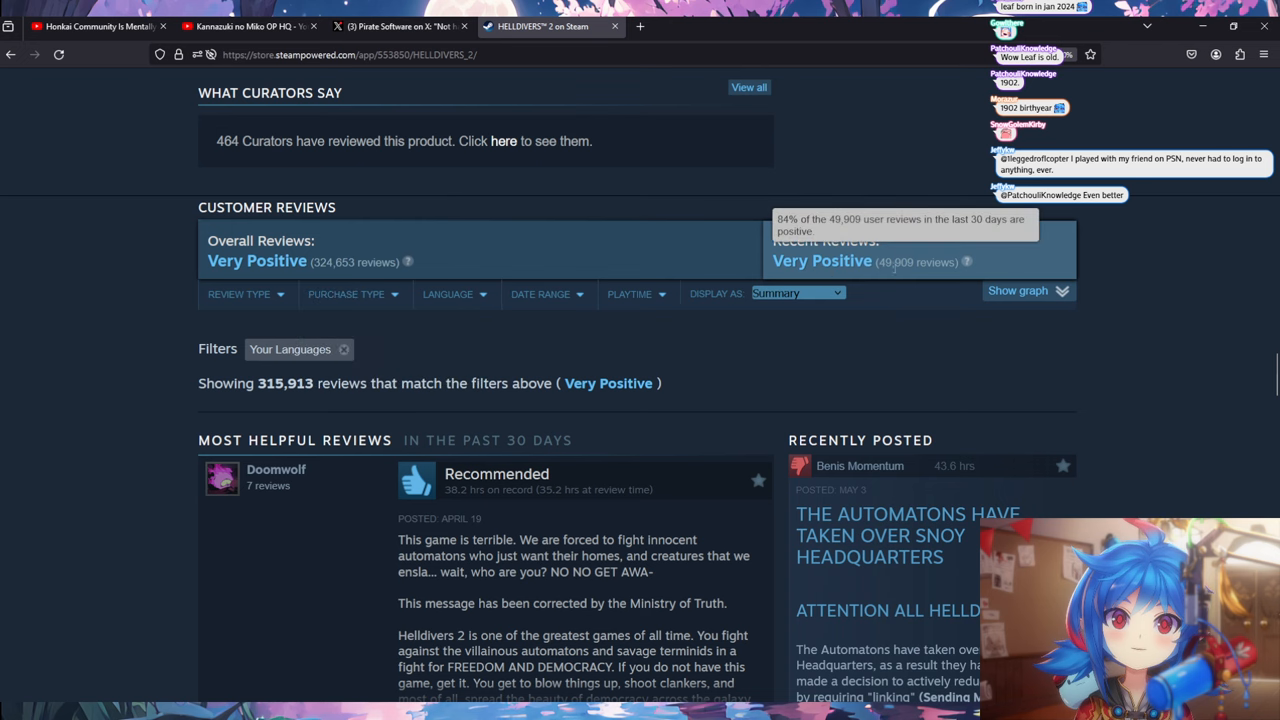
- Show the review graph, revealing 797 negative reviews on April 30, 2024
click(1017, 290)
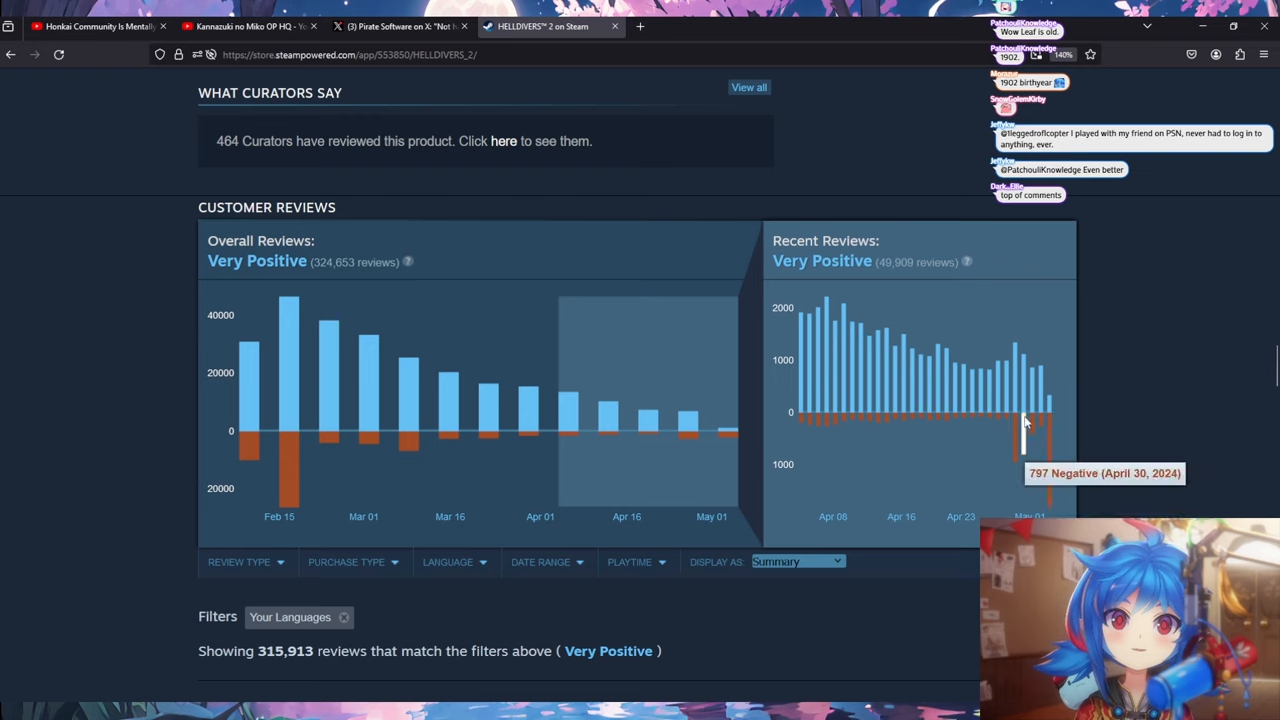
mouse_move(1045, 428)
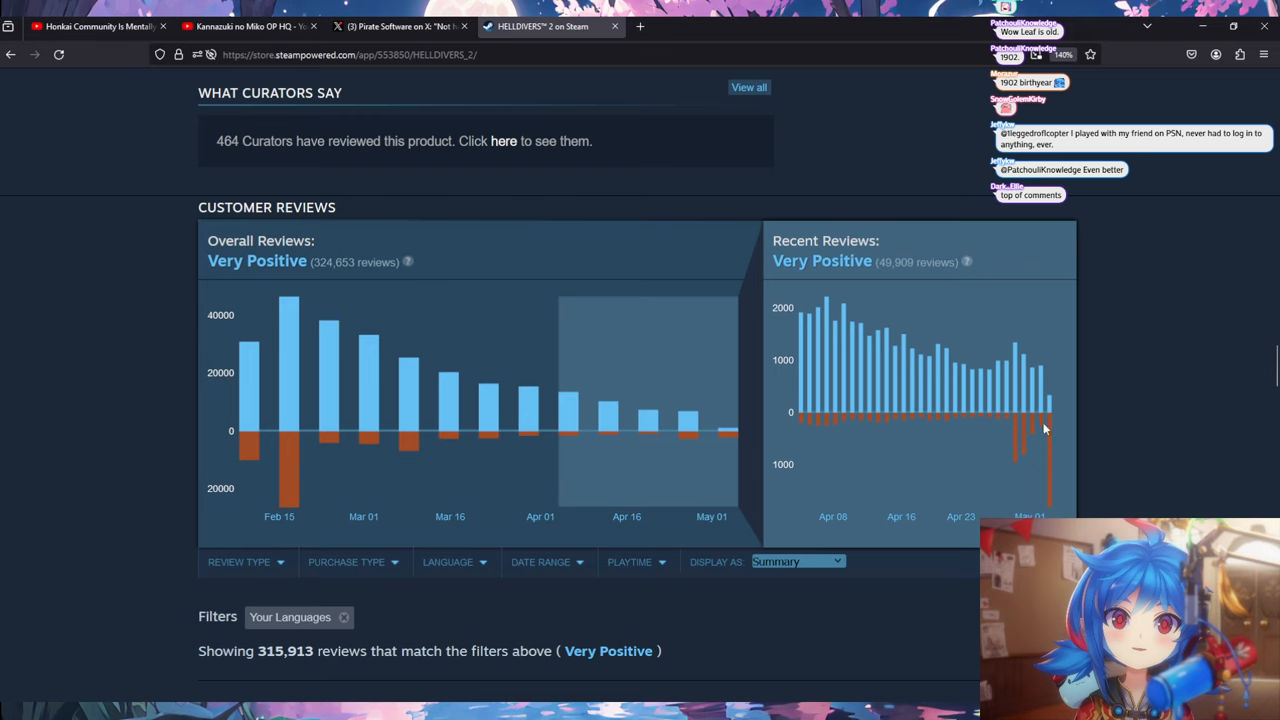
mouse_move(1057, 473)
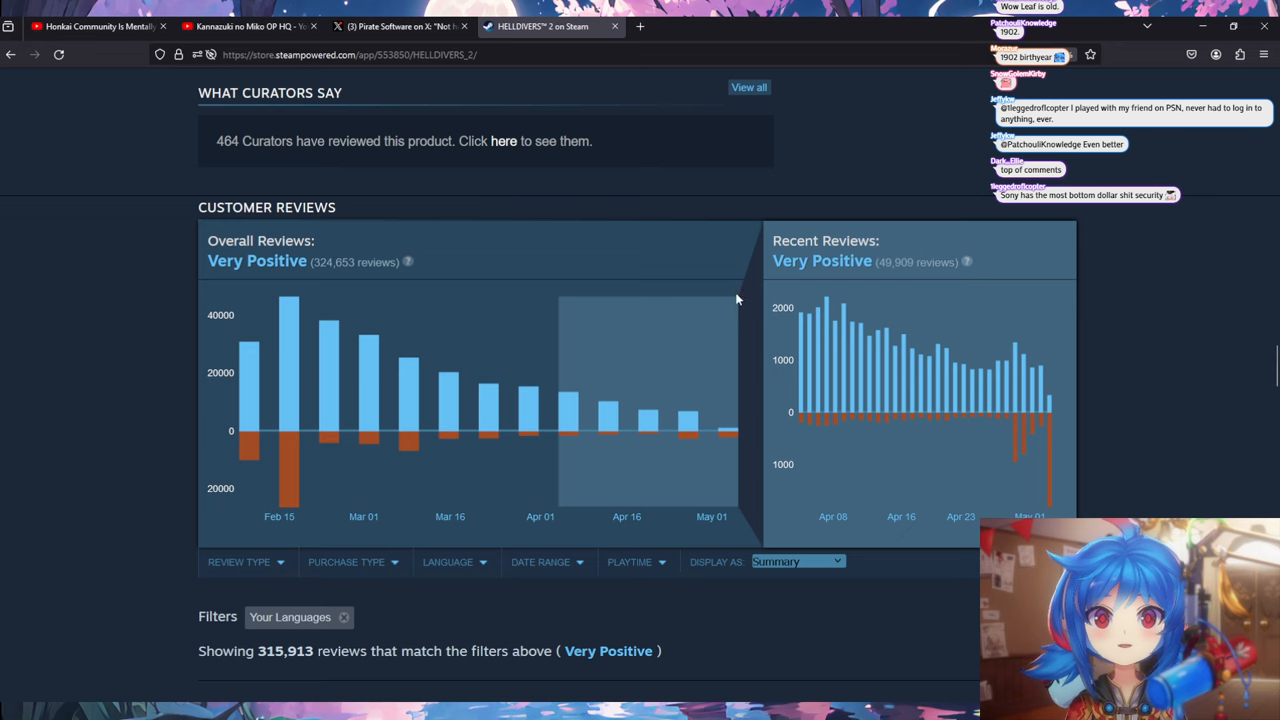
mouse_move(818, 313)
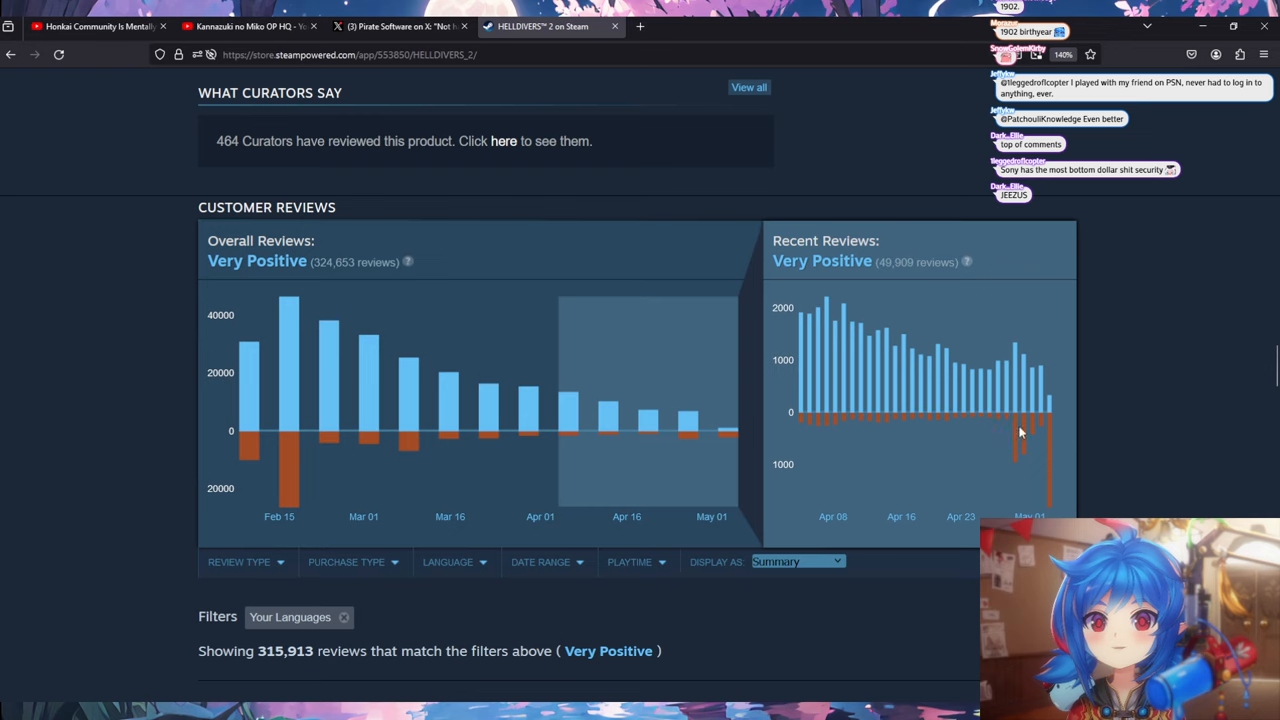
mouse_move(1015, 380)
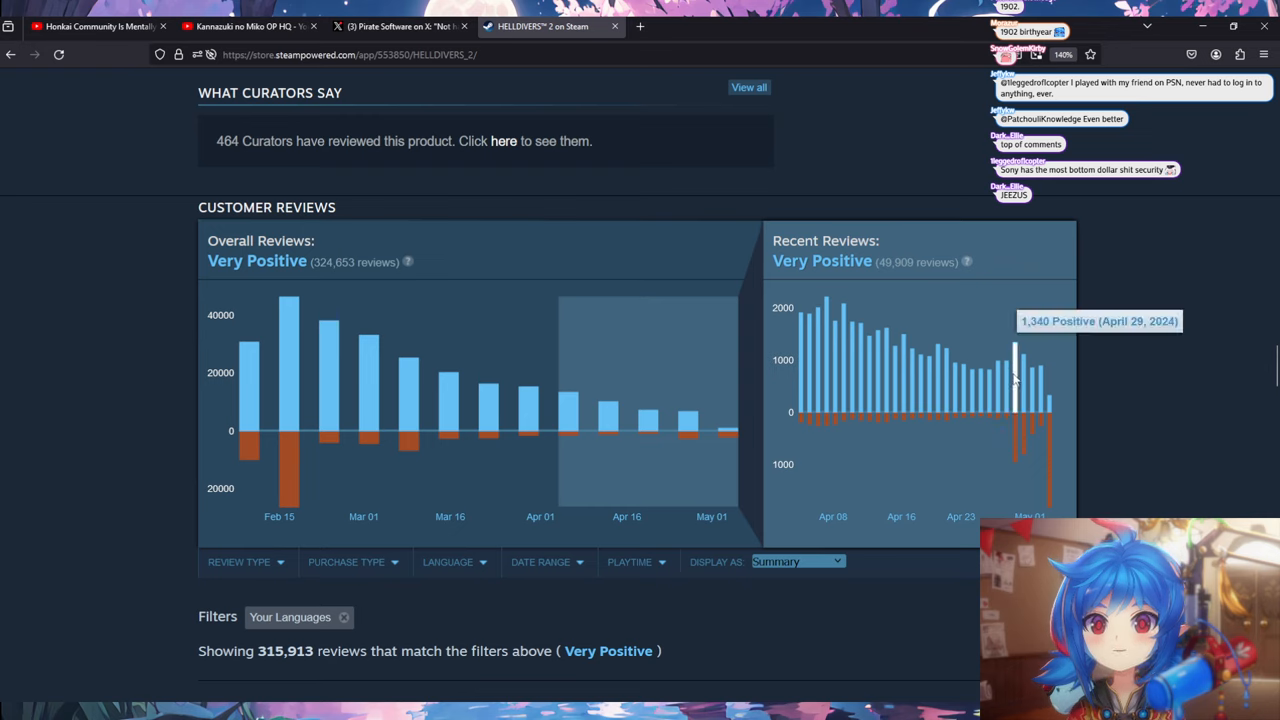
mouse_move(1025, 435)
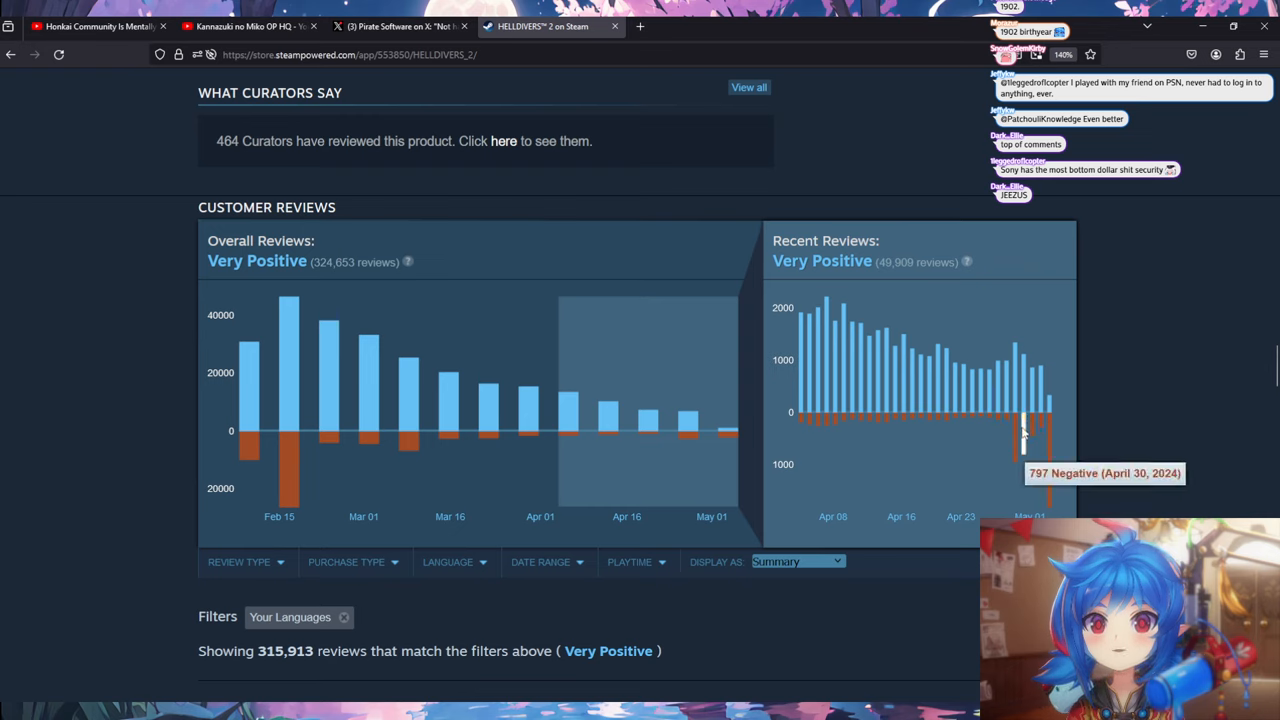
- Highlight the opening of Pirate Software's Not Recommended review about PlayStation linking
scroll(down, 3)
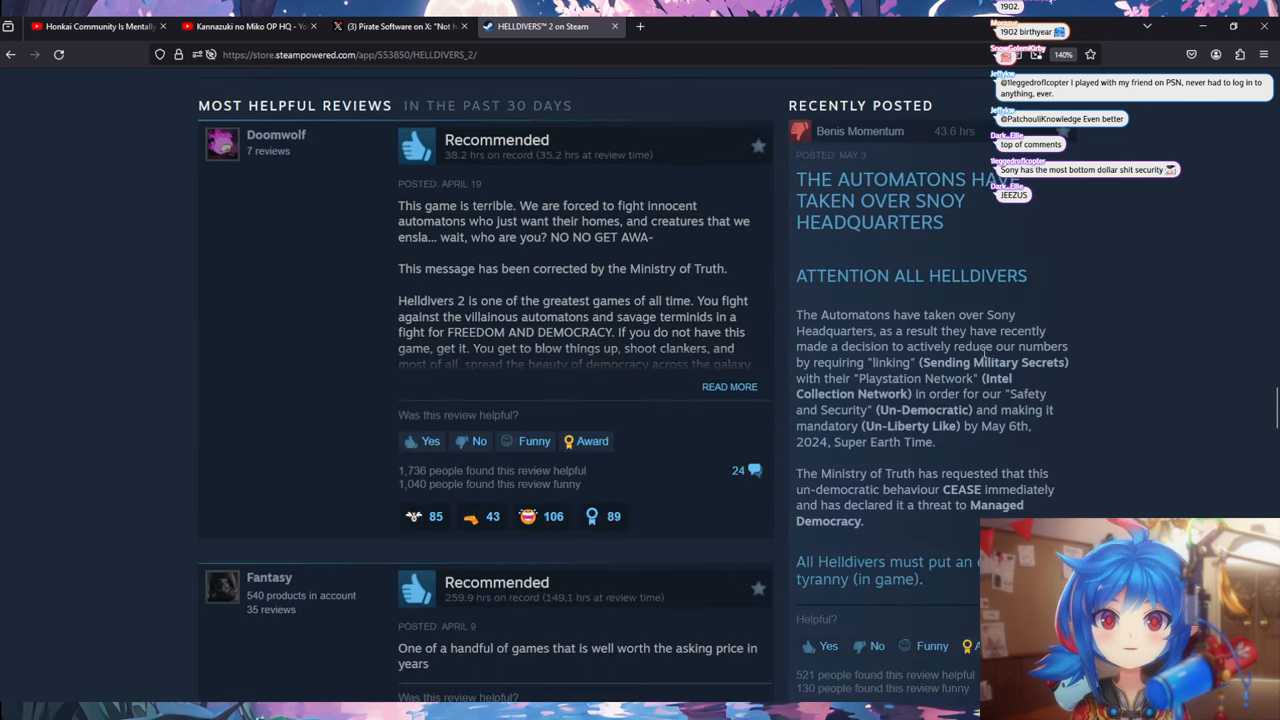
scroll(up, 3)
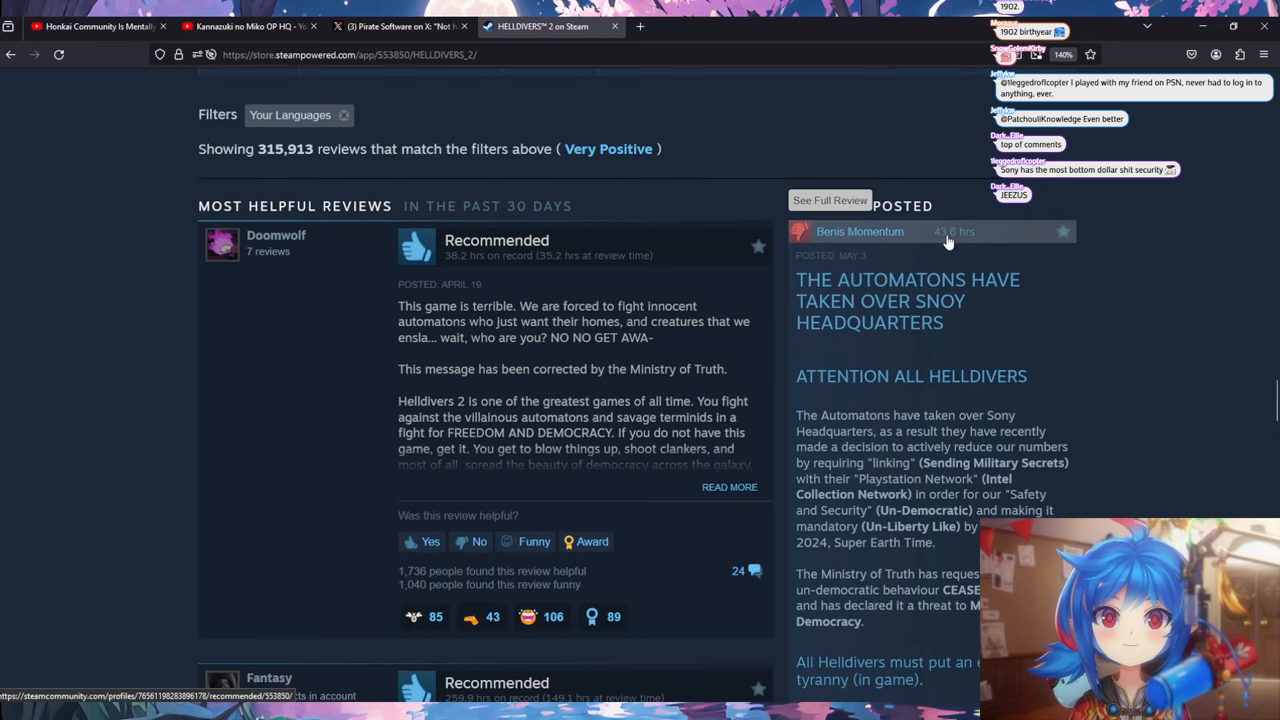
mouse_move(940, 248)
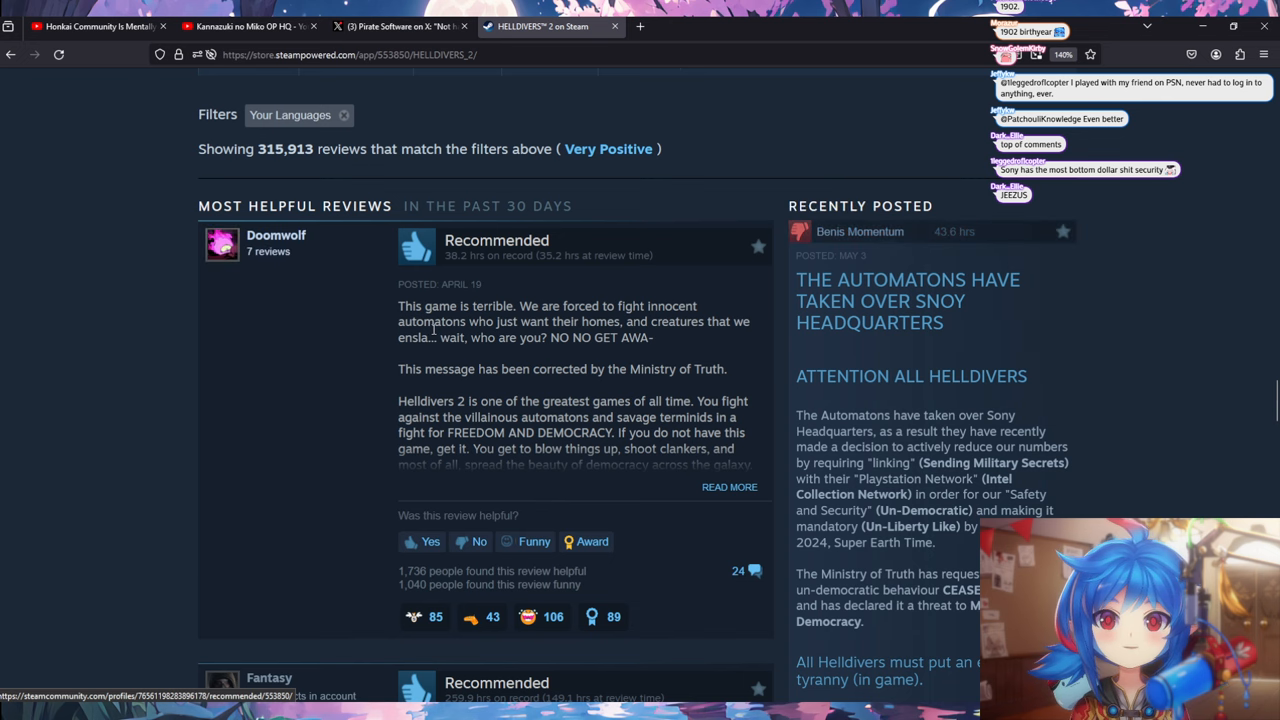
scroll(down, 3)
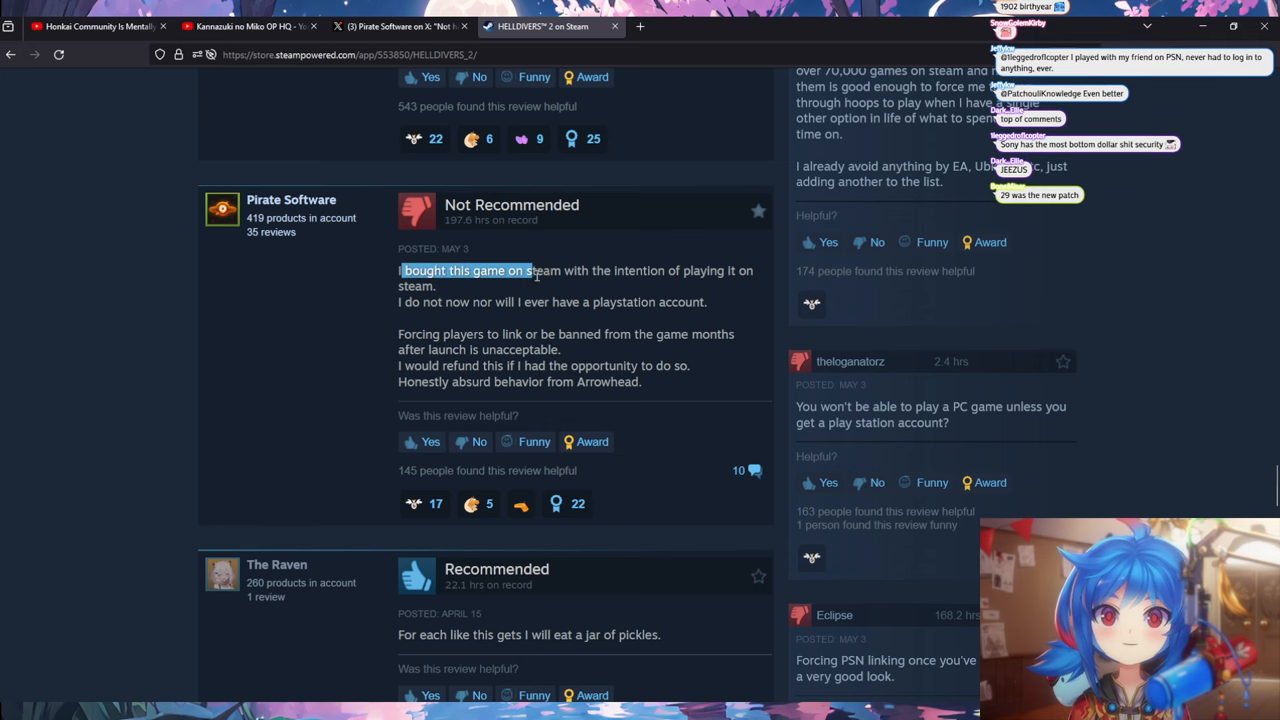
drag(530, 270, 710, 301)
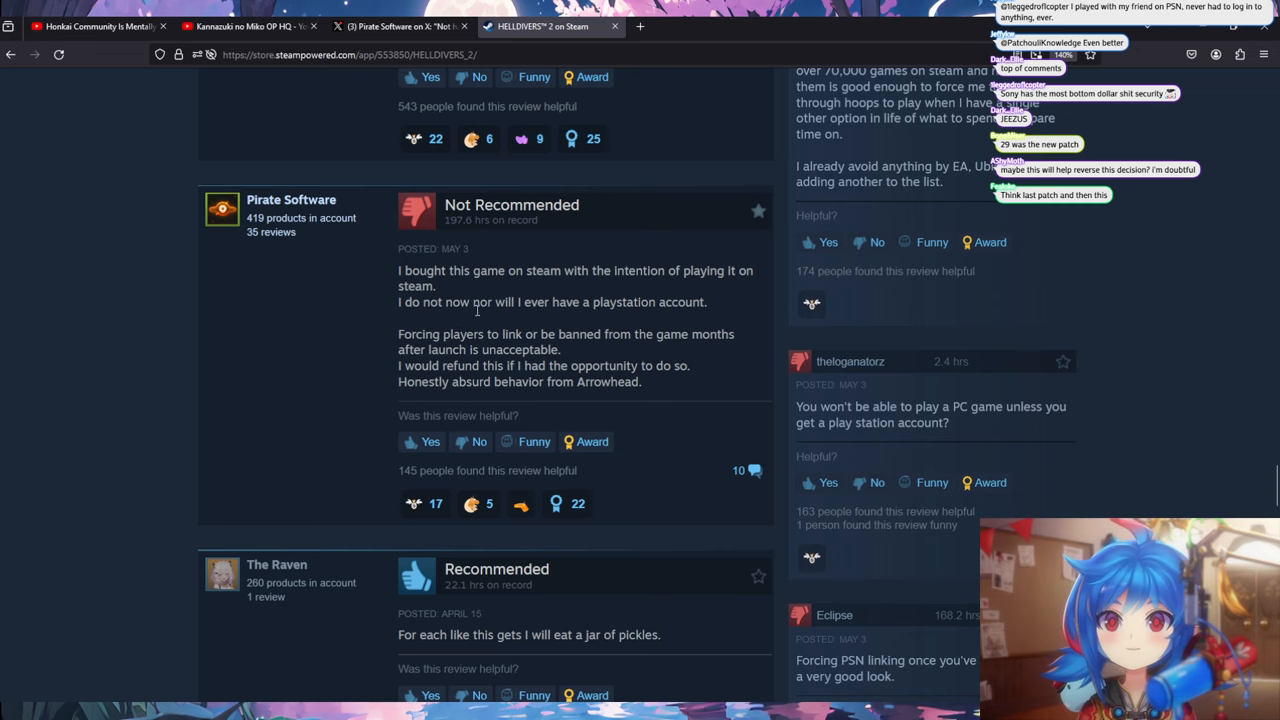
- Scroll through the Recently Posted reviews full of PSN-linking complaints
scroll(down, 3)
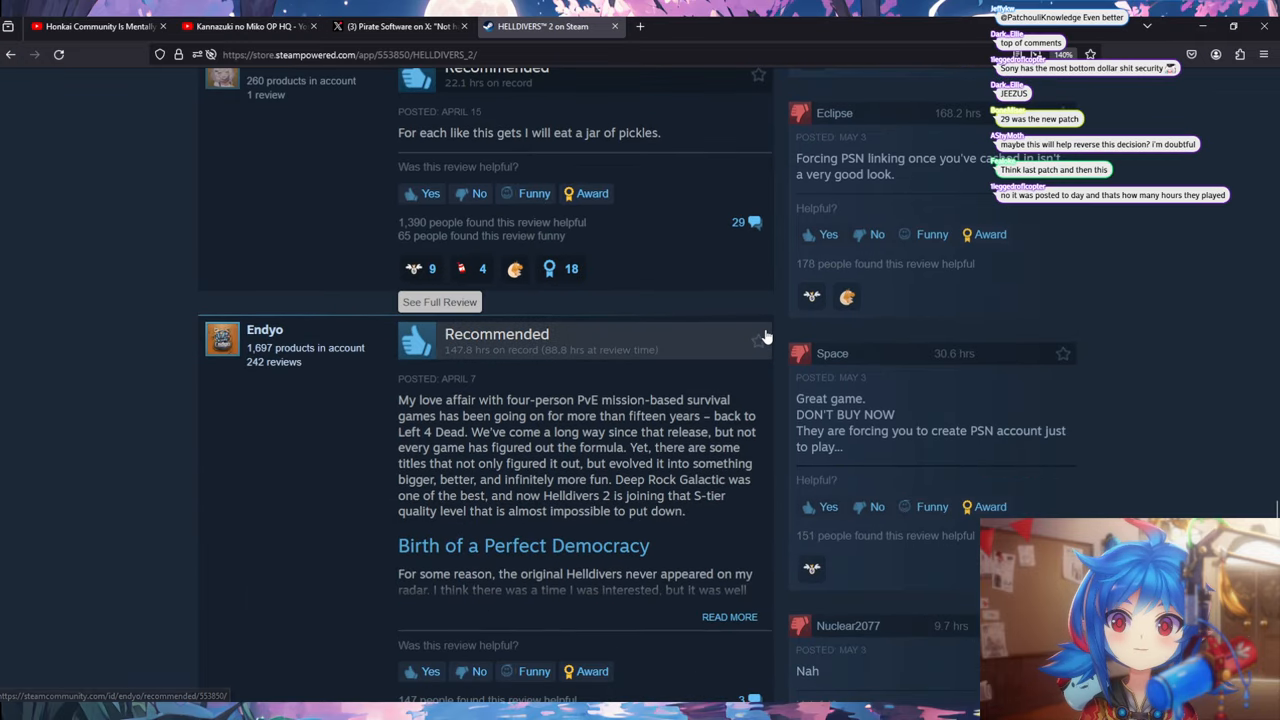
scroll(up, 3)
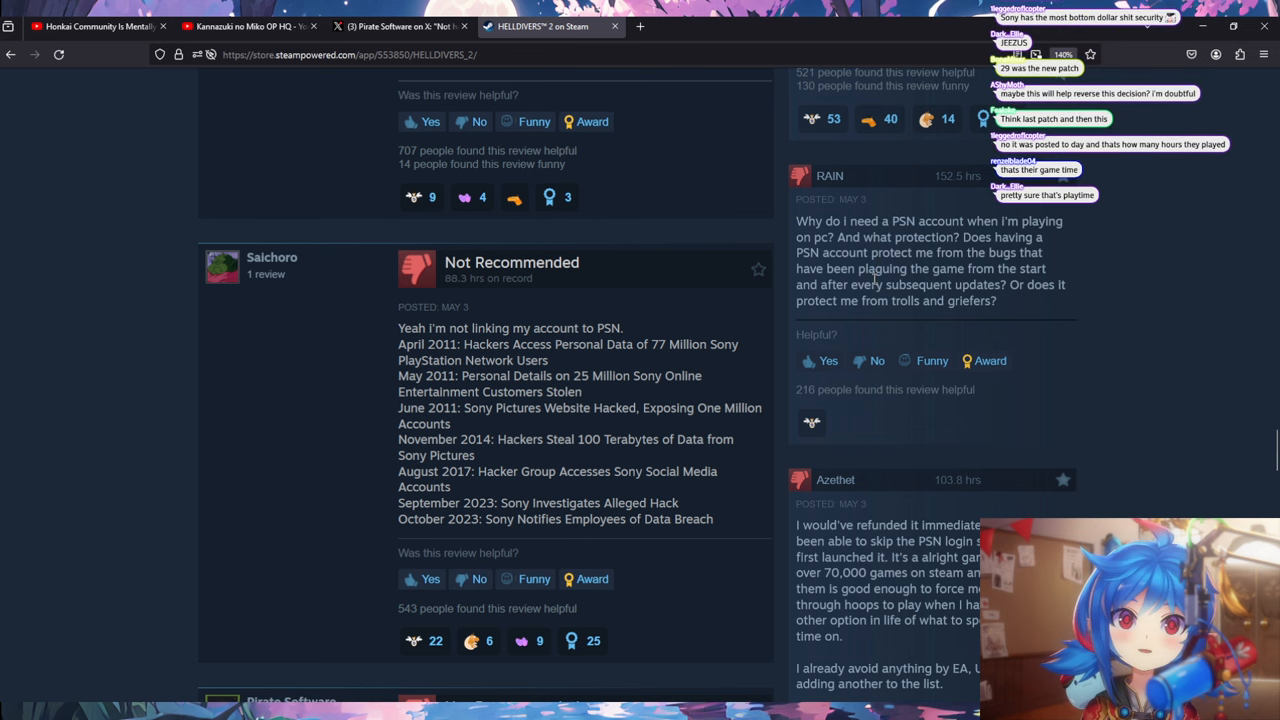
scroll(down, 3)
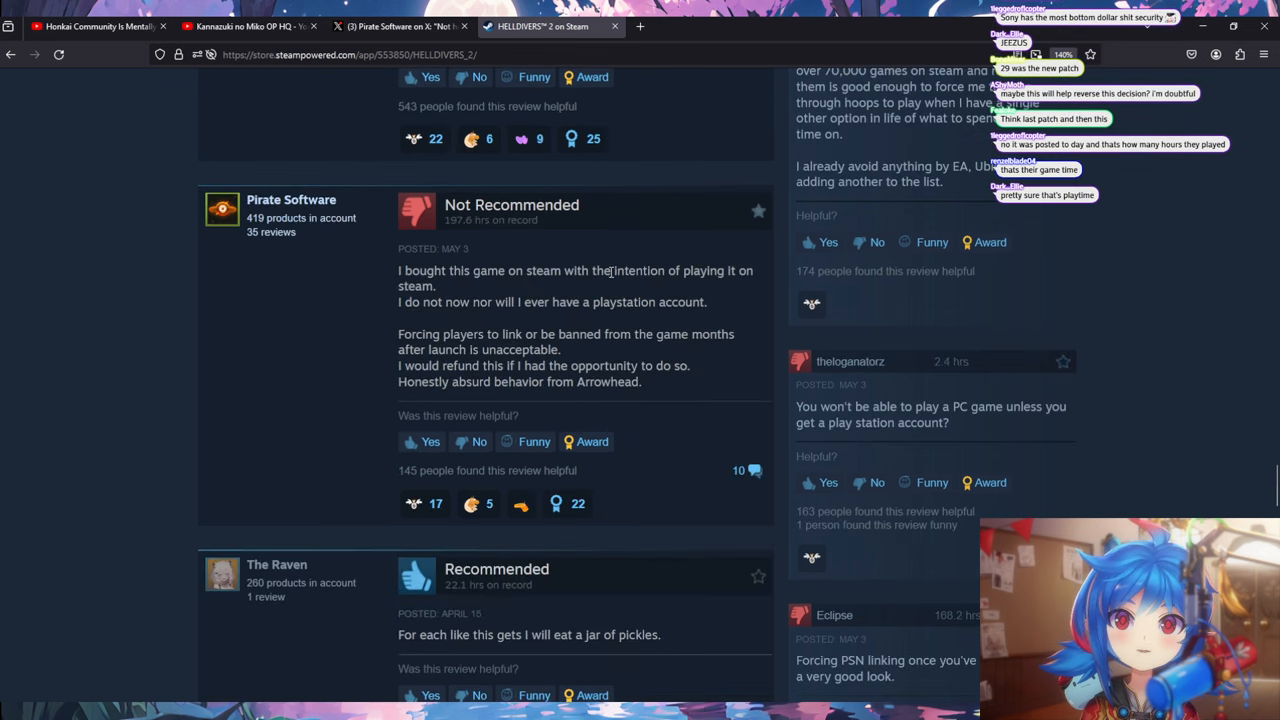
scroll(down, 3)
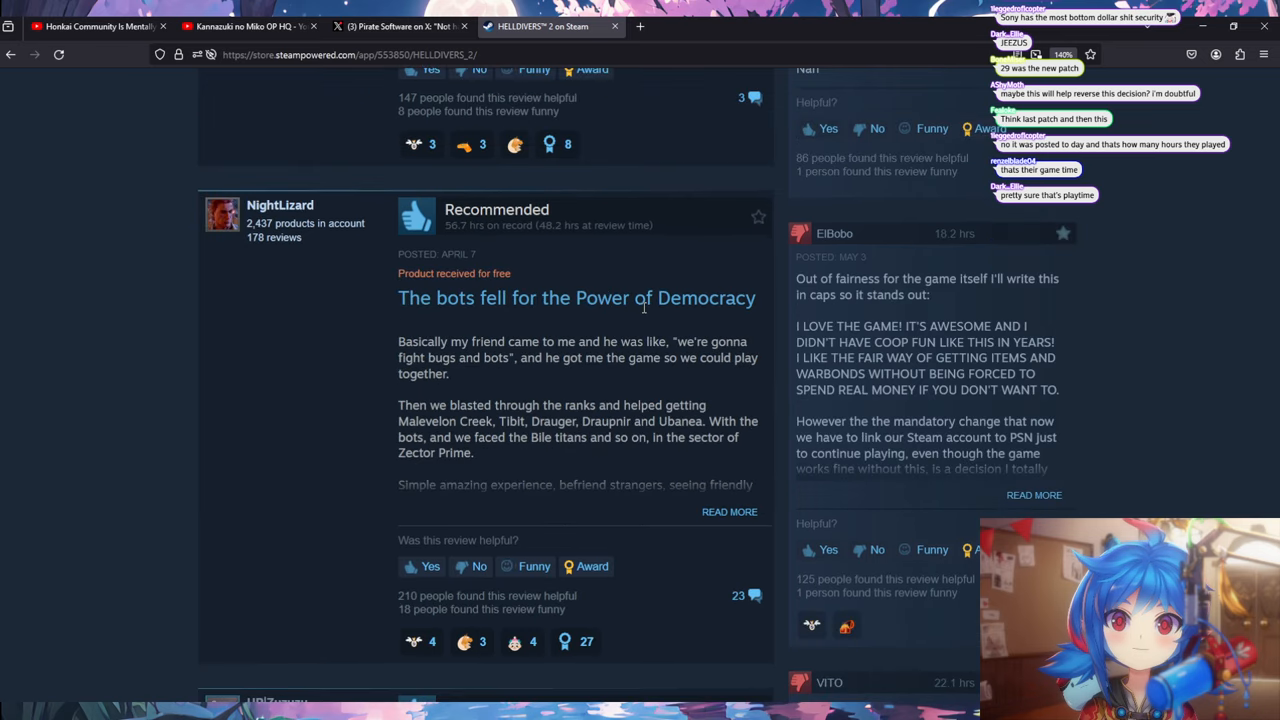
scroll(down, 3)
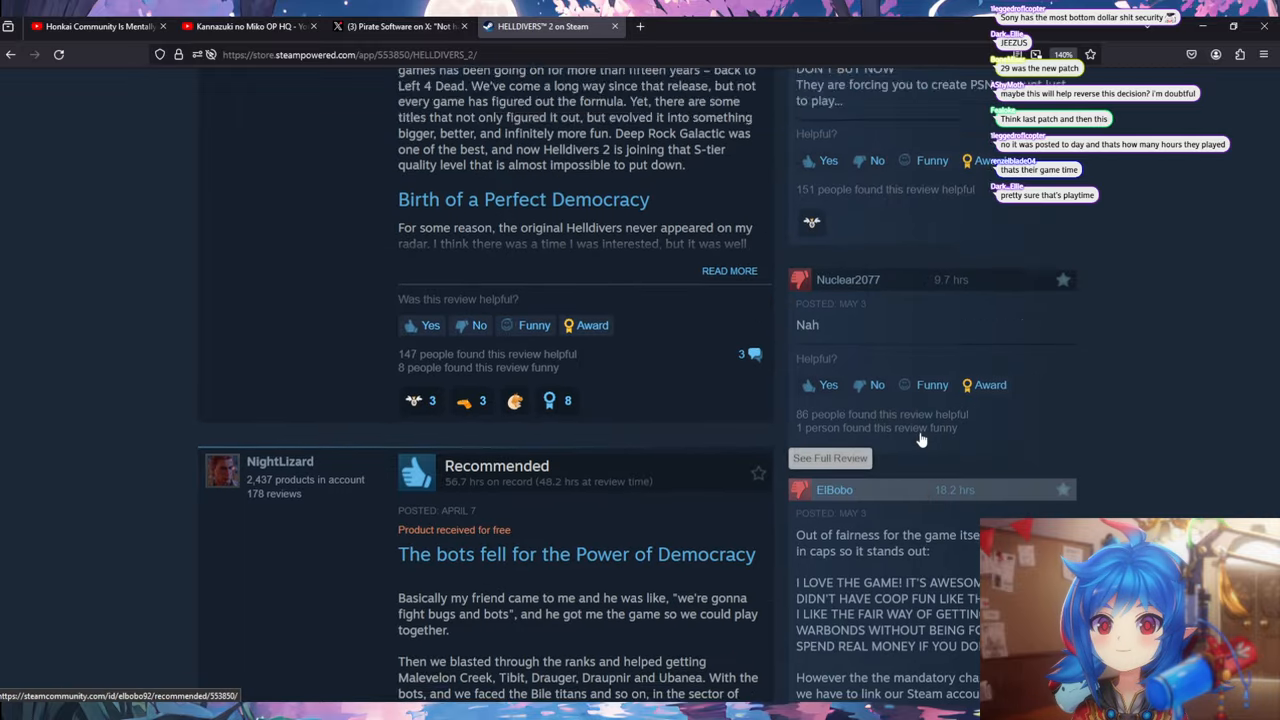
- Scroll up to the PlayStation Network account requirement and Account Linking Update notices
scroll(up, 3)
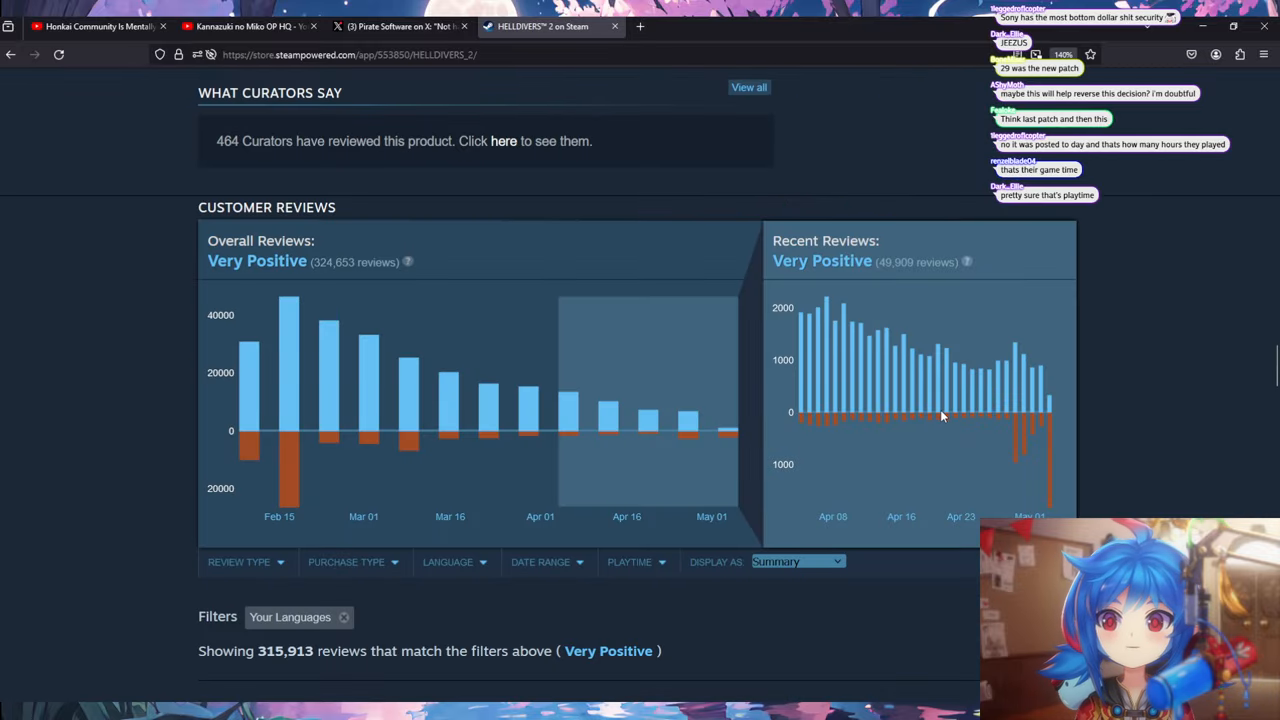
scroll(up, 3)
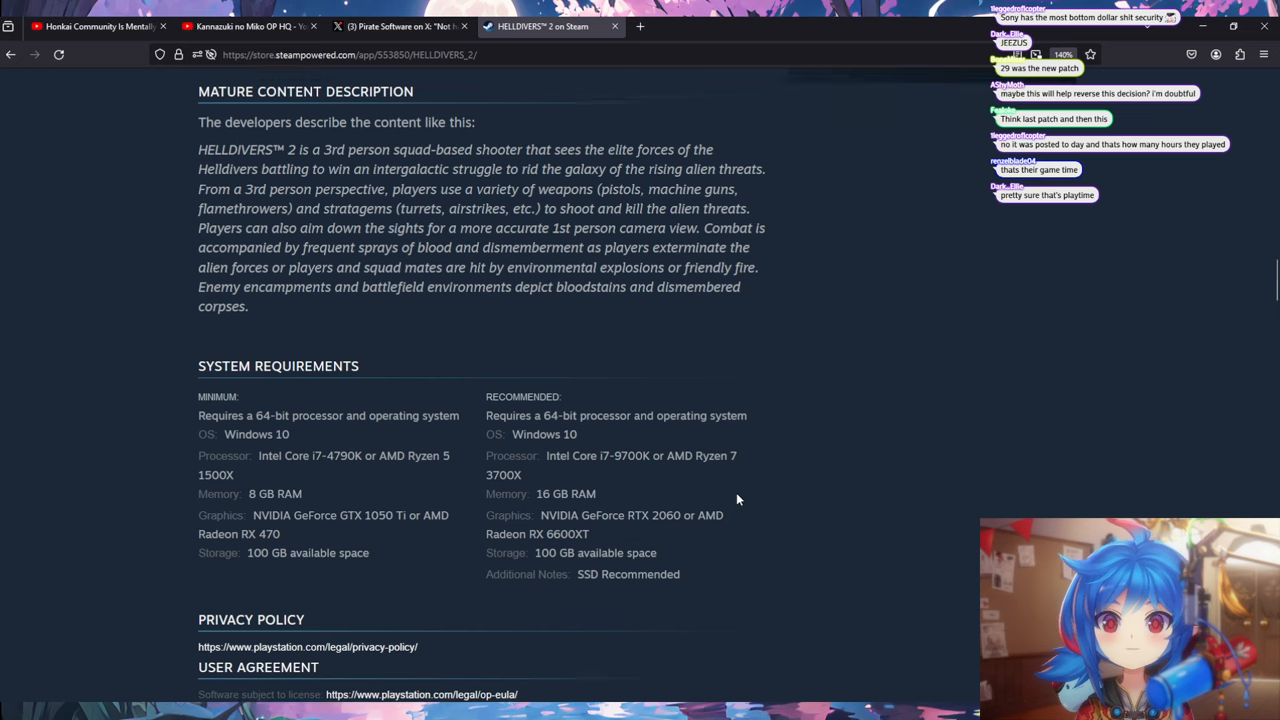
scroll(up, 3)
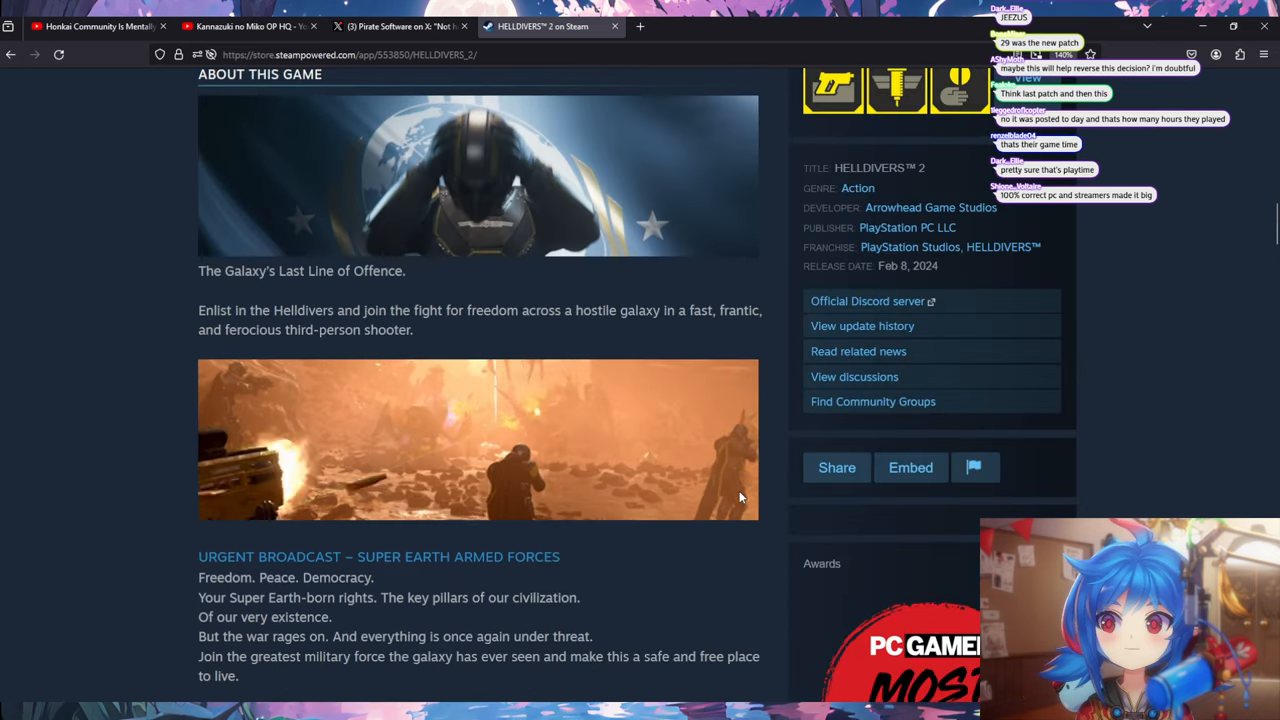
scroll(up, 3)
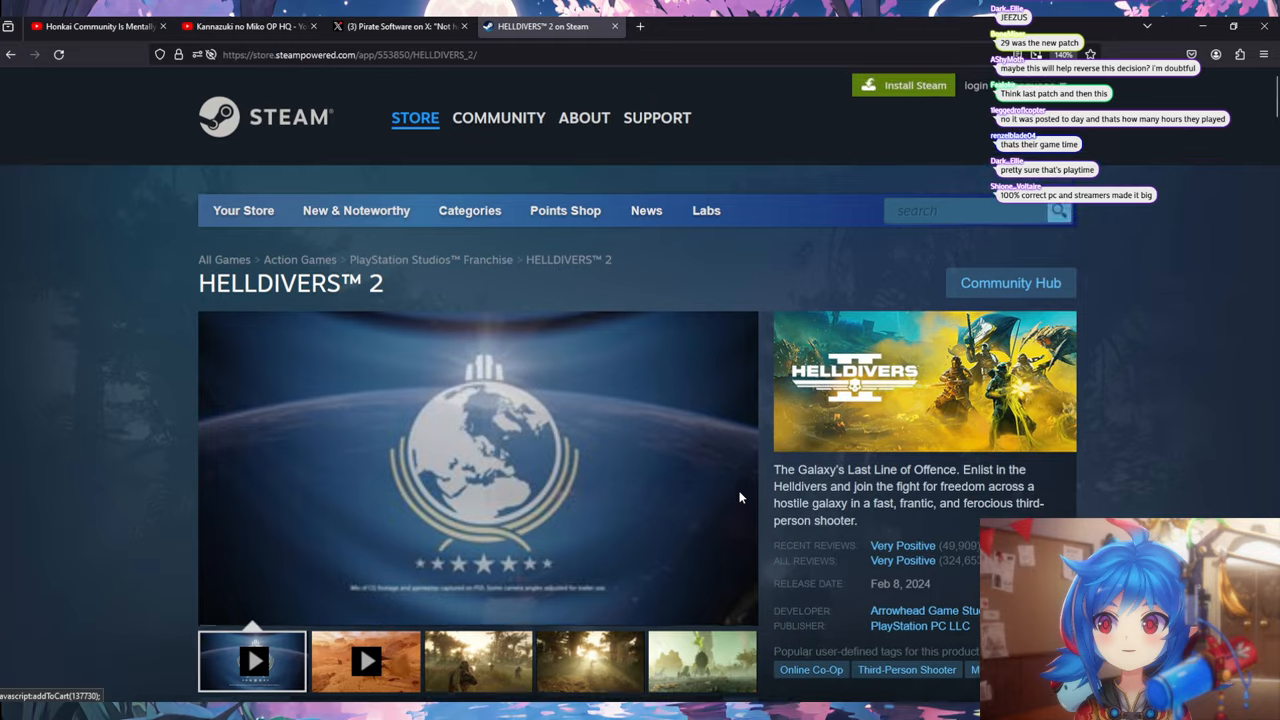
scroll(down, 3)
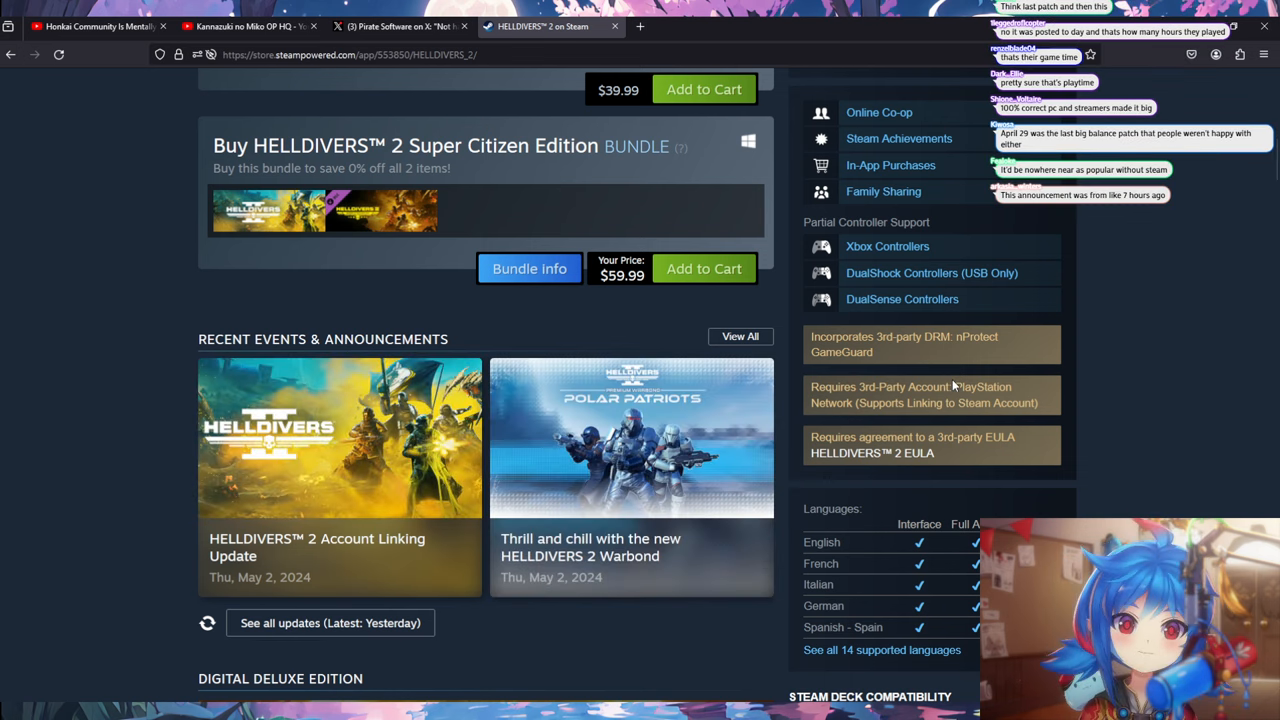
mouse_move(1259, 232)
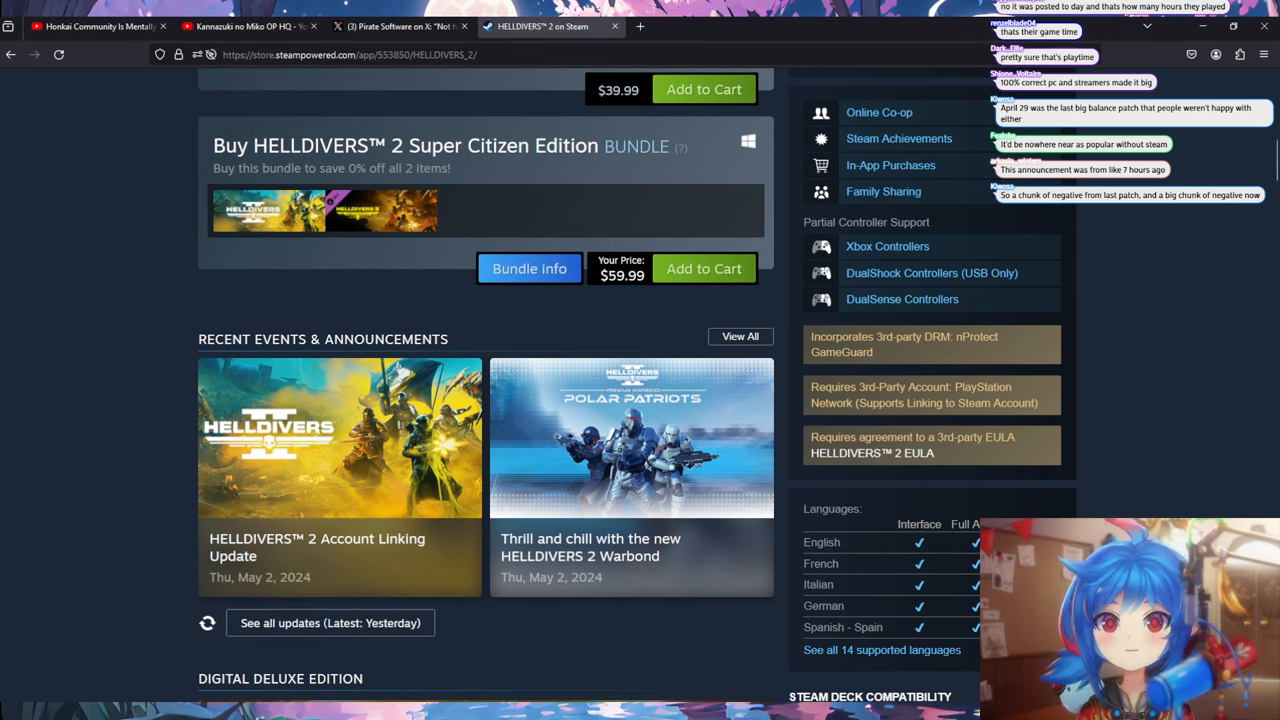
- Scroll back to the top of the Helldivers 2 store page, showing the trailer and ratings
scroll(up, 3)
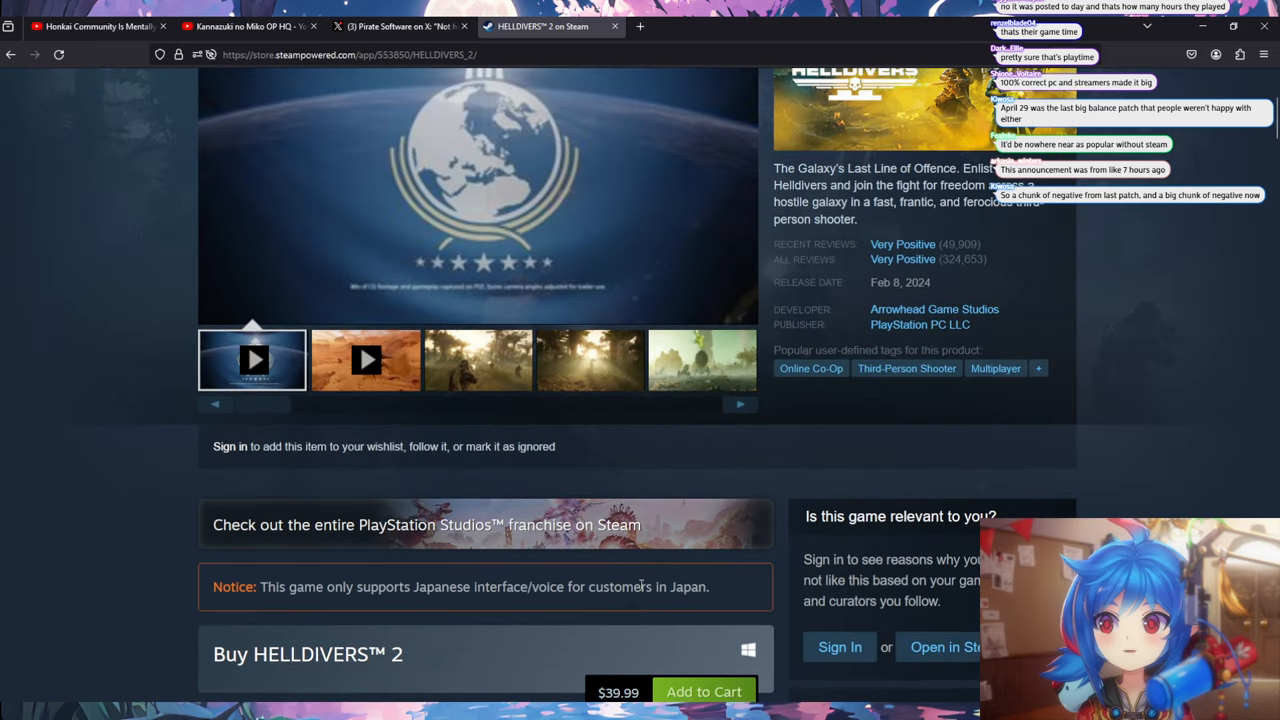
scroll(up, 3)
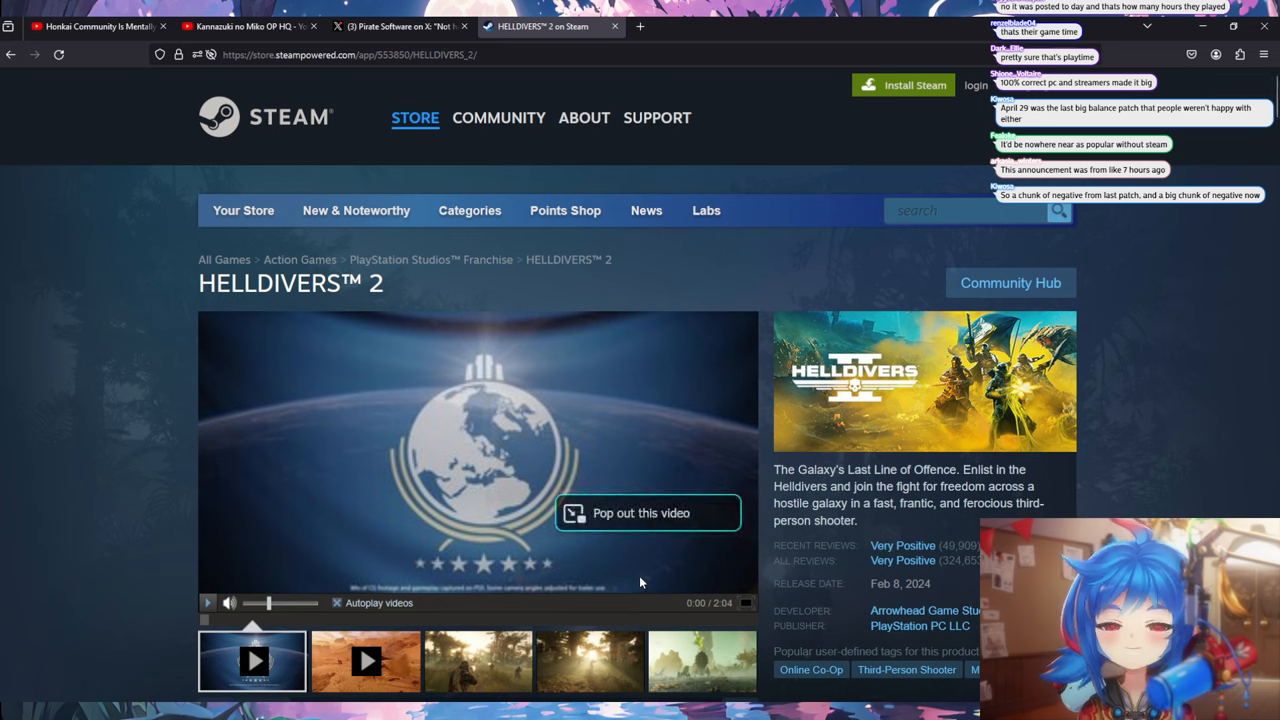
mouse_move(636, 563)
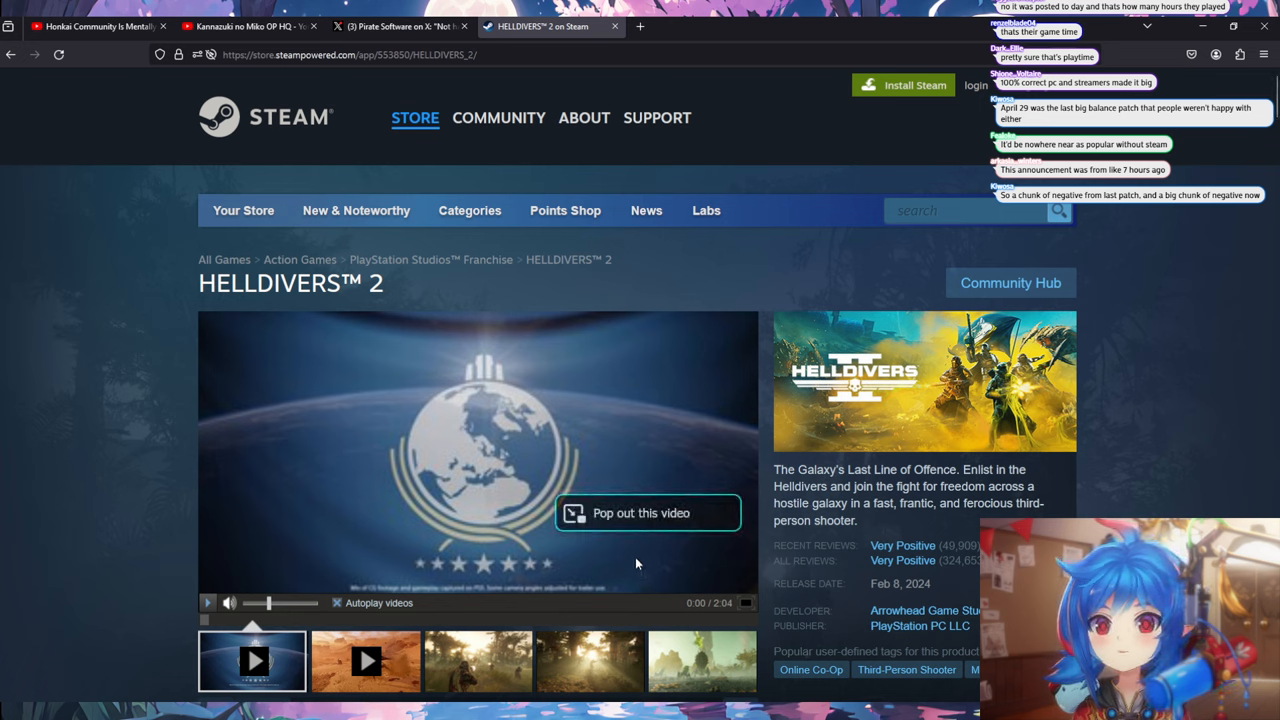